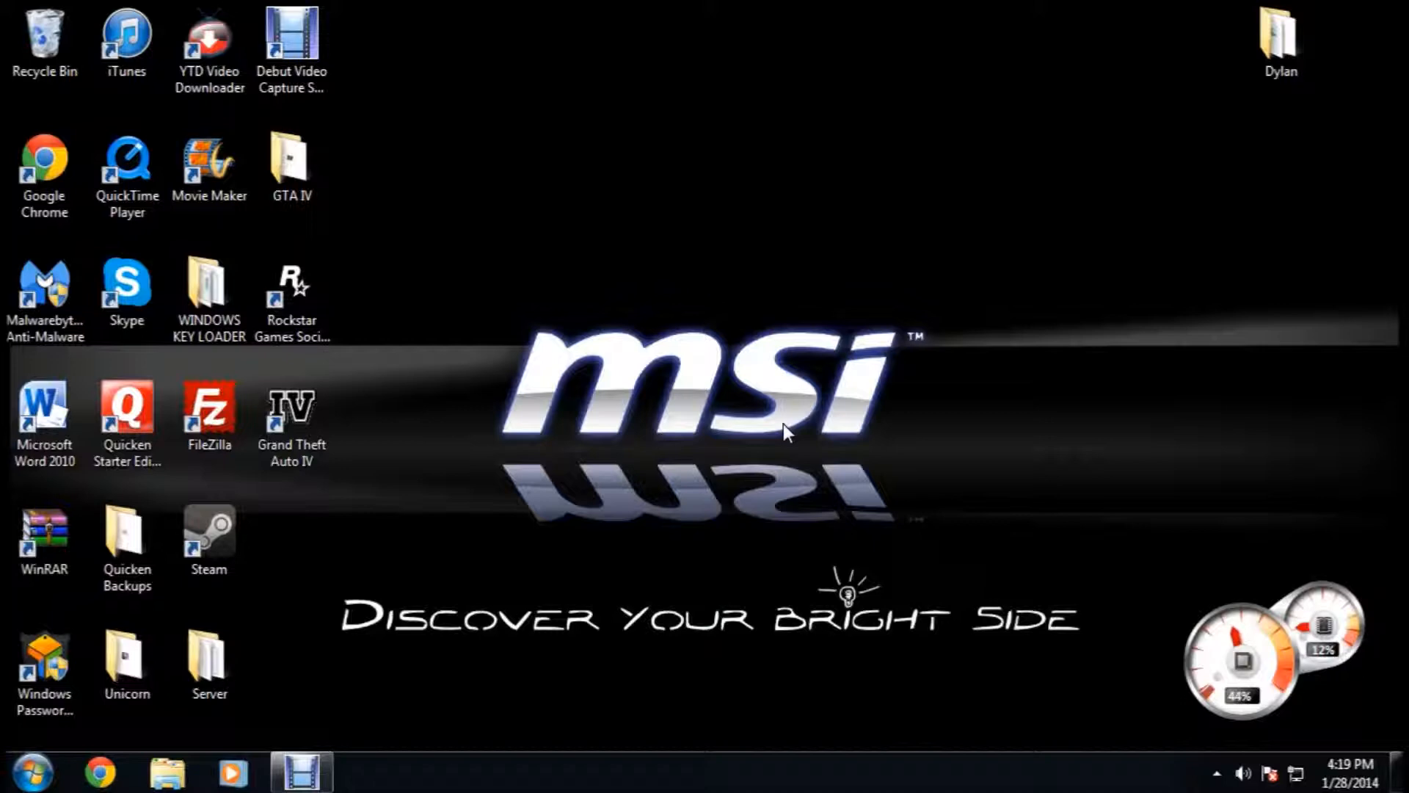
pyautogui.moveTo(796, 380)
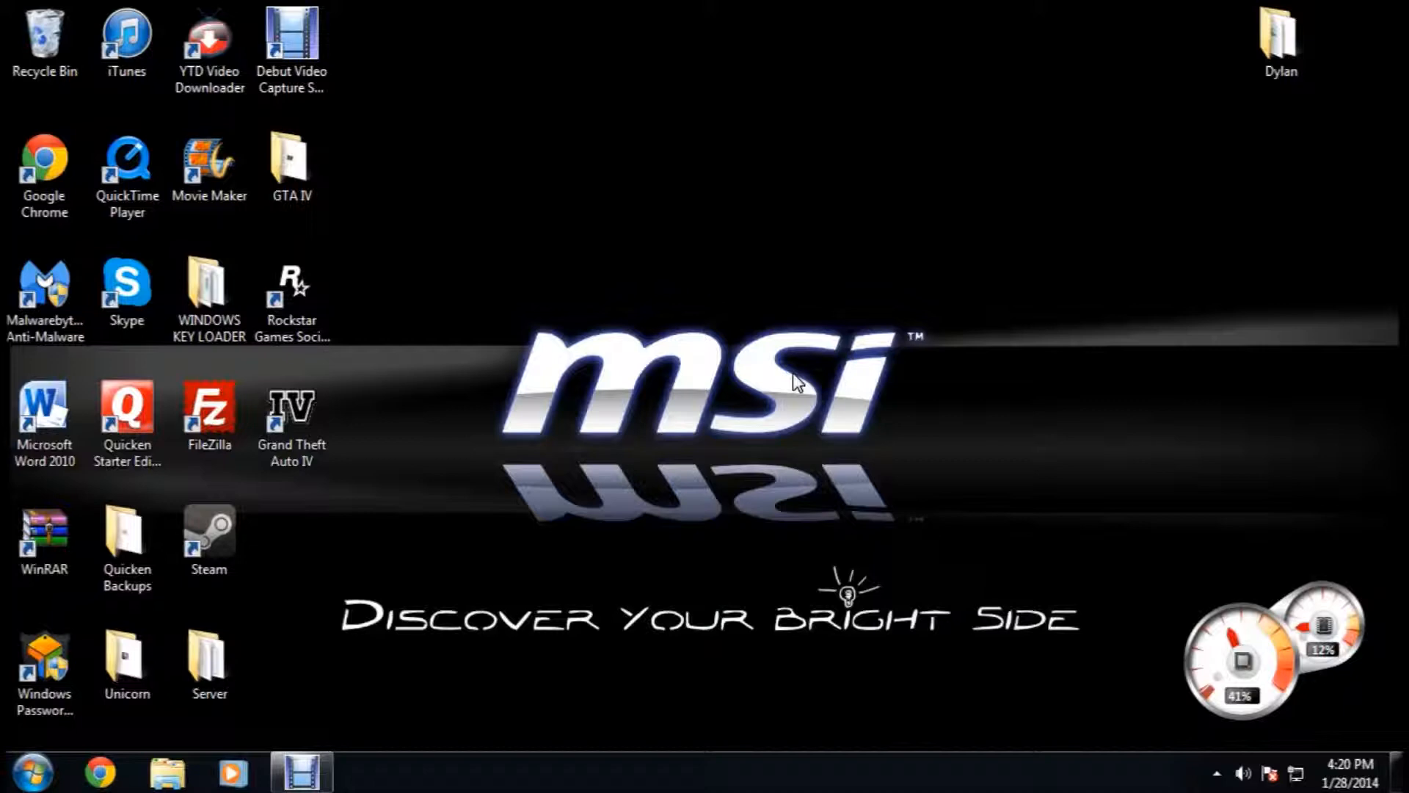
# Step: Open Computer's Remote settings and allow connections from any Remote Desktop version
pyautogui.click(44, 665)
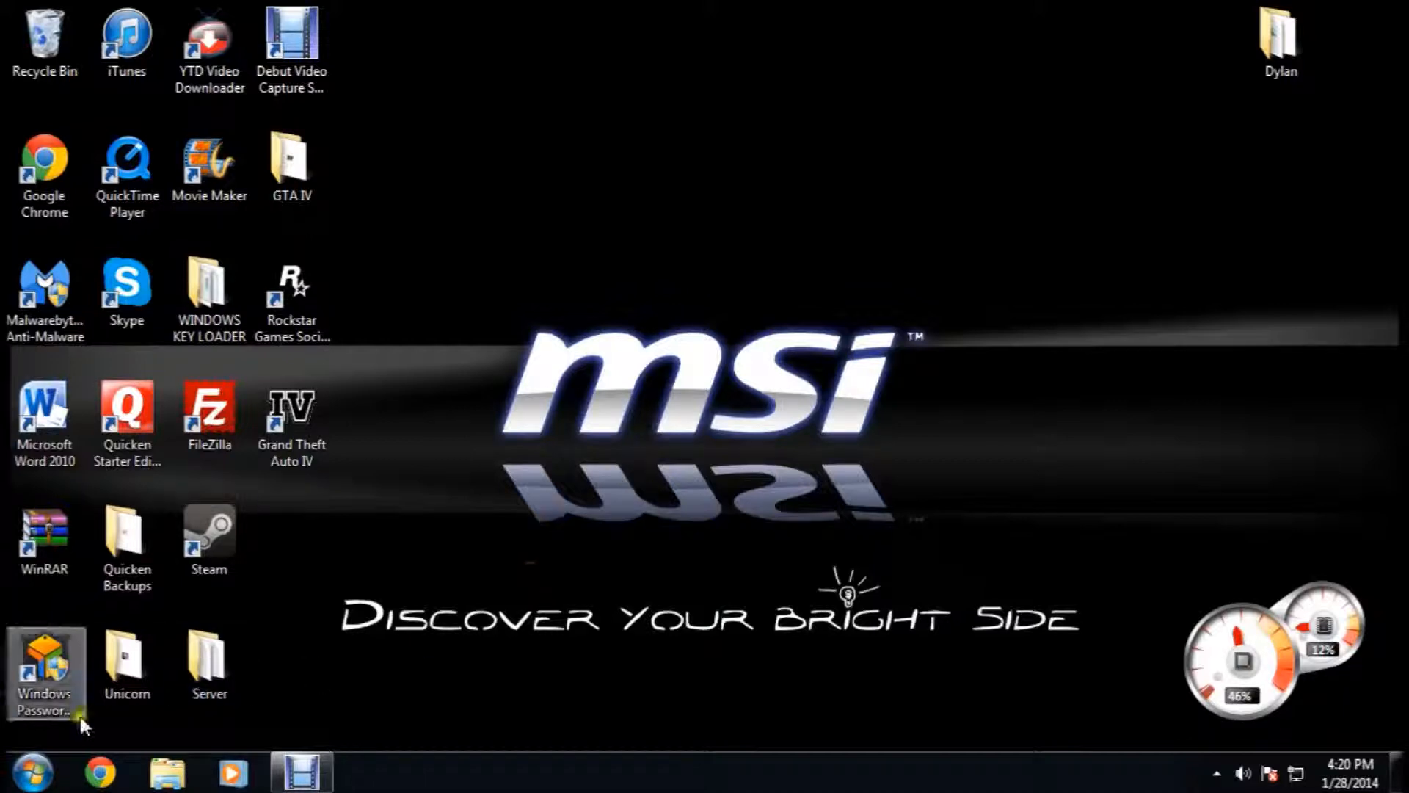
pyautogui.rightClick(330, 449)
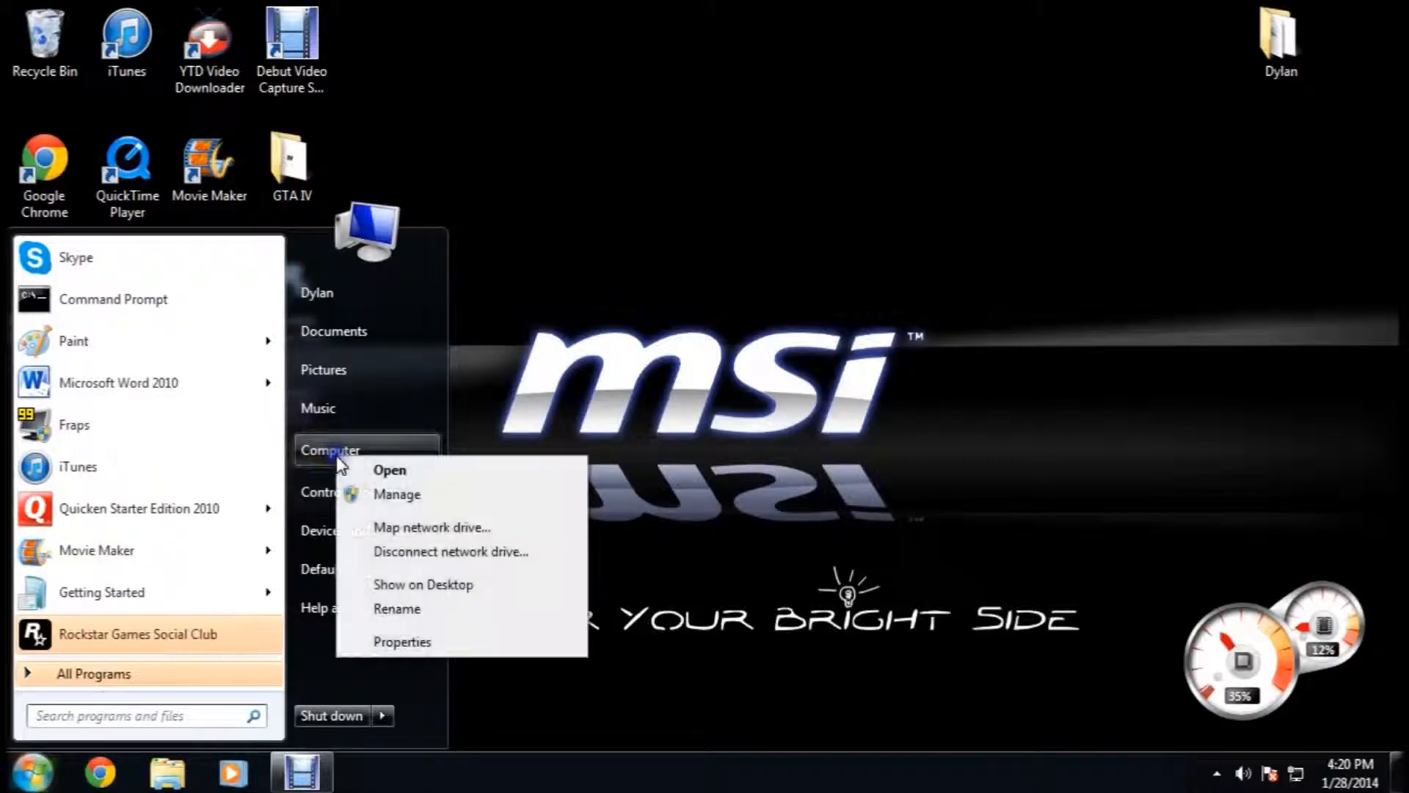
pyautogui.click(401, 641)
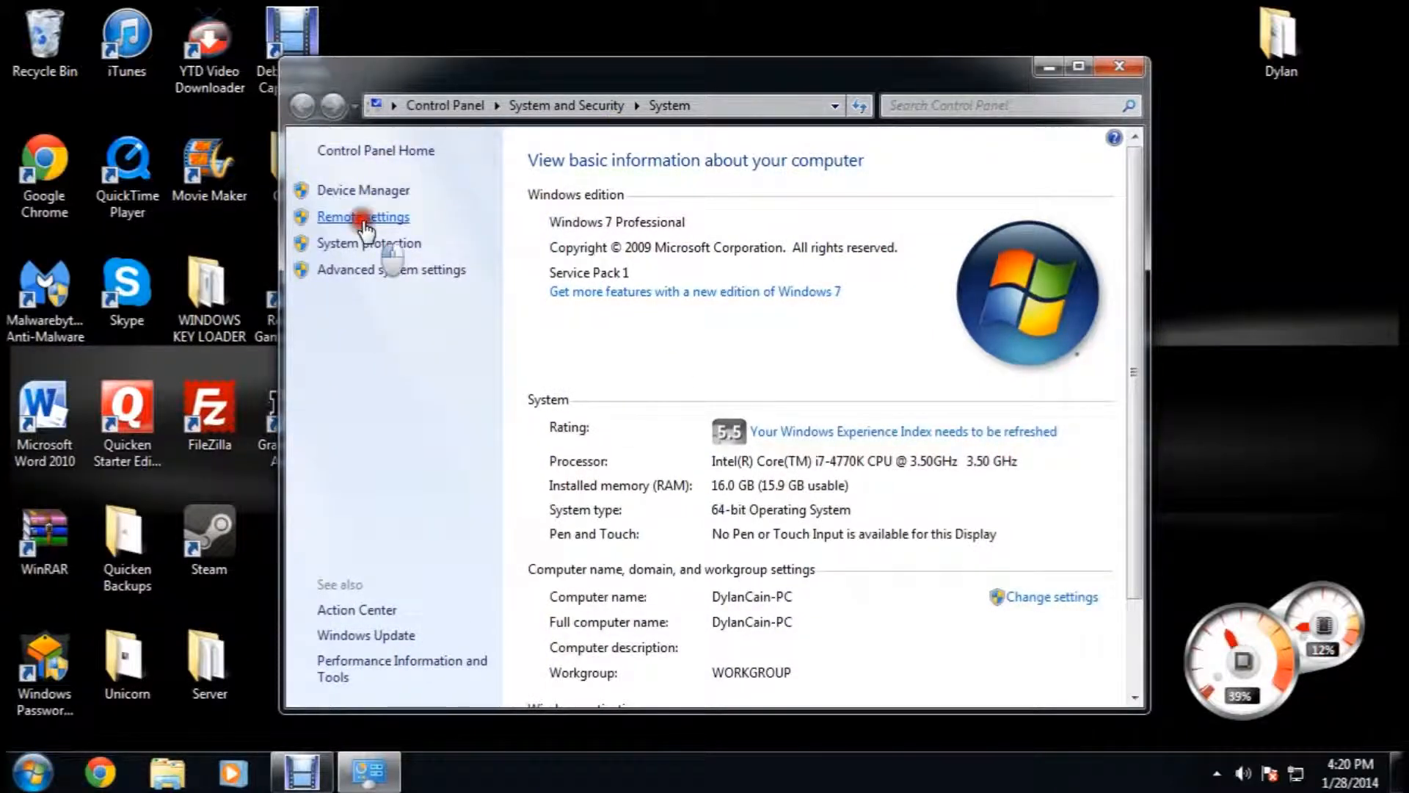
pyautogui.click(364, 217)
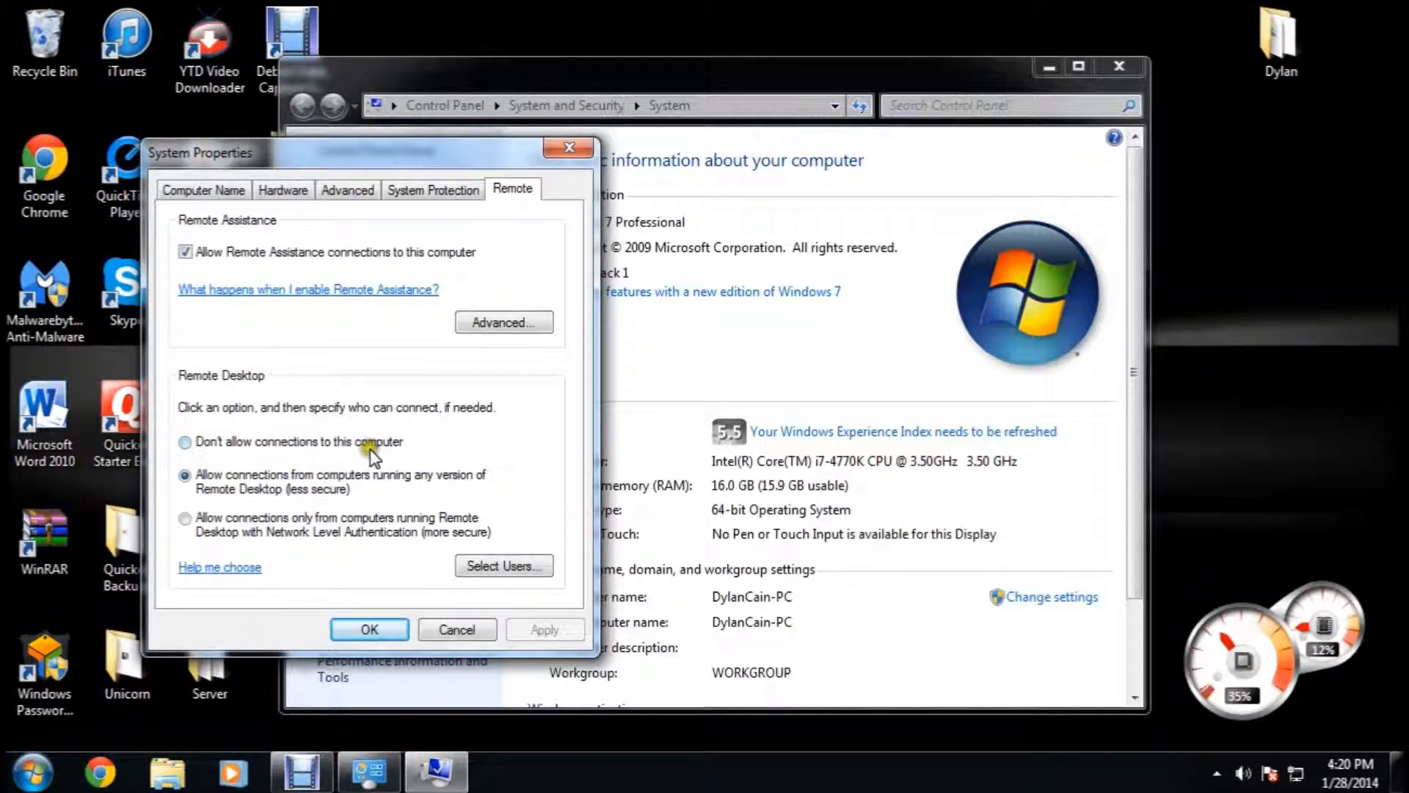
pyautogui.click(185, 441)
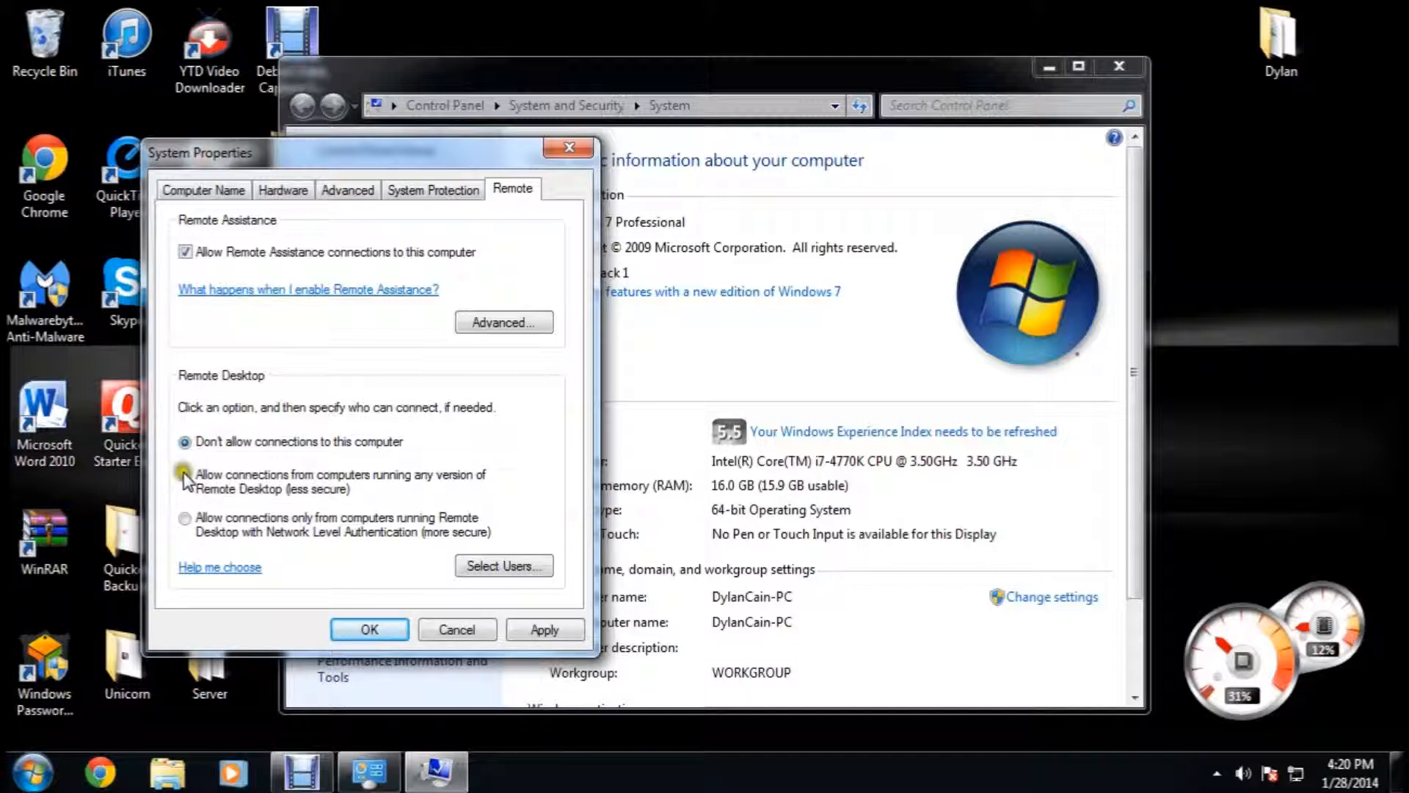
pyautogui.click(185, 475)
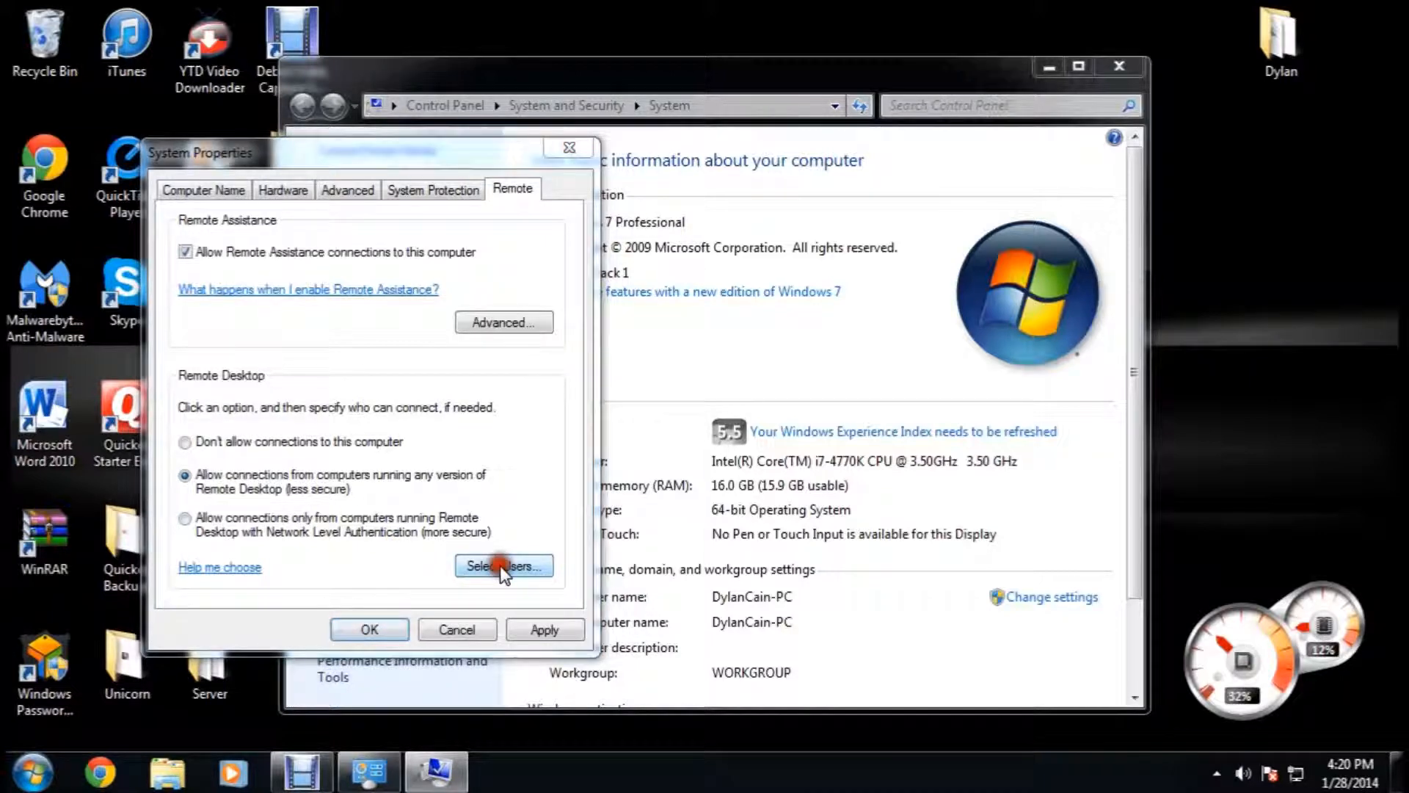
pyautogui.click(503, 565)
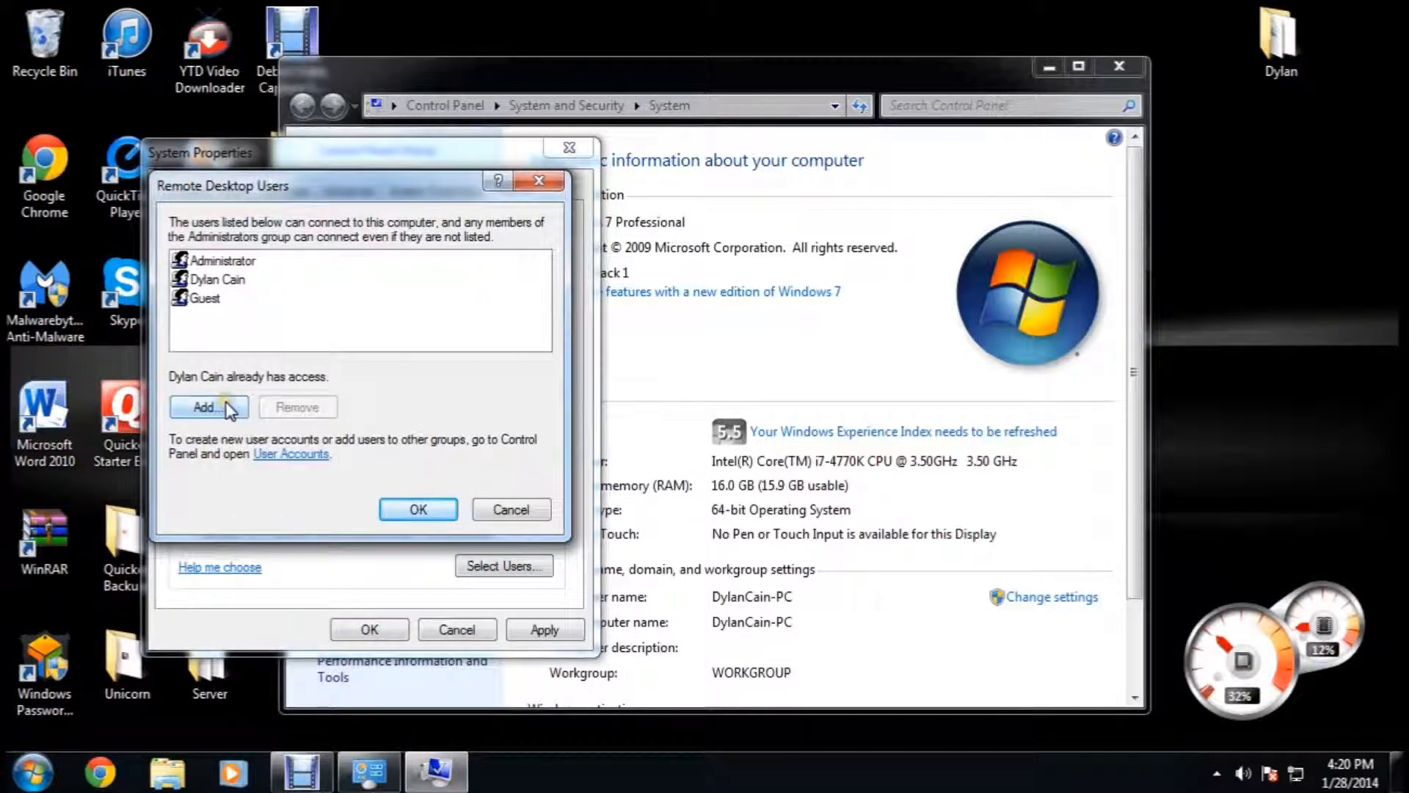
pyautogui.click(207, 407)
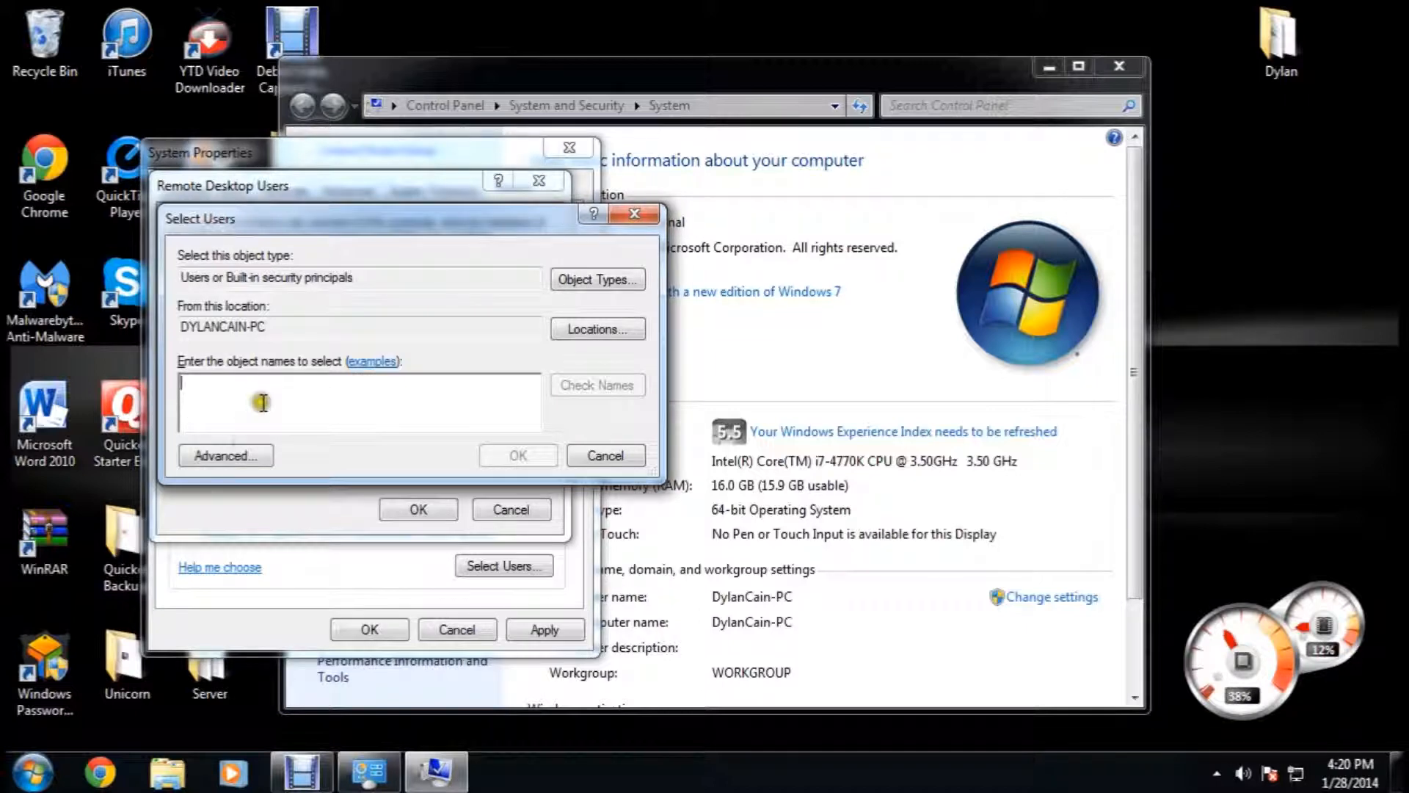
pyautogui.click(225, 456)
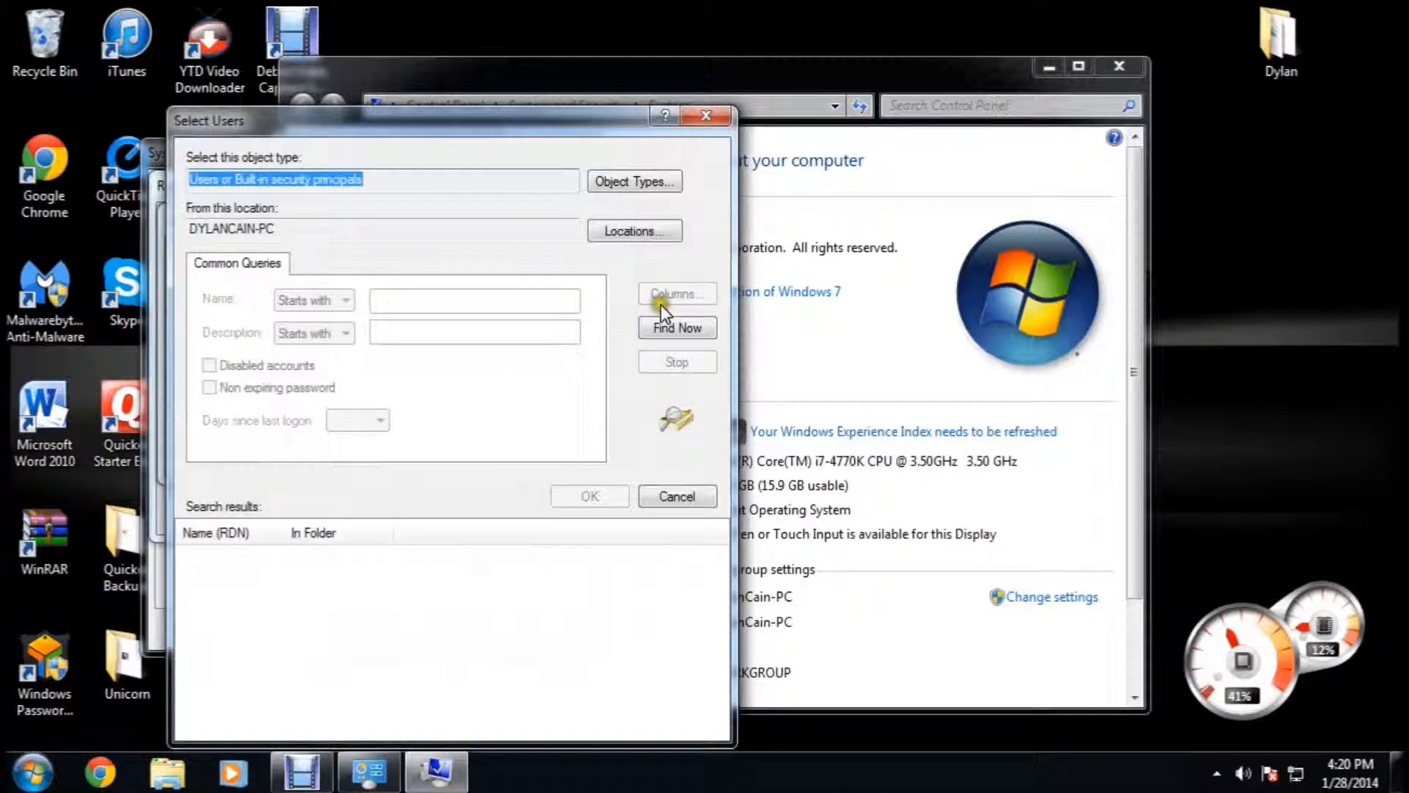
pyautogui.click(676, 327)
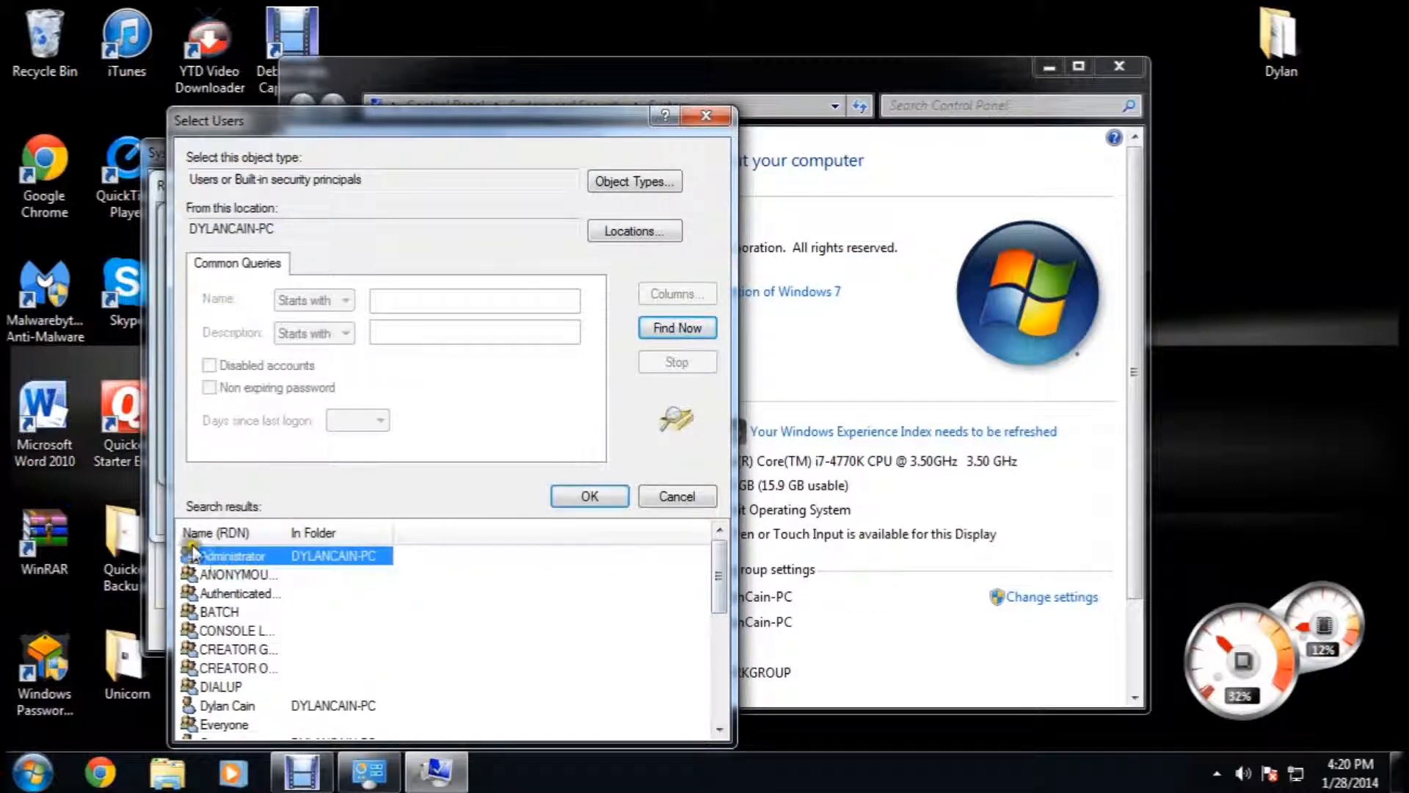
pyautogui.click(228, 705)
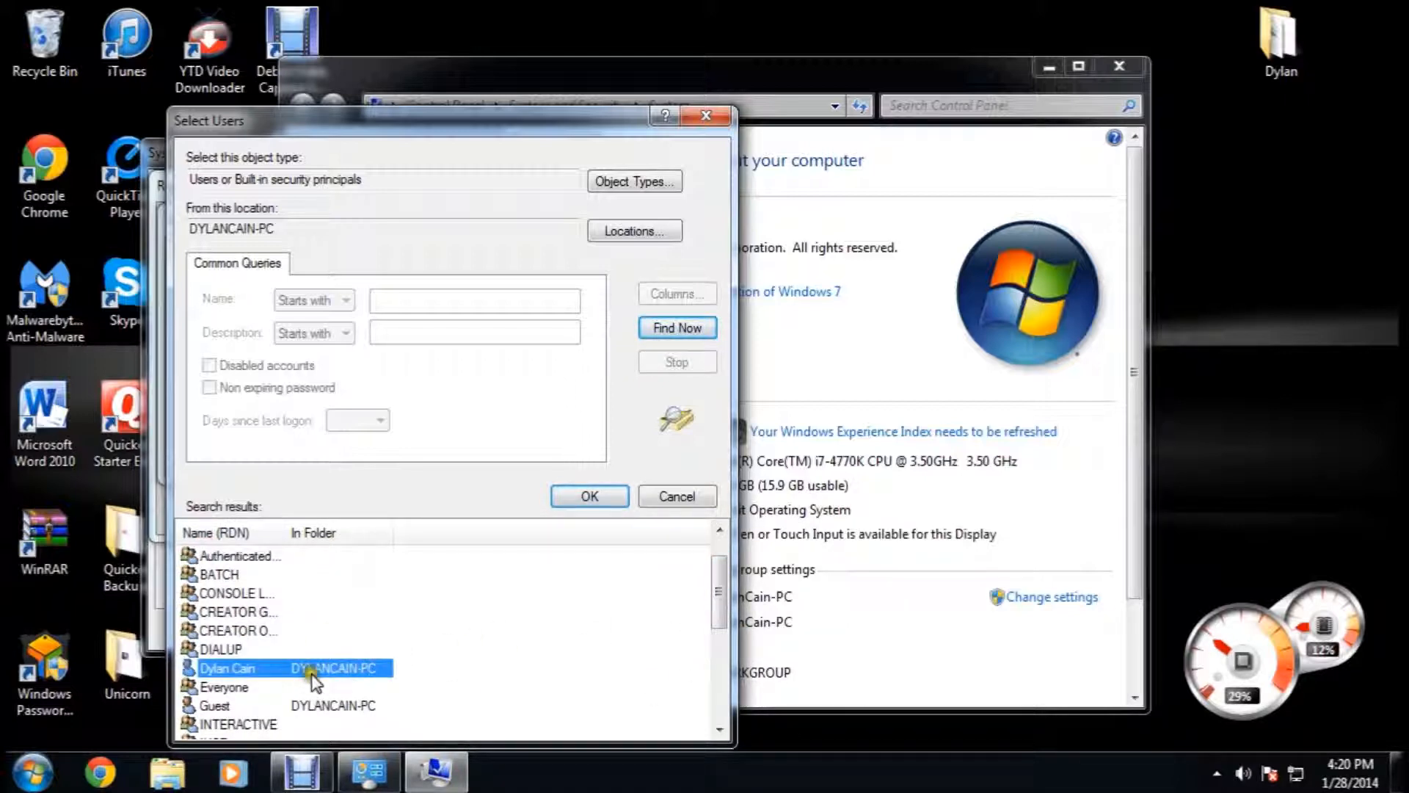
pyautogui.click(589, 496)
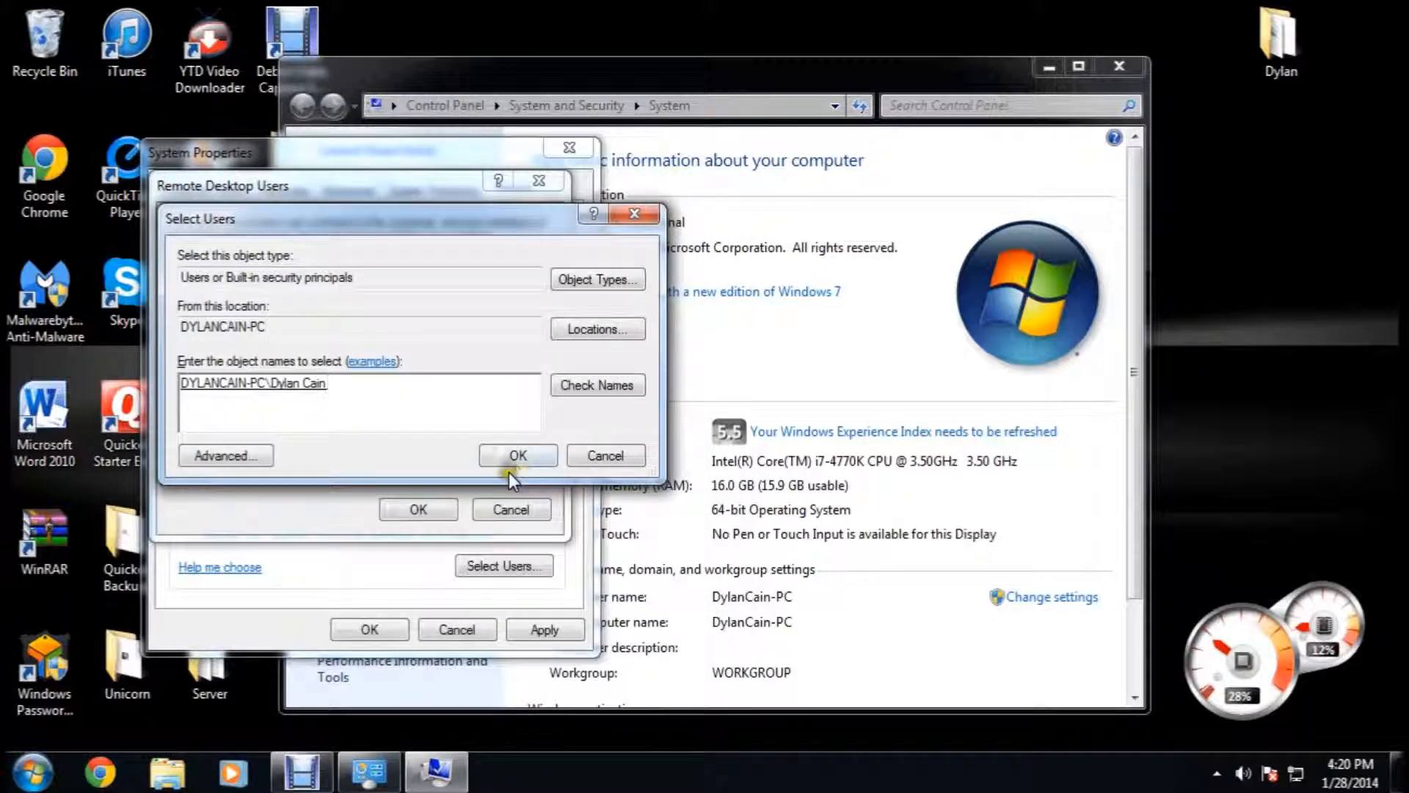
pyautogui.click(517, 456)
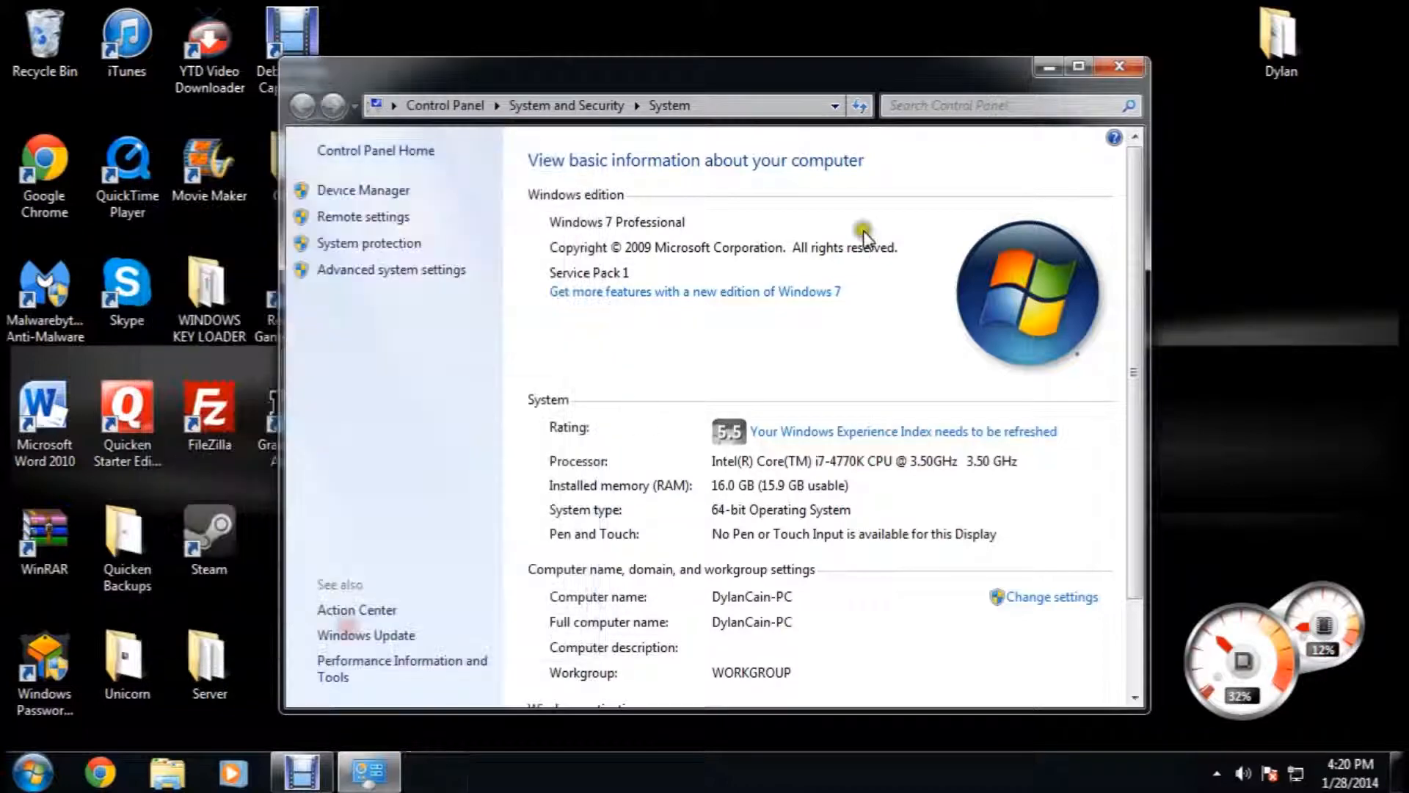
# Step: Close the System window to return to the desktop
pyautogui.click(1118, 65)
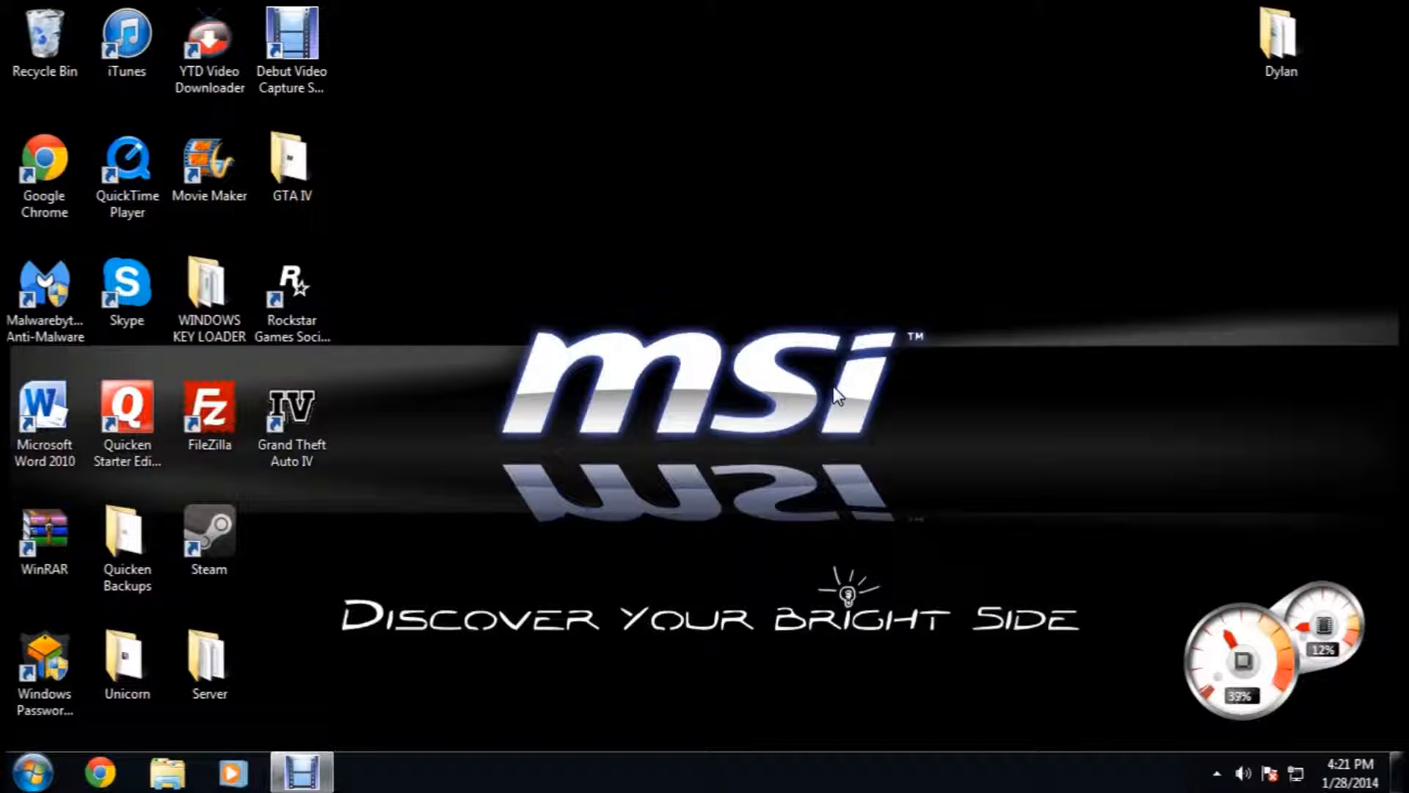
pyautogui.moveTo(989, 109)
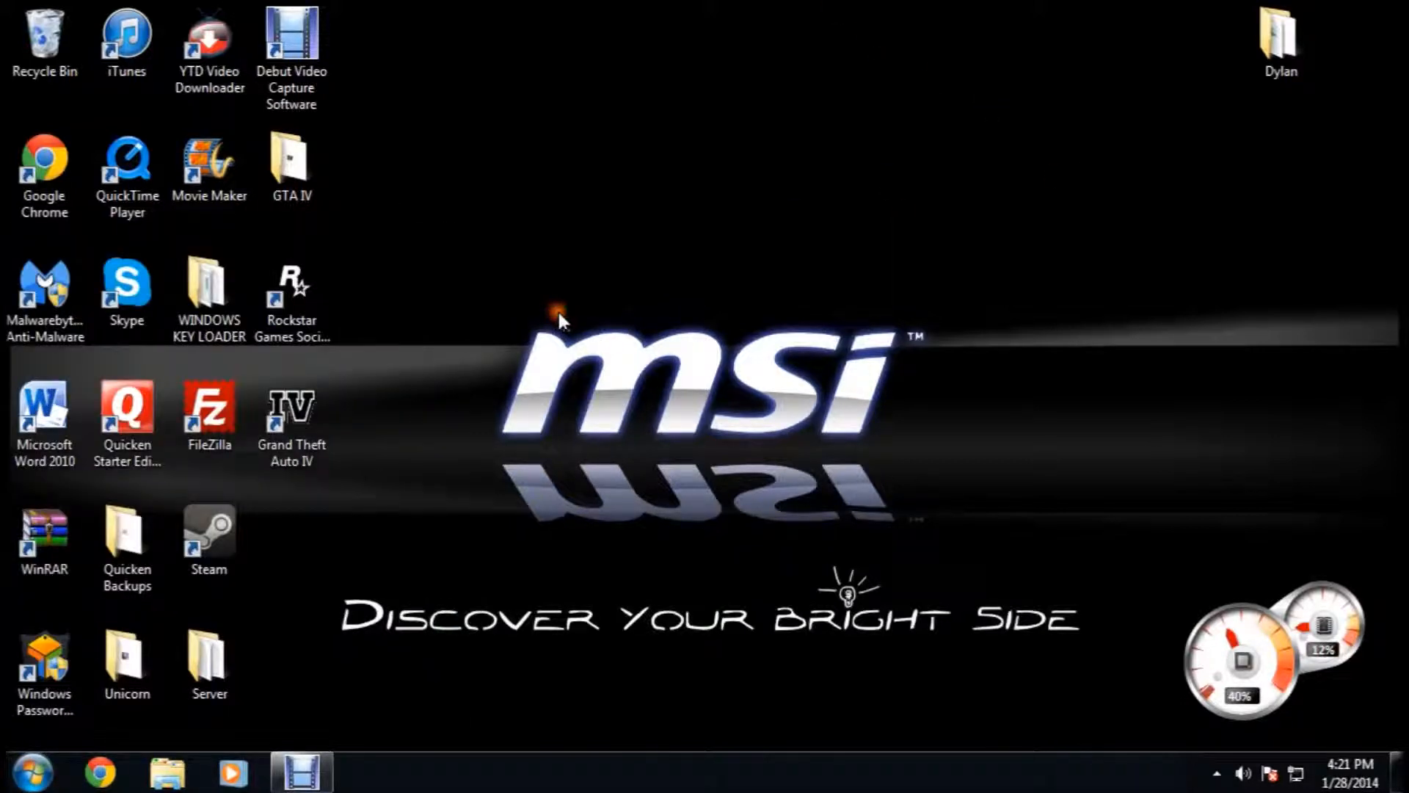
pyautogui.click(125, 664)
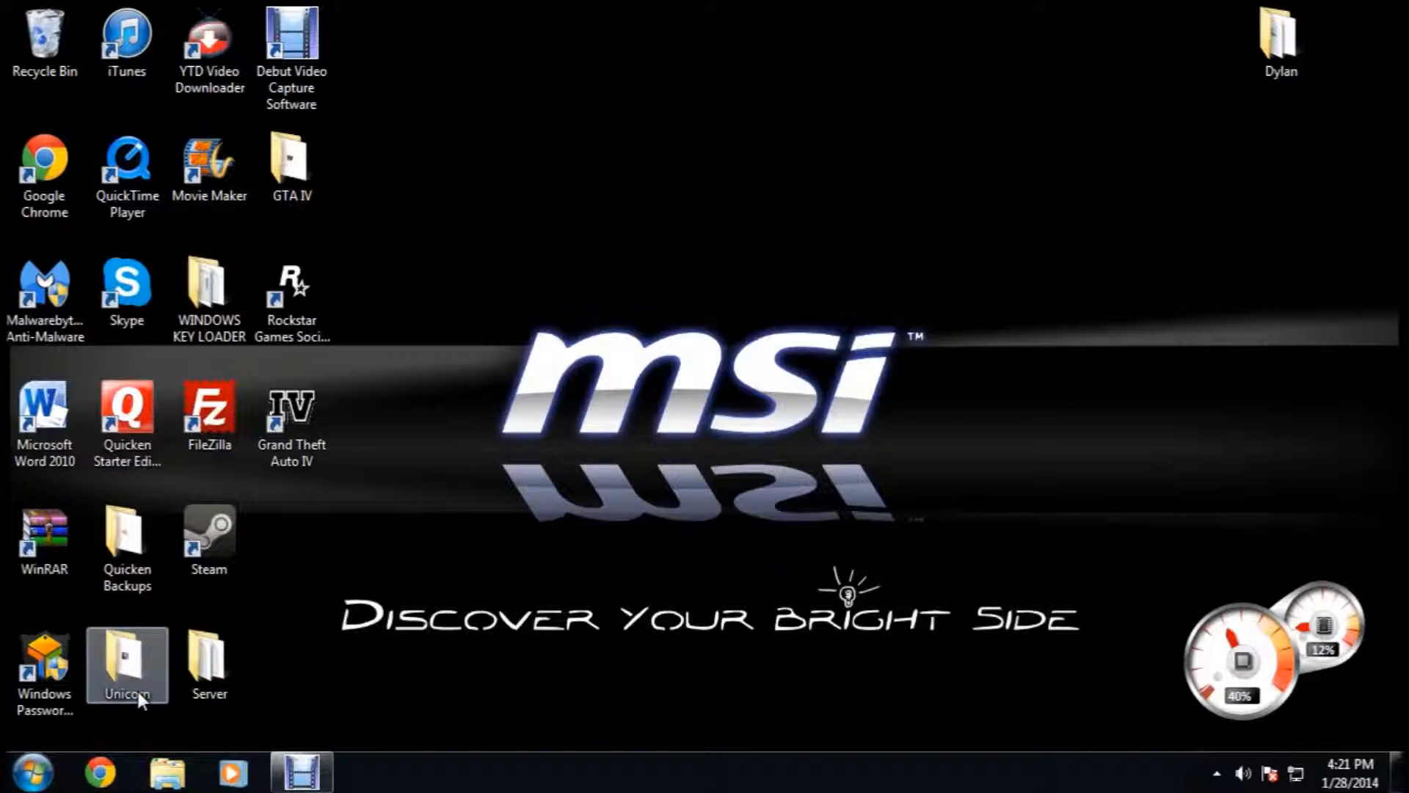
# Step: Search for Run and launch Remote Desktop Connection with mstsc.exe
pyautogui.click(31, 771)
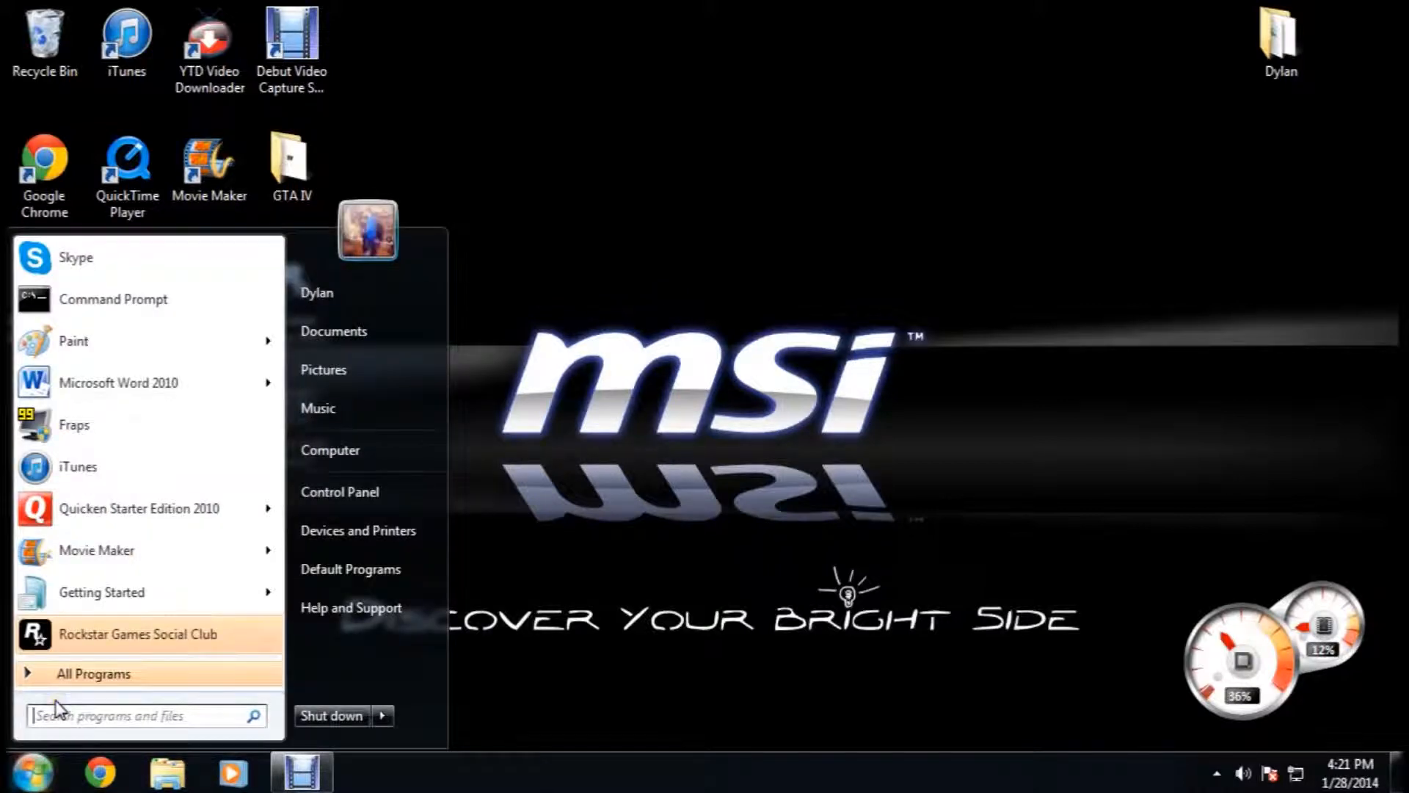
pyautogui.write('remote deskto')
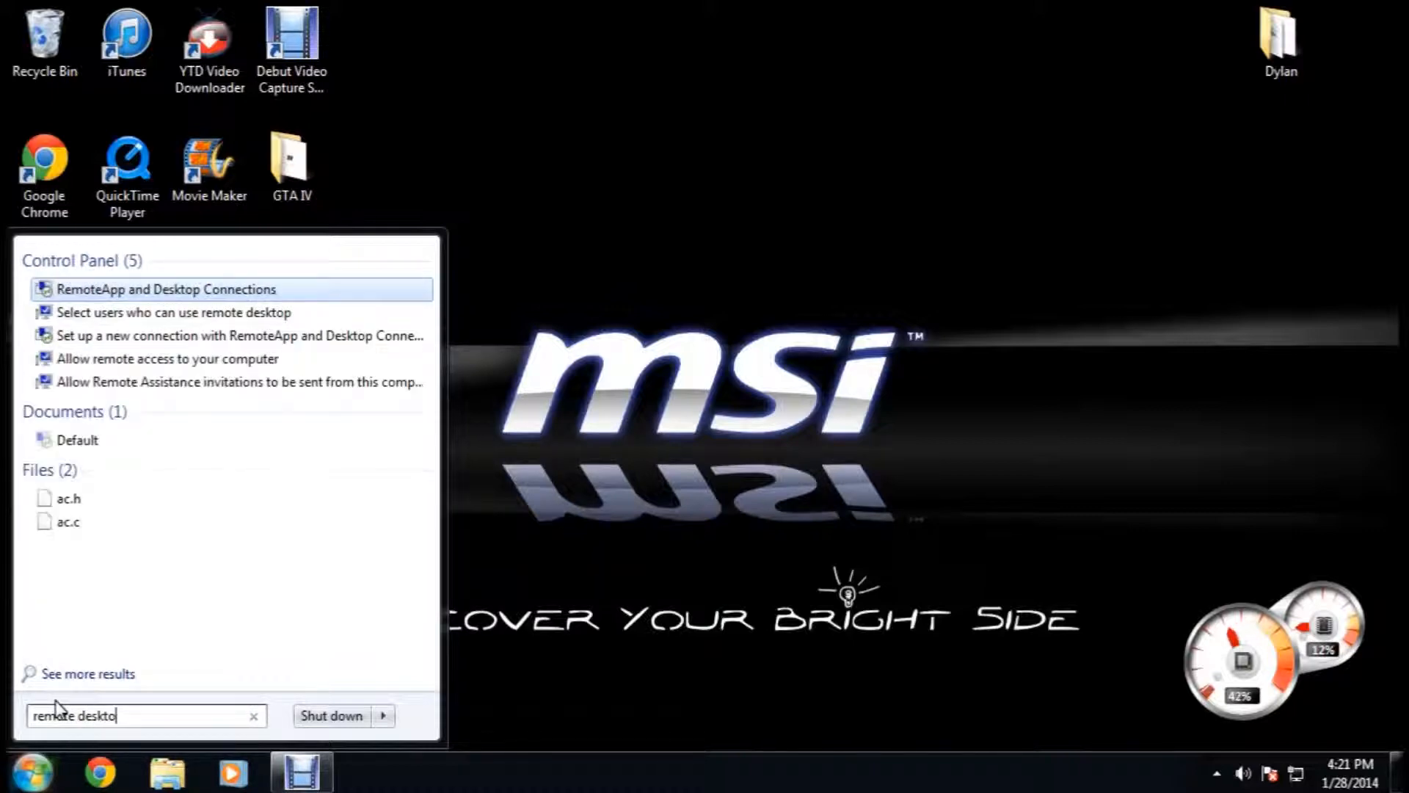
pyautogui.write('run')
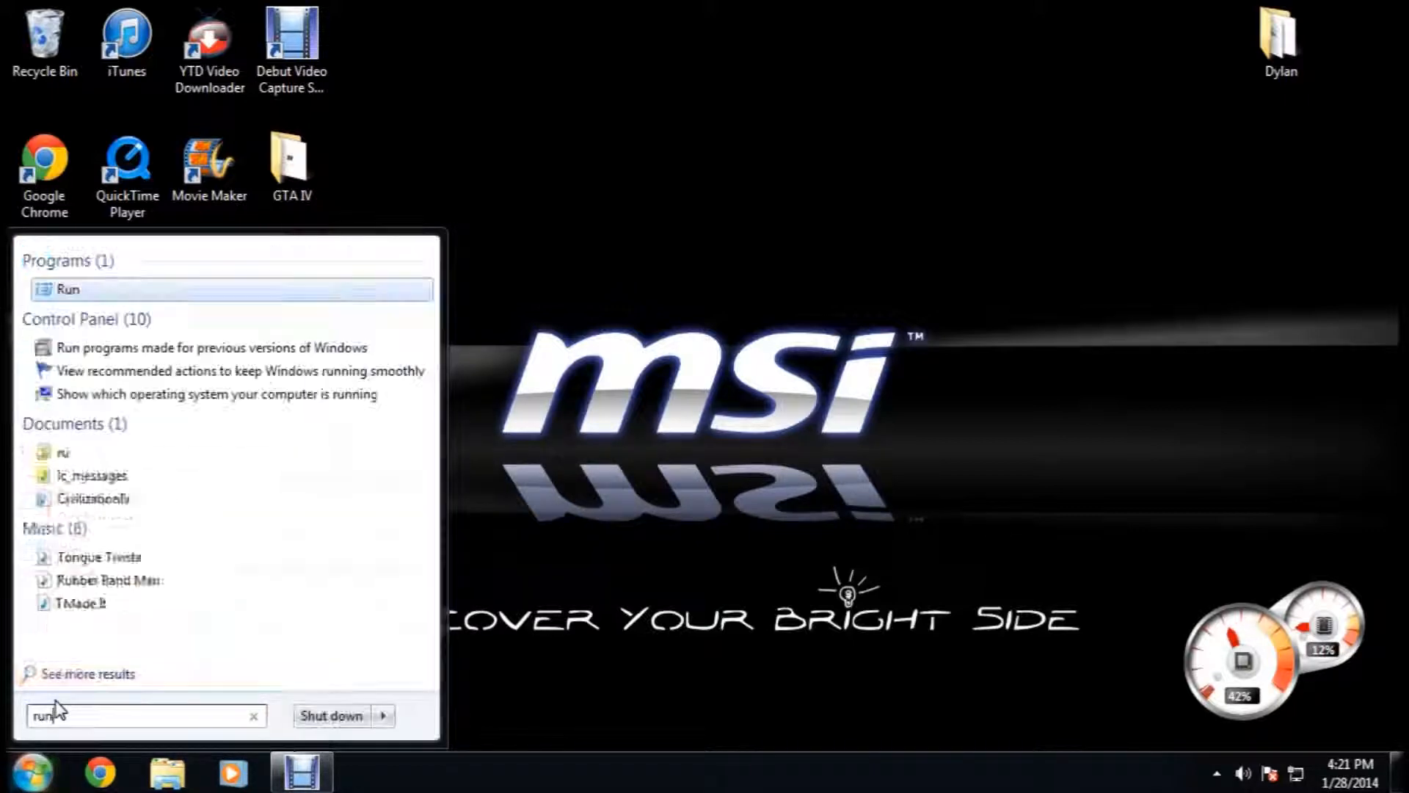
pyautogui.click(65, 288)
pyautogui.write('mstsc.exe')
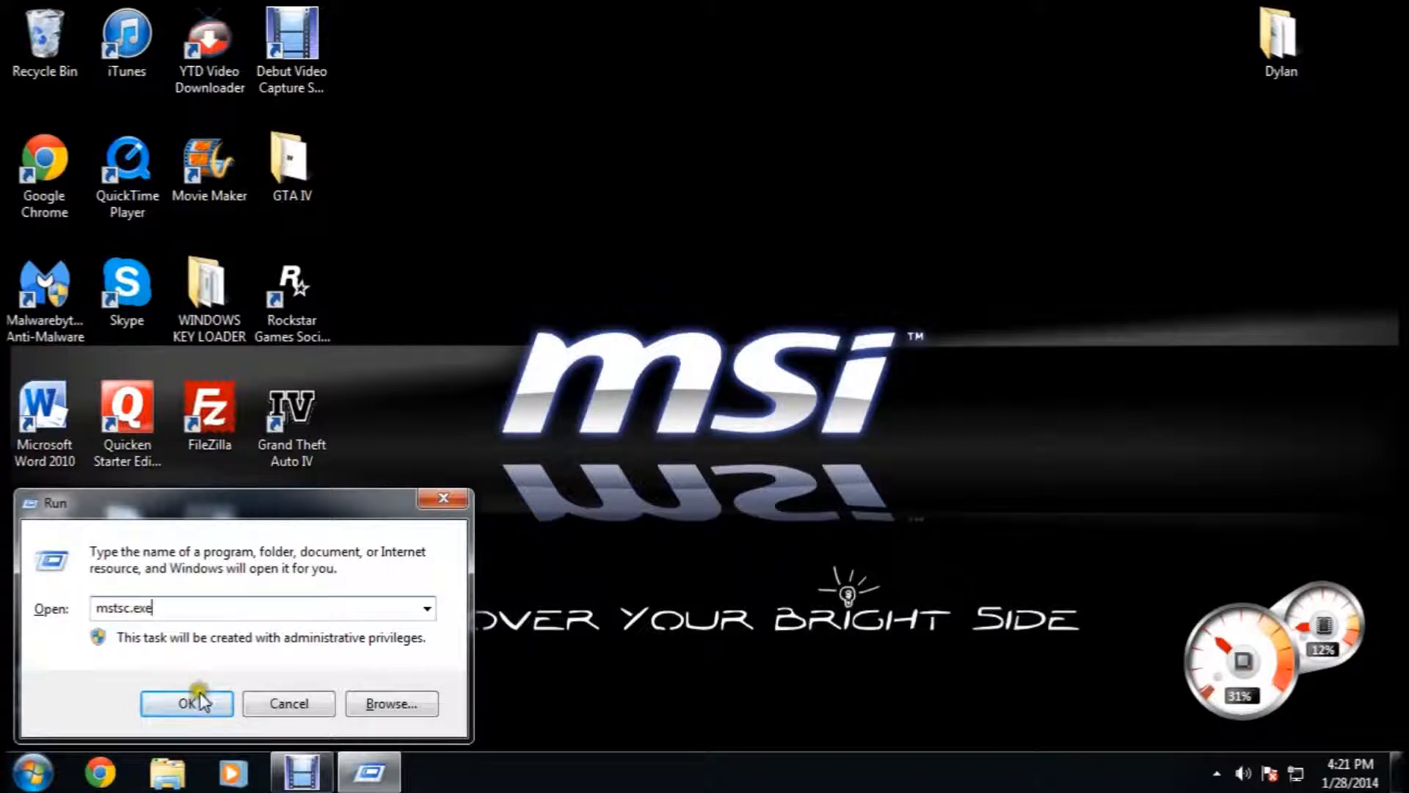
pyautogui.click(186, 703)
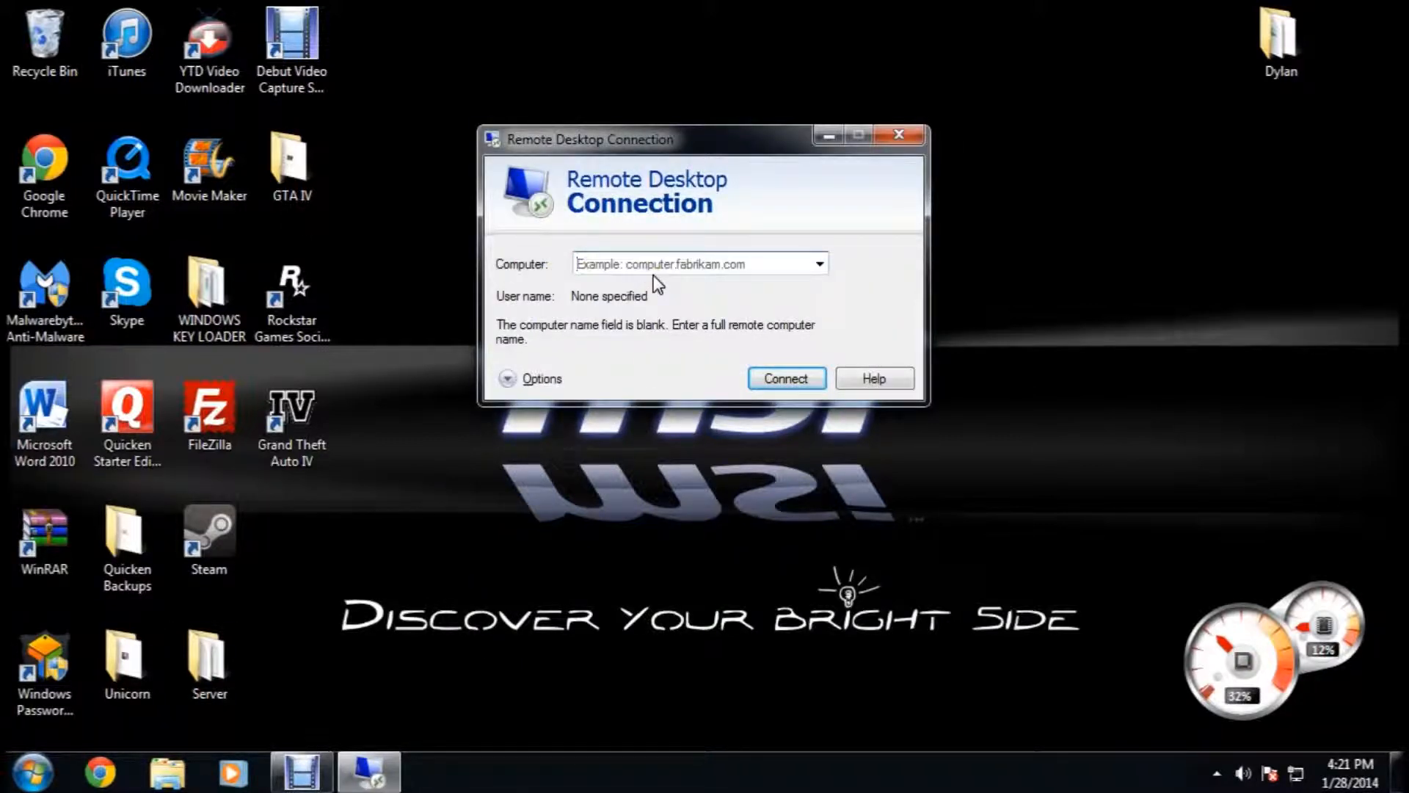
pyautogui.click(32, 771)
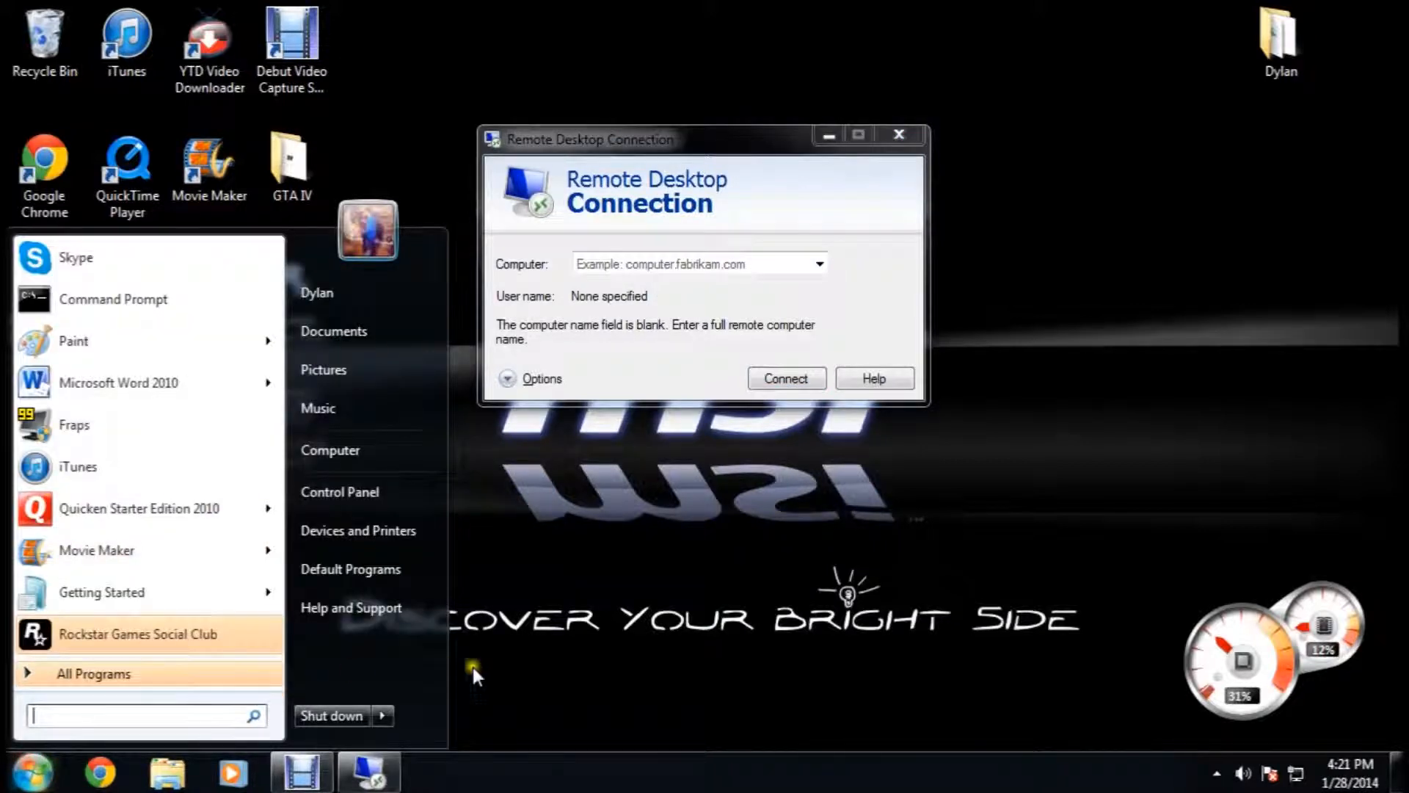
pyautogui.moveTo(581, 636)
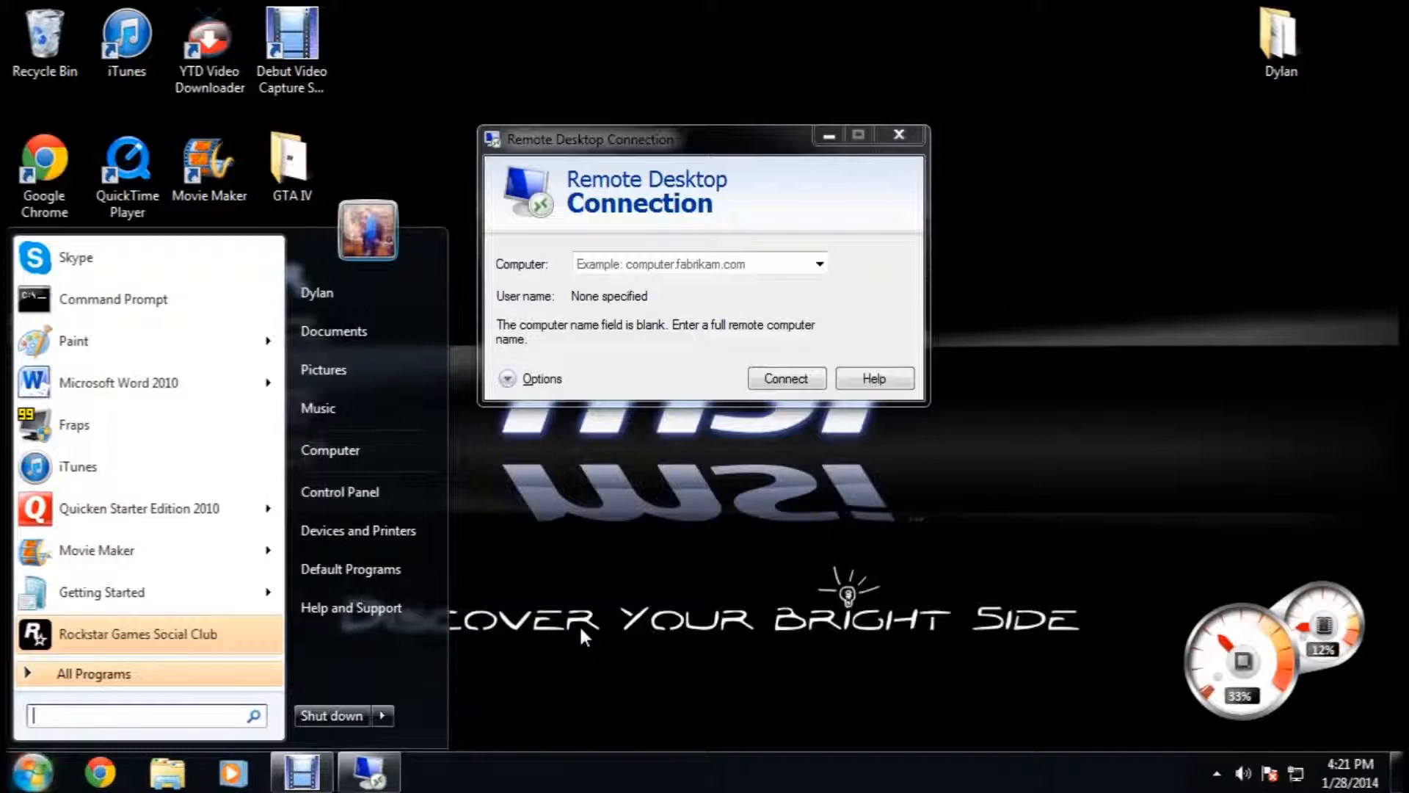
# Step: Run ipconfig in Command Prompt to find IPv4 address 192.168.6.9, then close it
pyautogui.write('ipconfig')
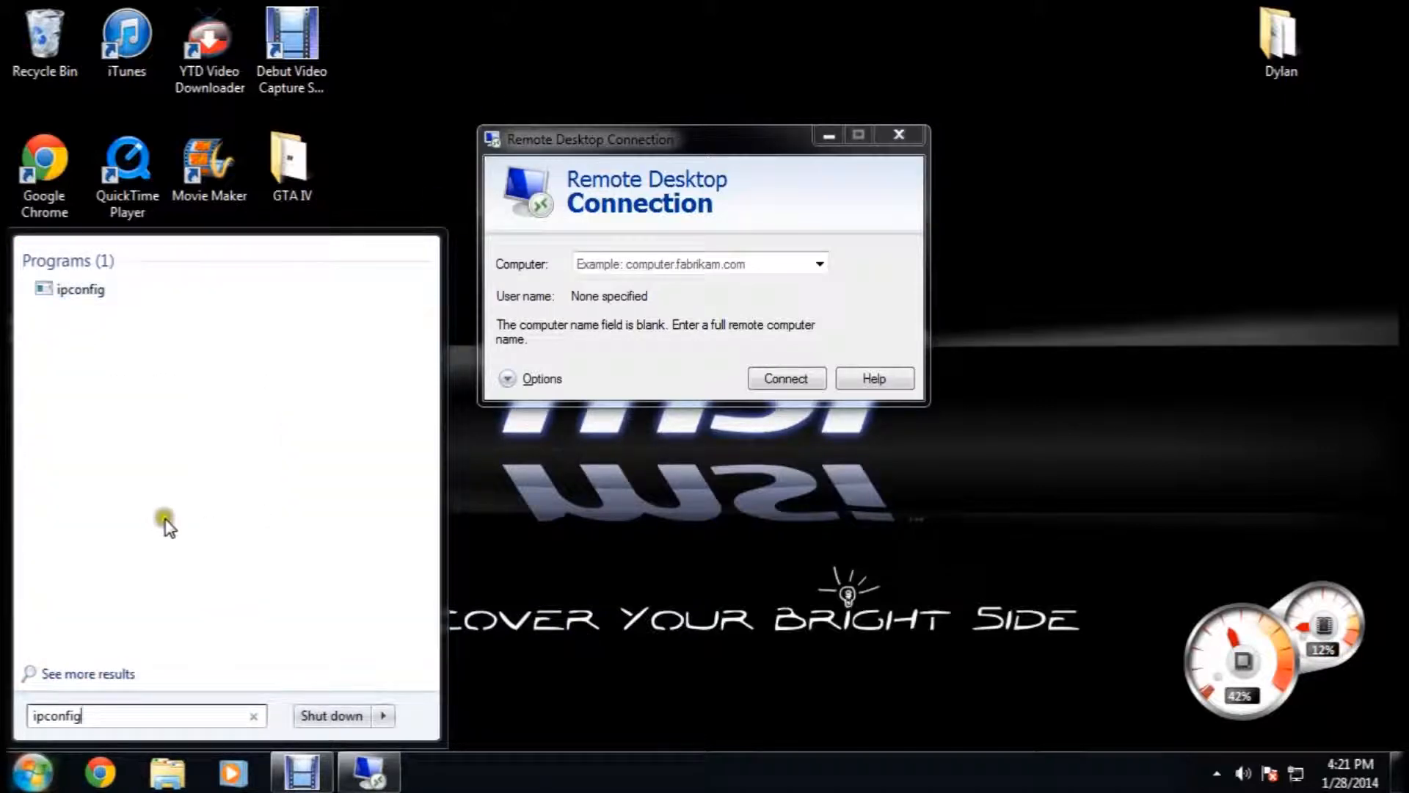
pyautogui.write('cmd')
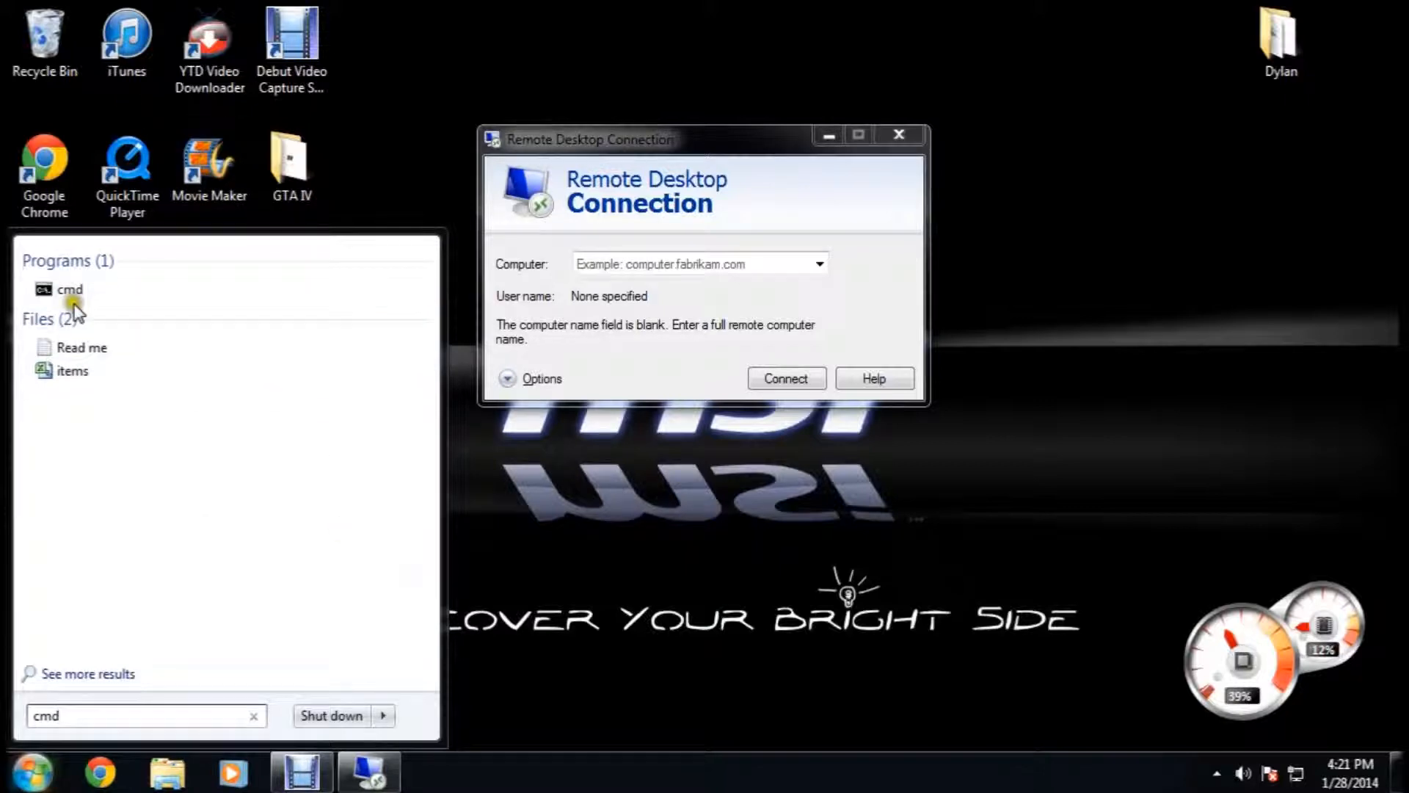
pyautogui.click(71, 288)
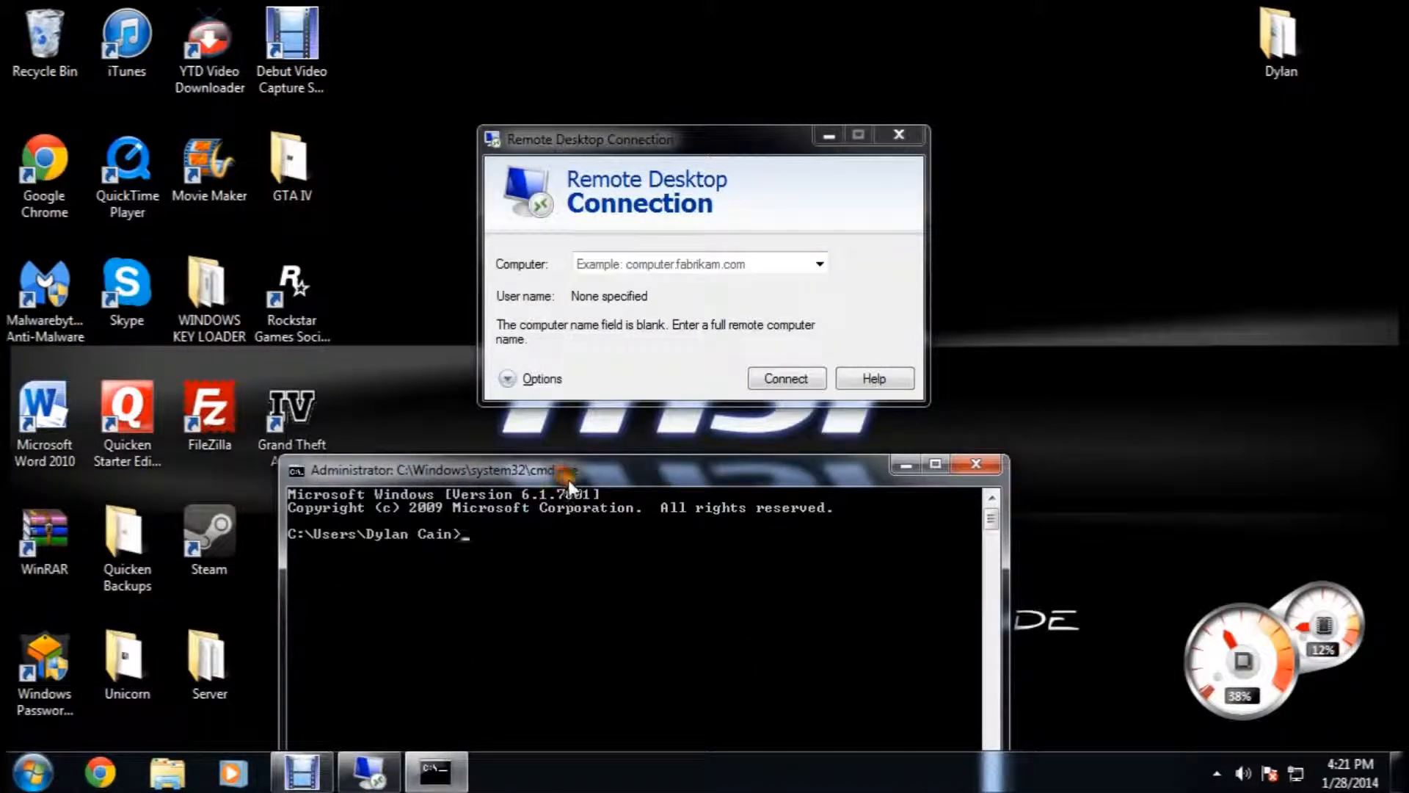
pyautogui.write('ip')
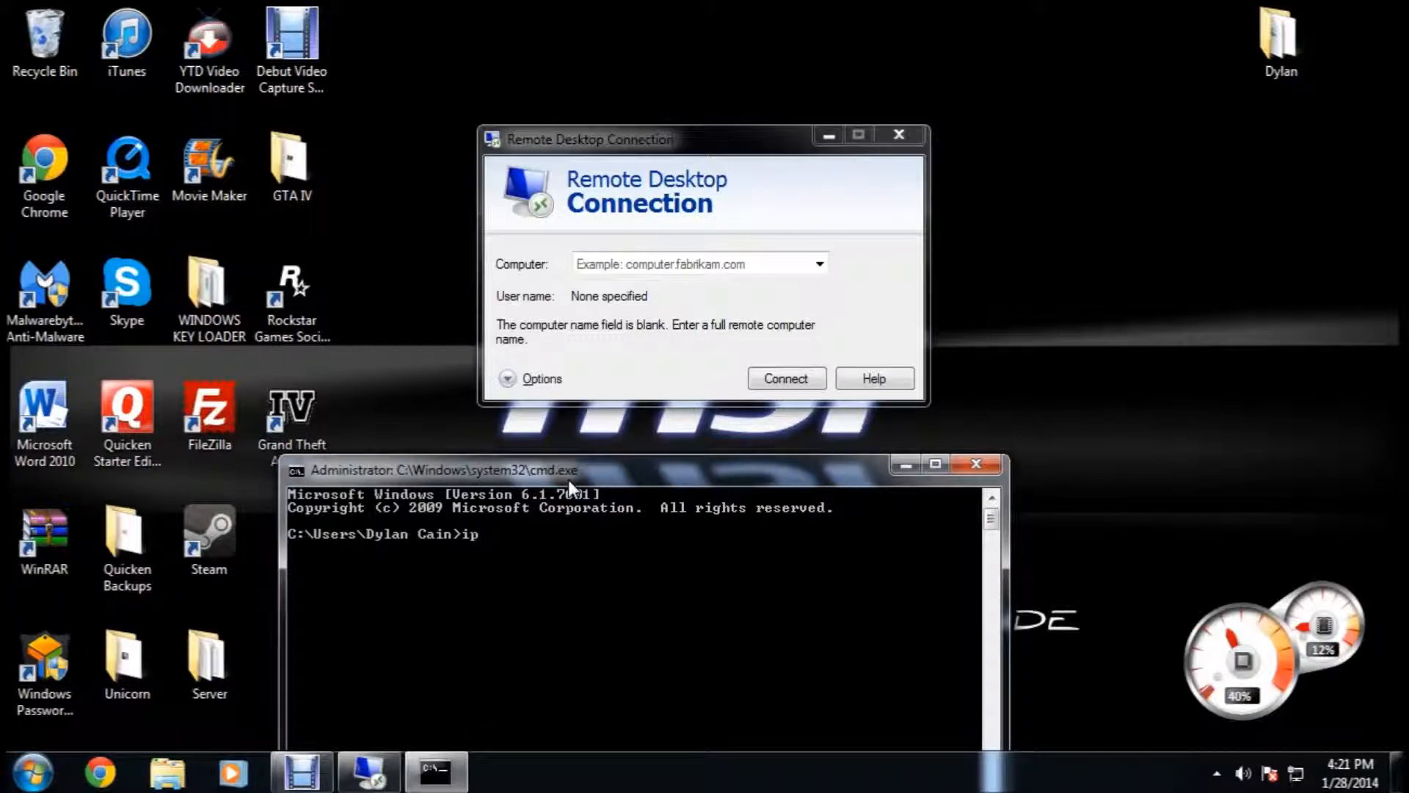
pyautogui.write('confi')
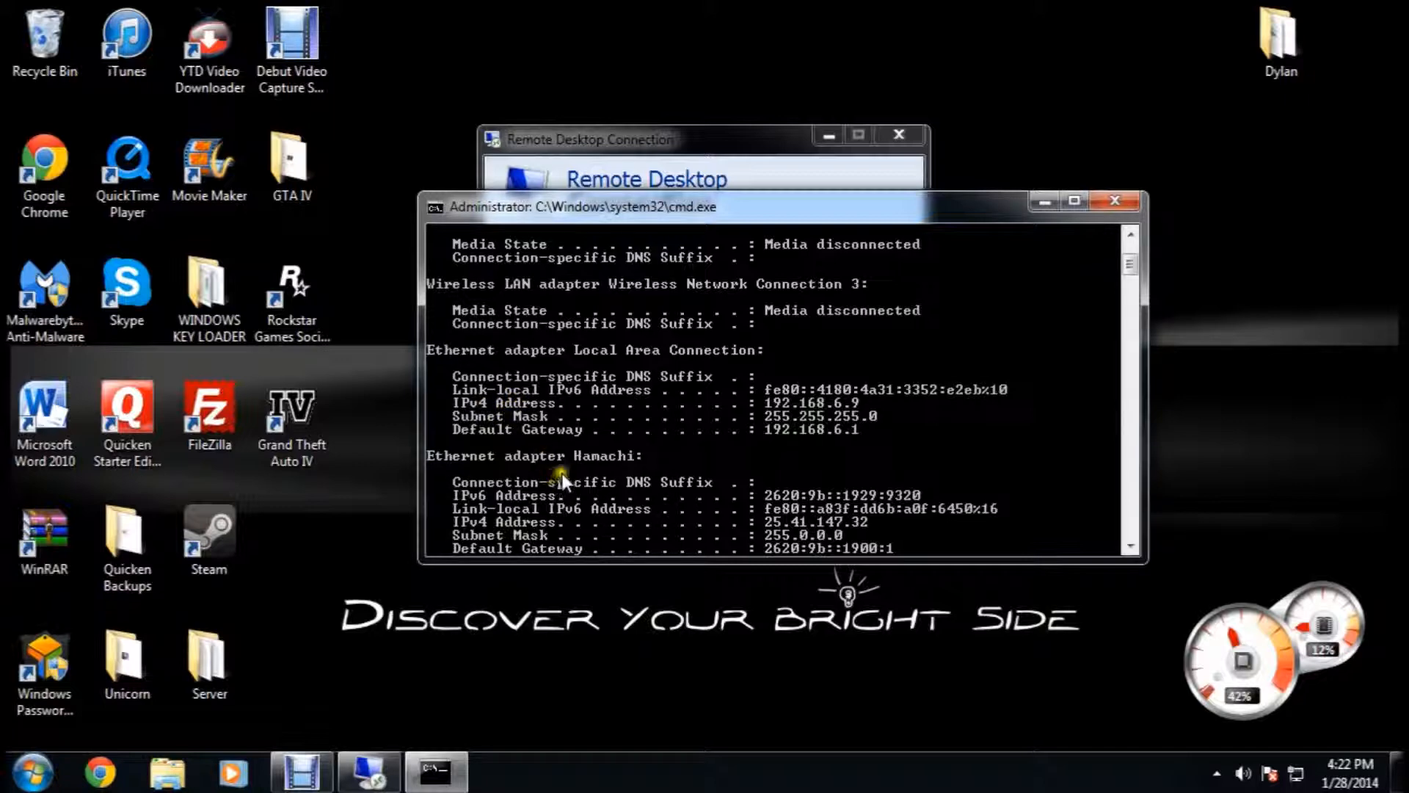
pyautogui.moveTo(501, 341)
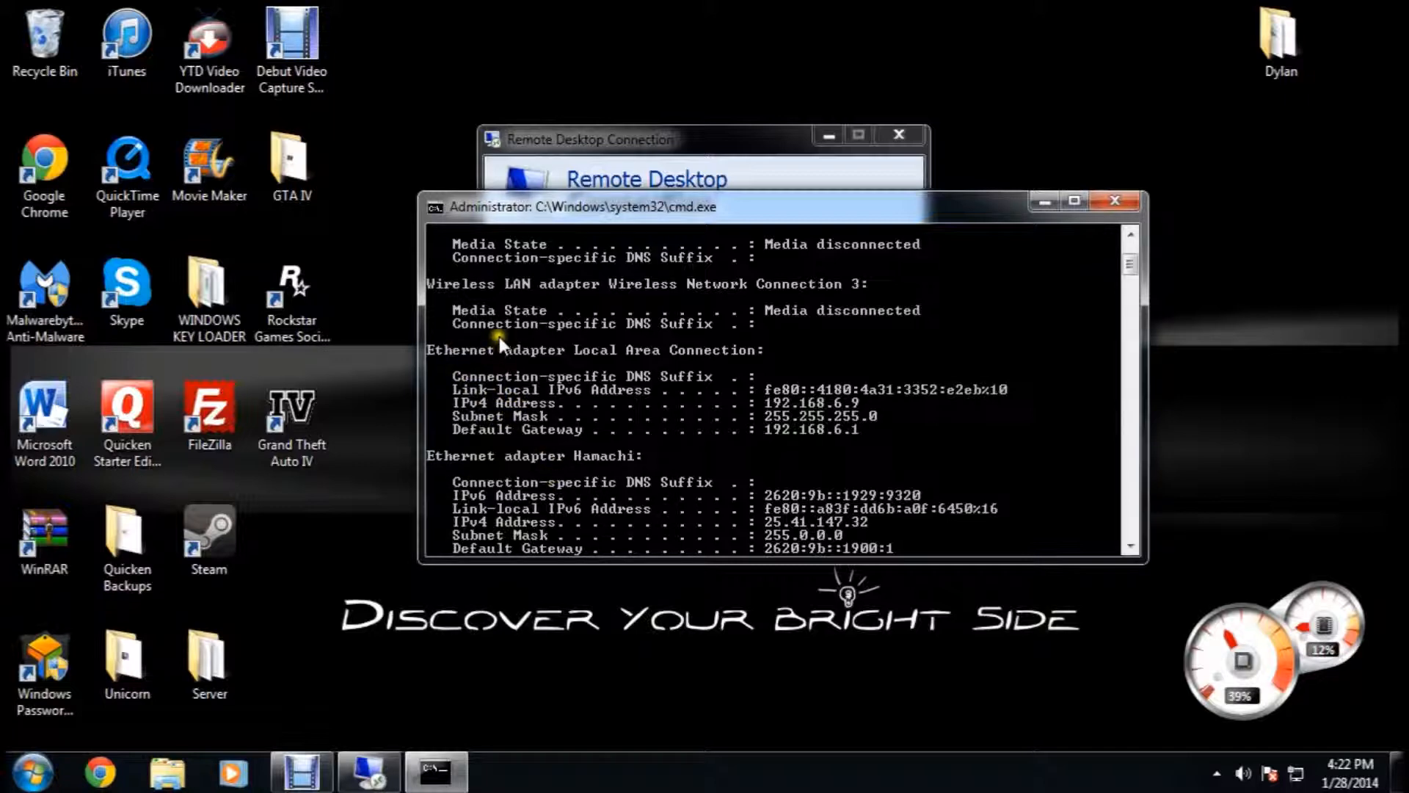
pyautogui.moveTo(683, 353)
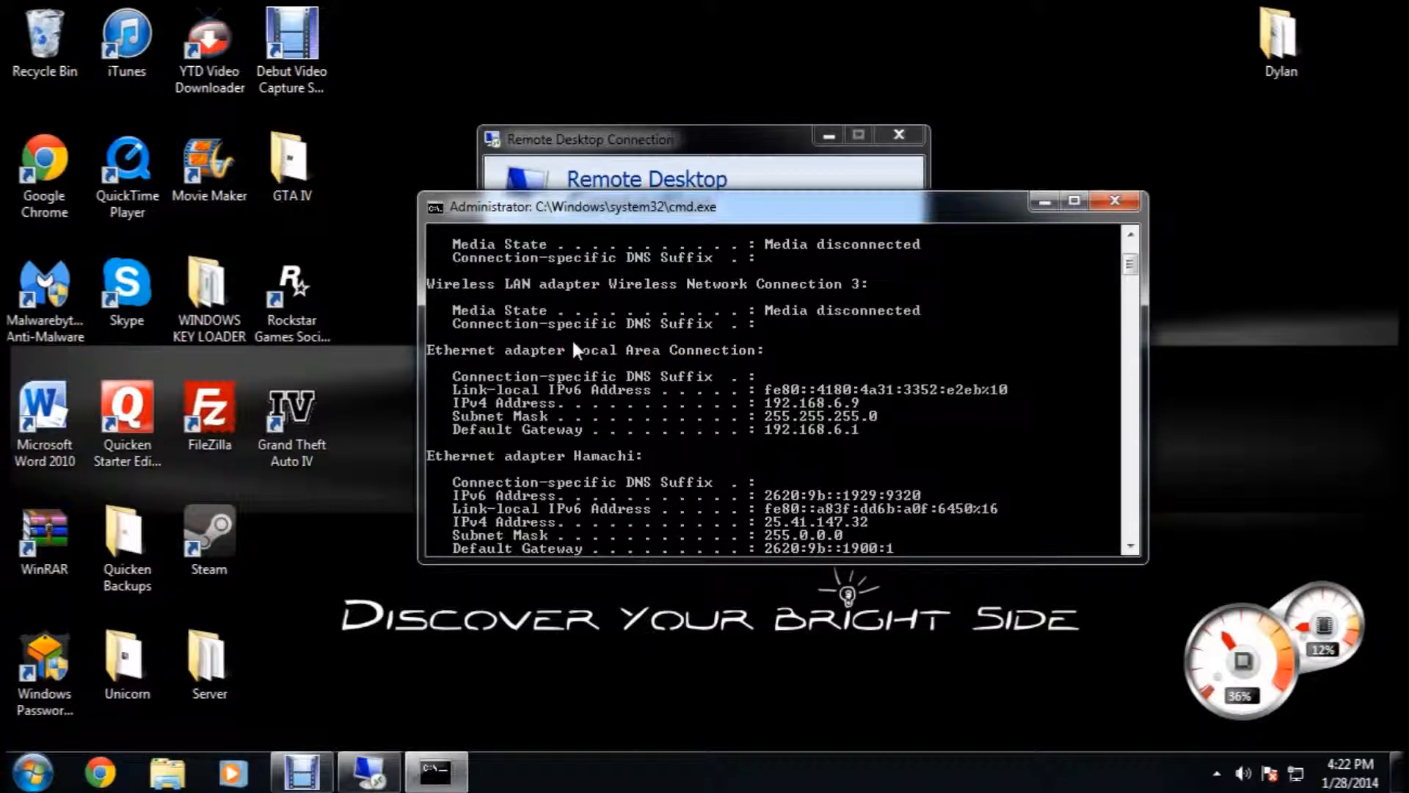
pyautogui.moveTo(508, 269)
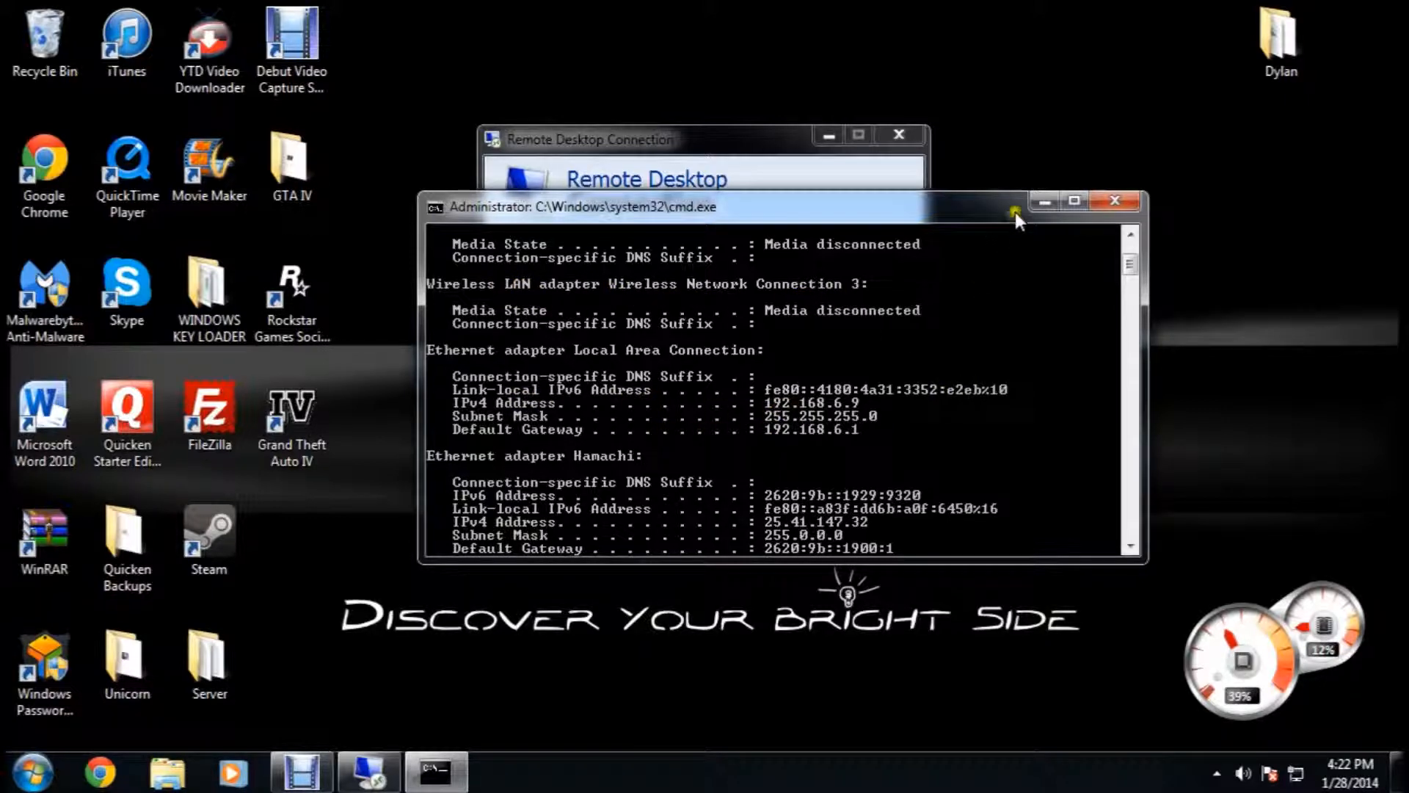
pyautogui.moveTo(683, 428)
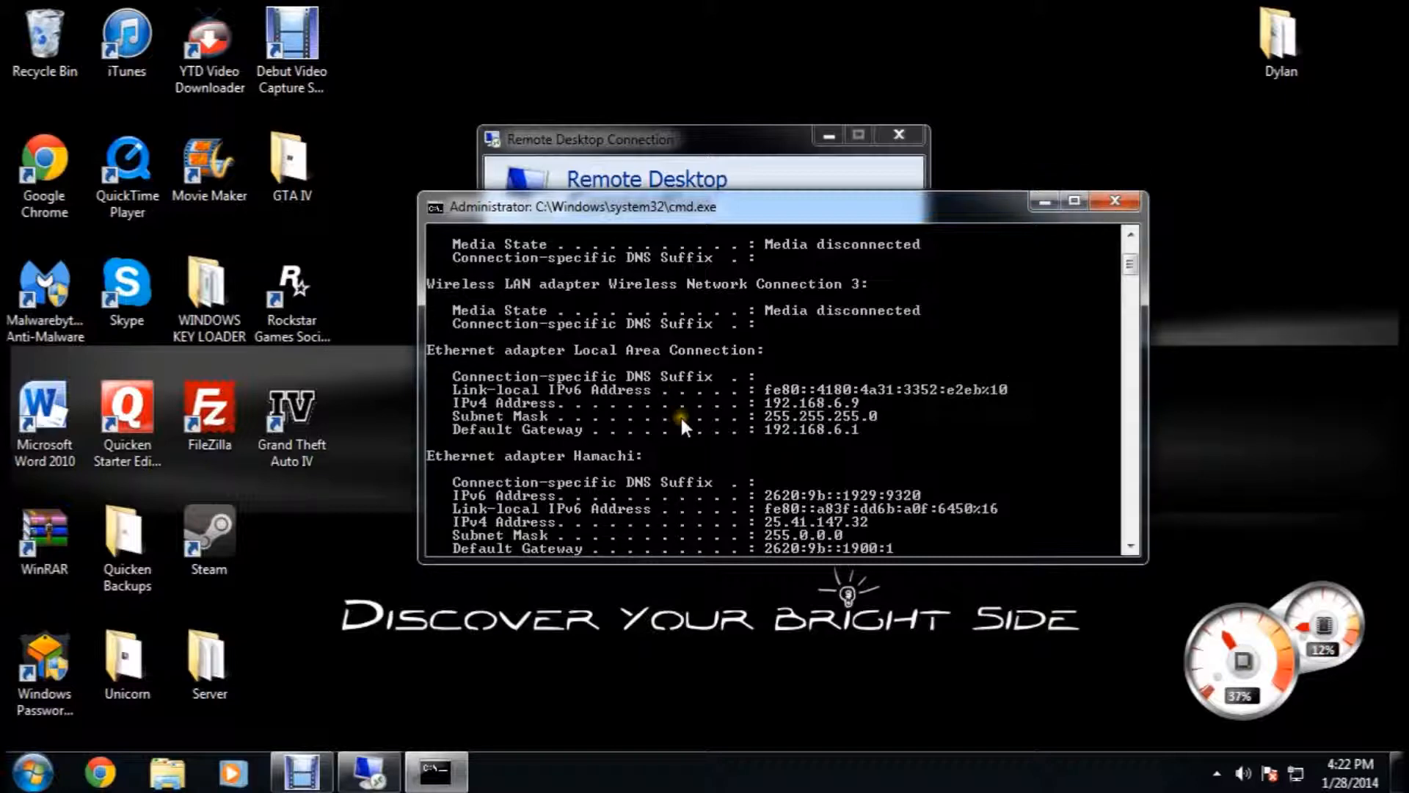
pyautogui.moveTo(683, 425)
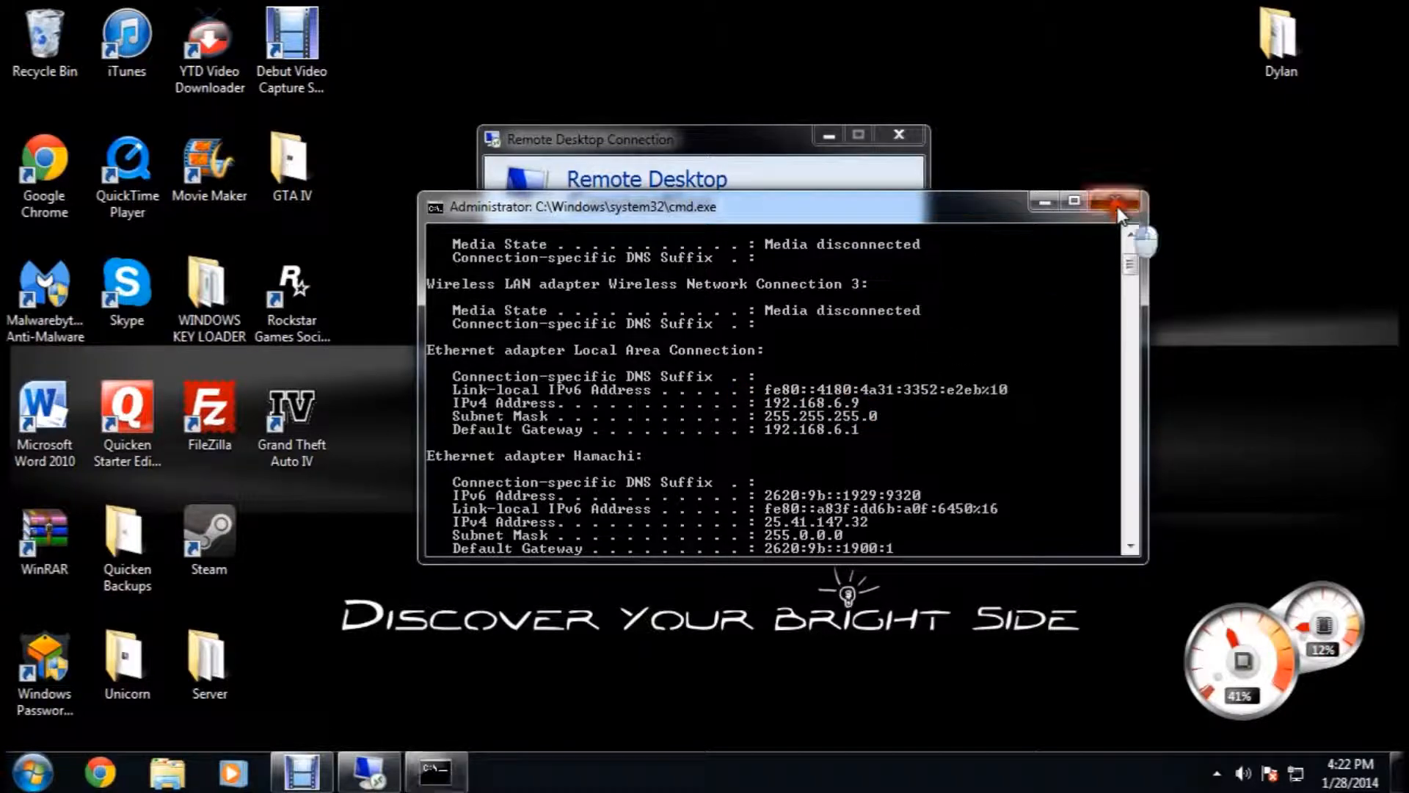
pyautogui.click(1117, 201)
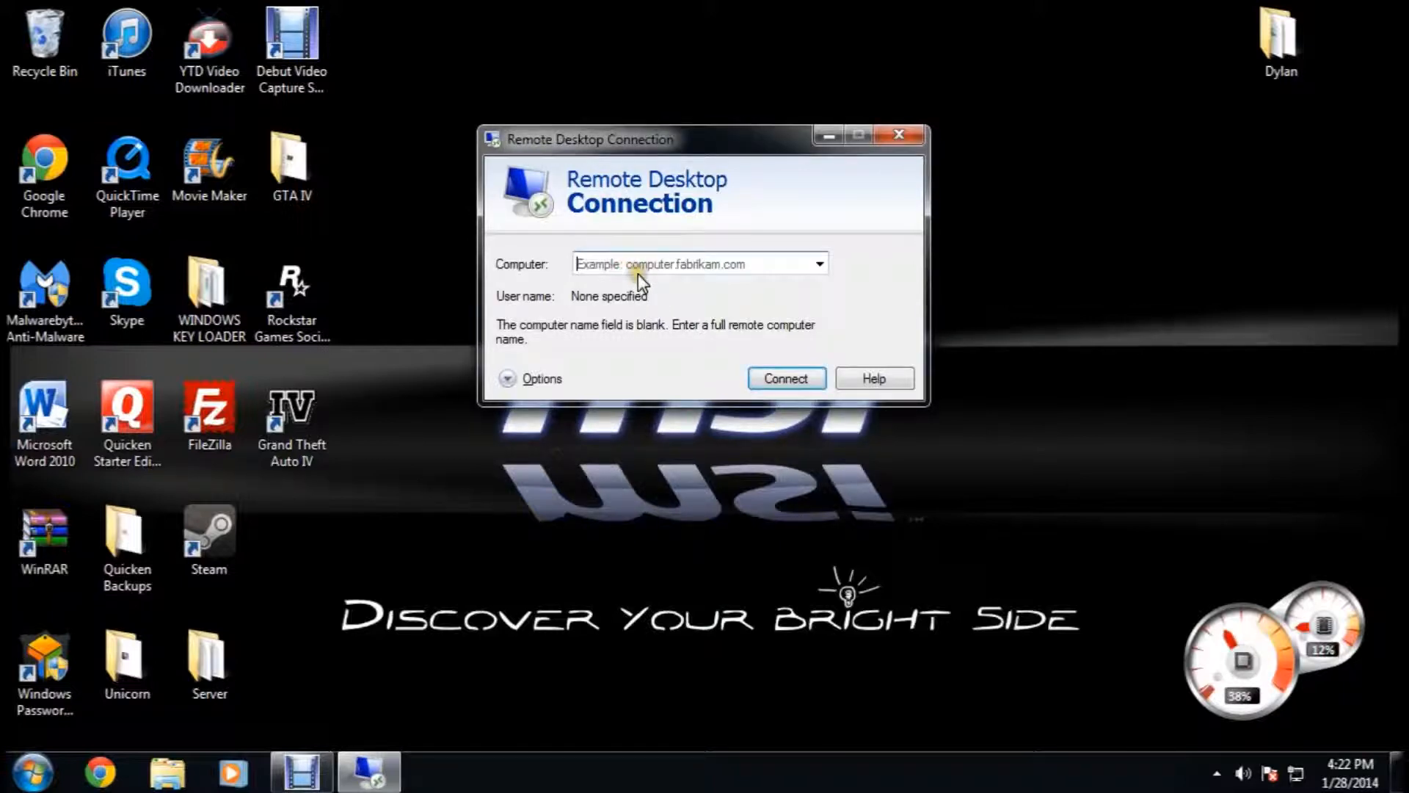
# Step: Enter 192.168.1.66 as the remote computer and connect
pyautogui.write('192.168.1.66')
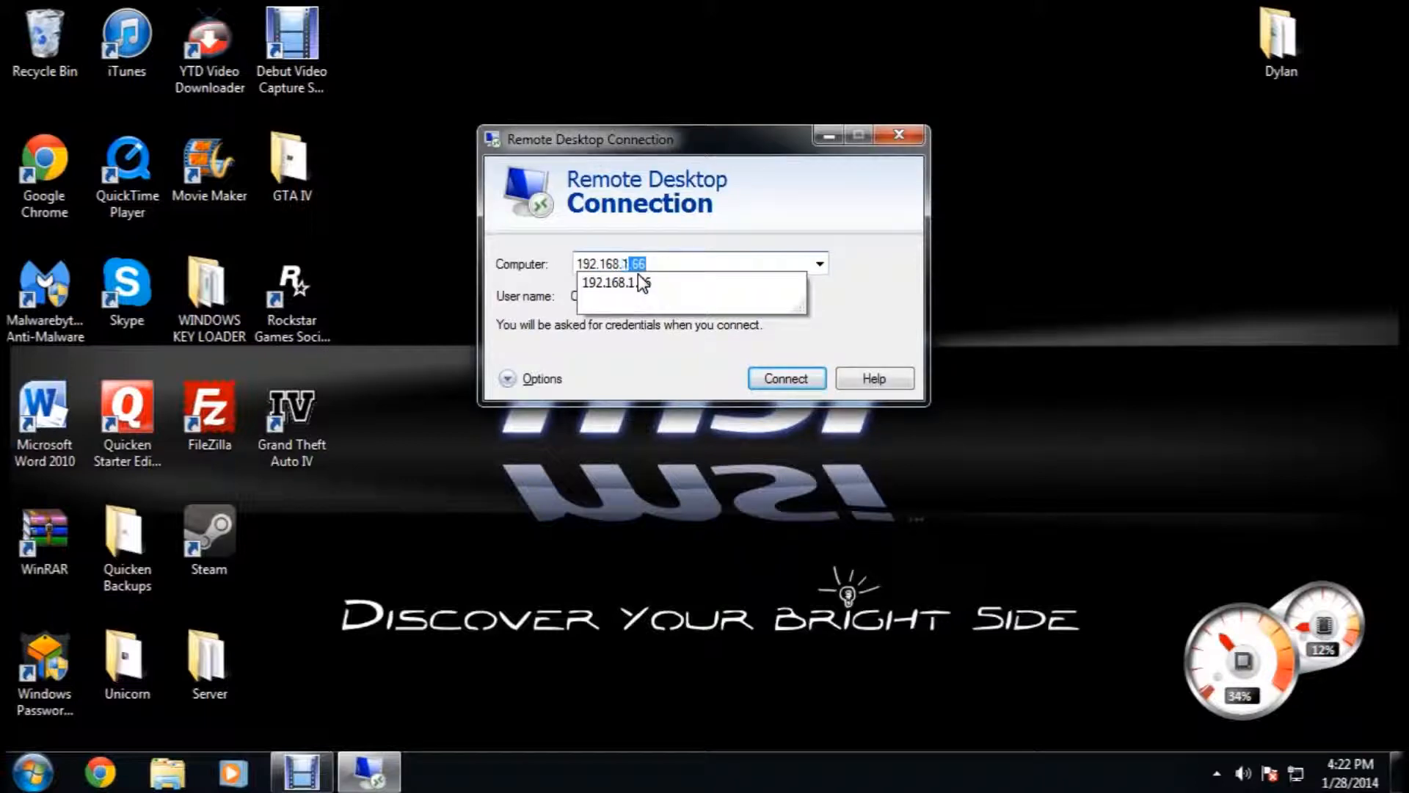
pyautogui.click(615, 282)
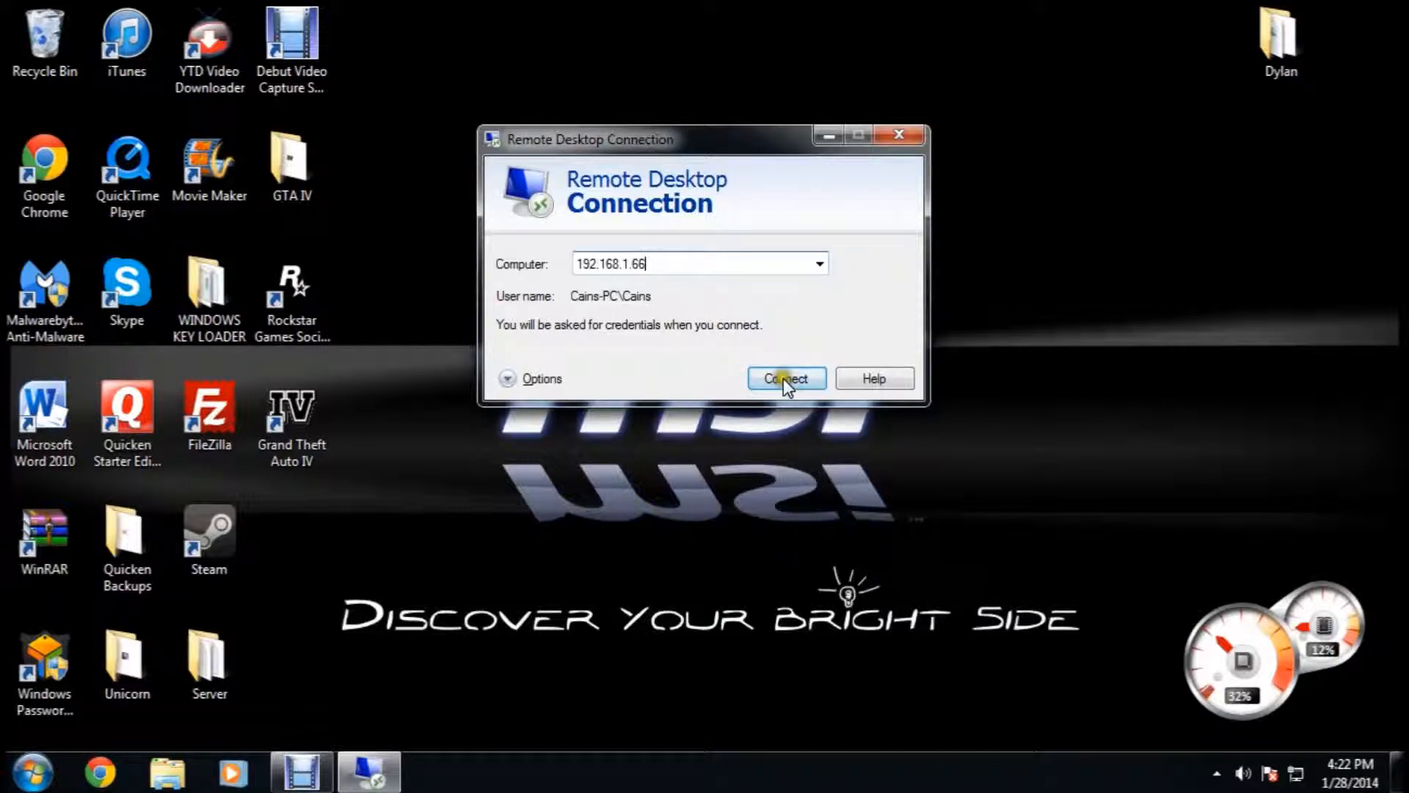
pyautogui.click(785, 378)
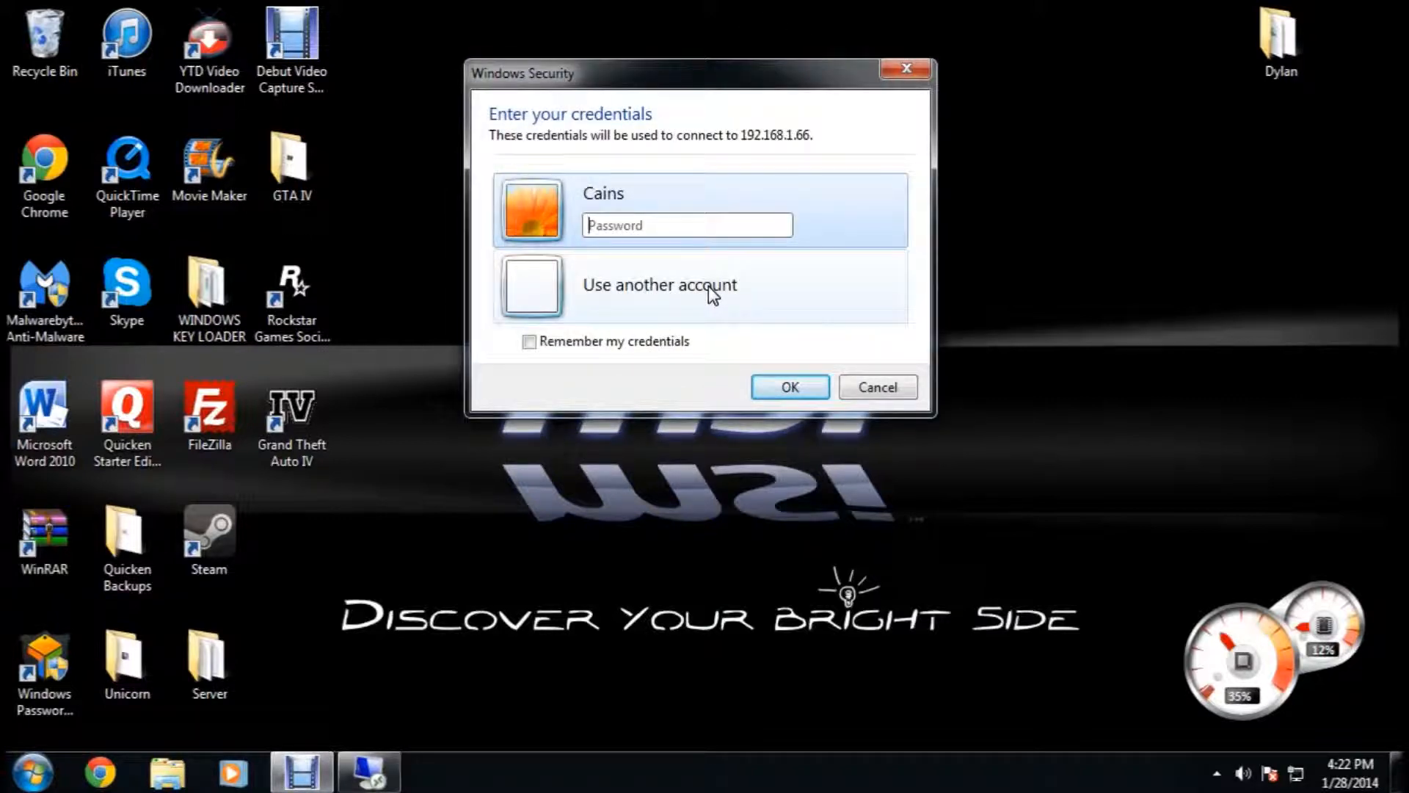
# Step: Sign in as user Cains and accept the certificate warning
pyautogui.click(659, 284)
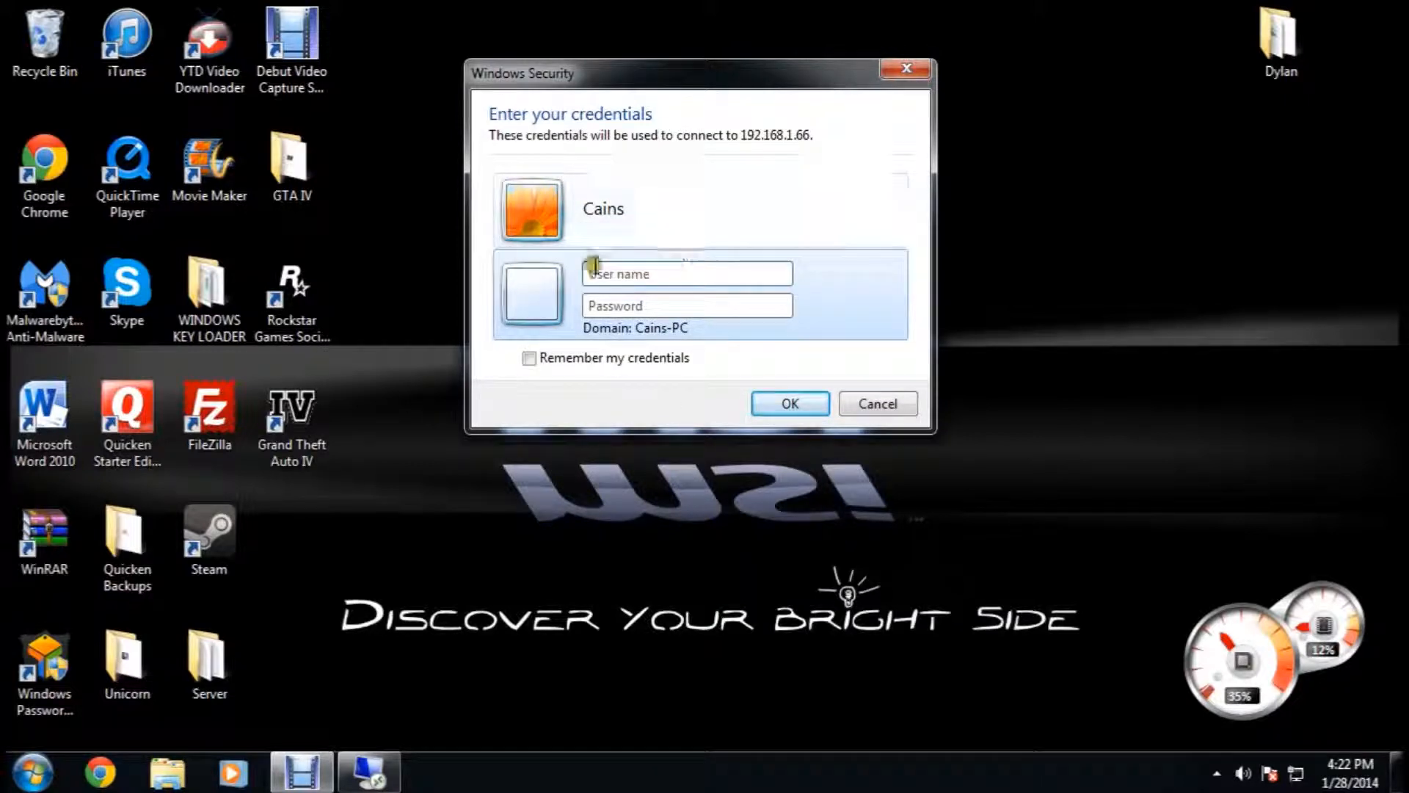
pyautogui.click(688, 274)
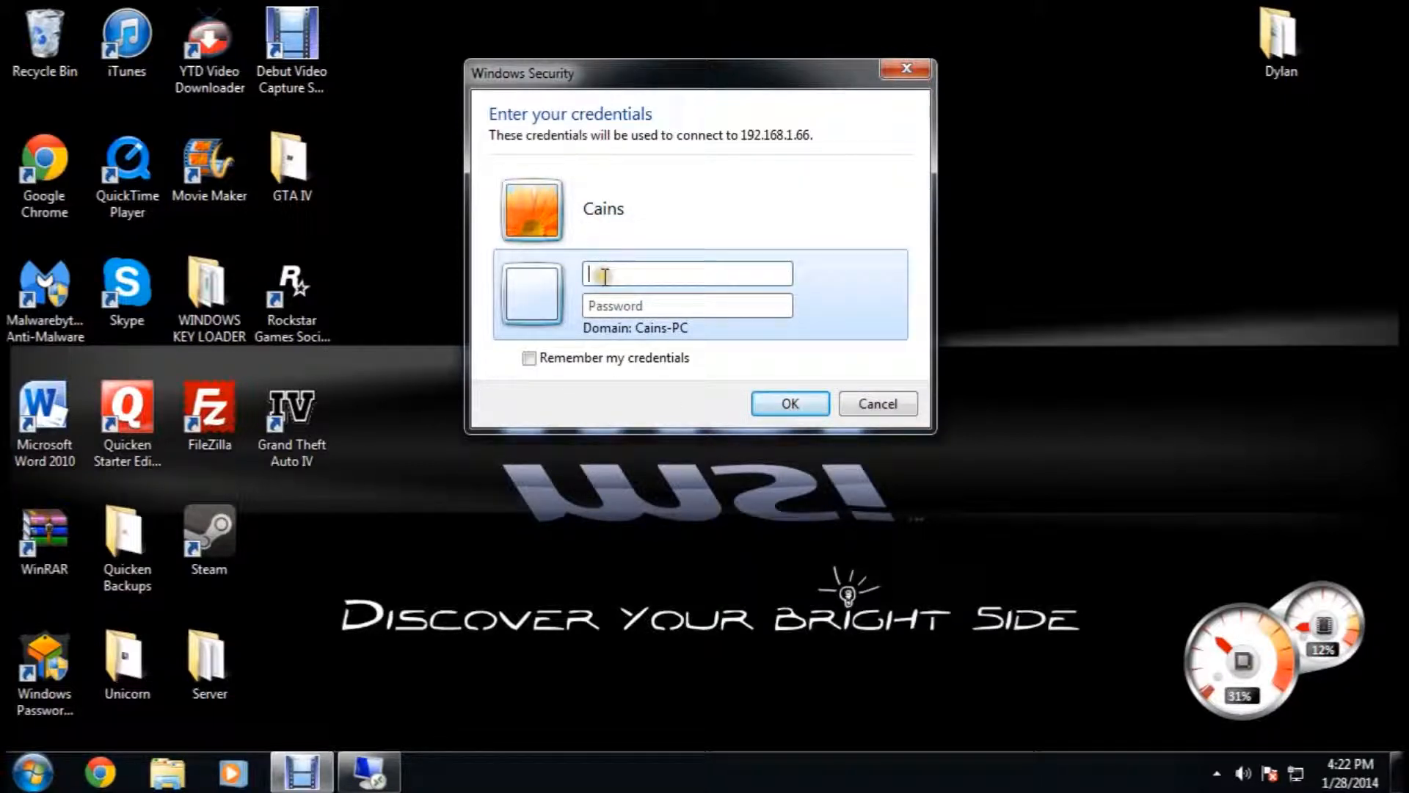
pyautogui.write('Cains')
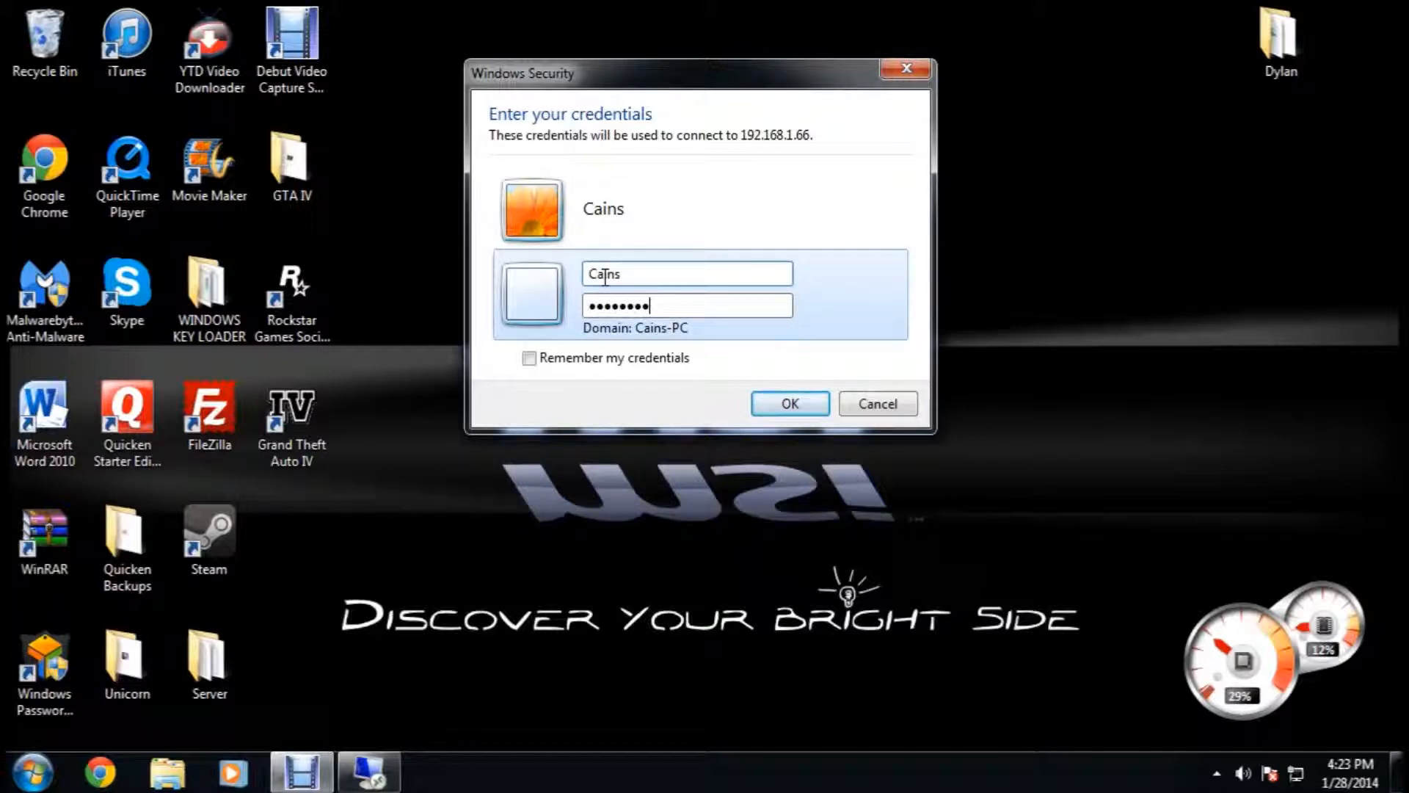
pyautogui.click(788, 403)
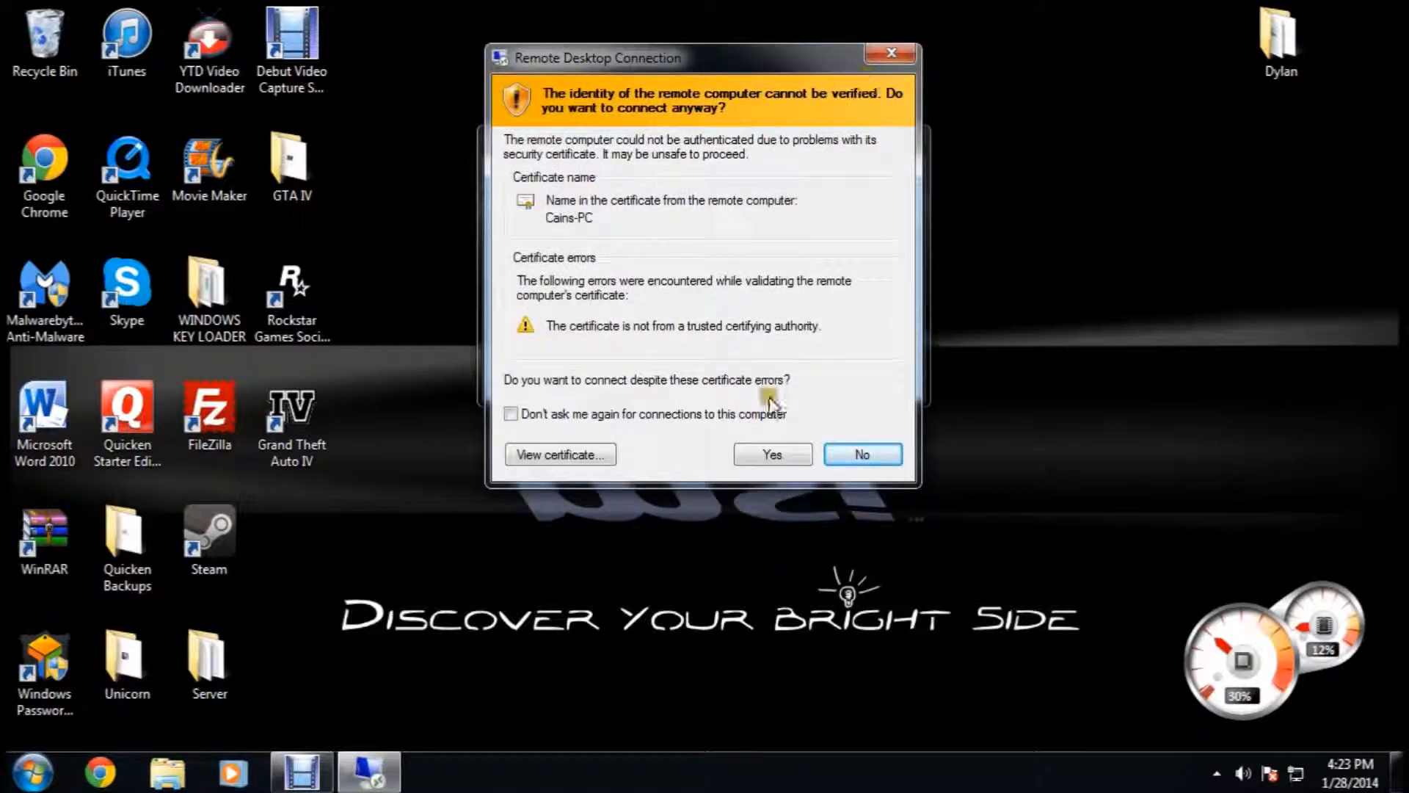
pyautogui.click(771, 454)
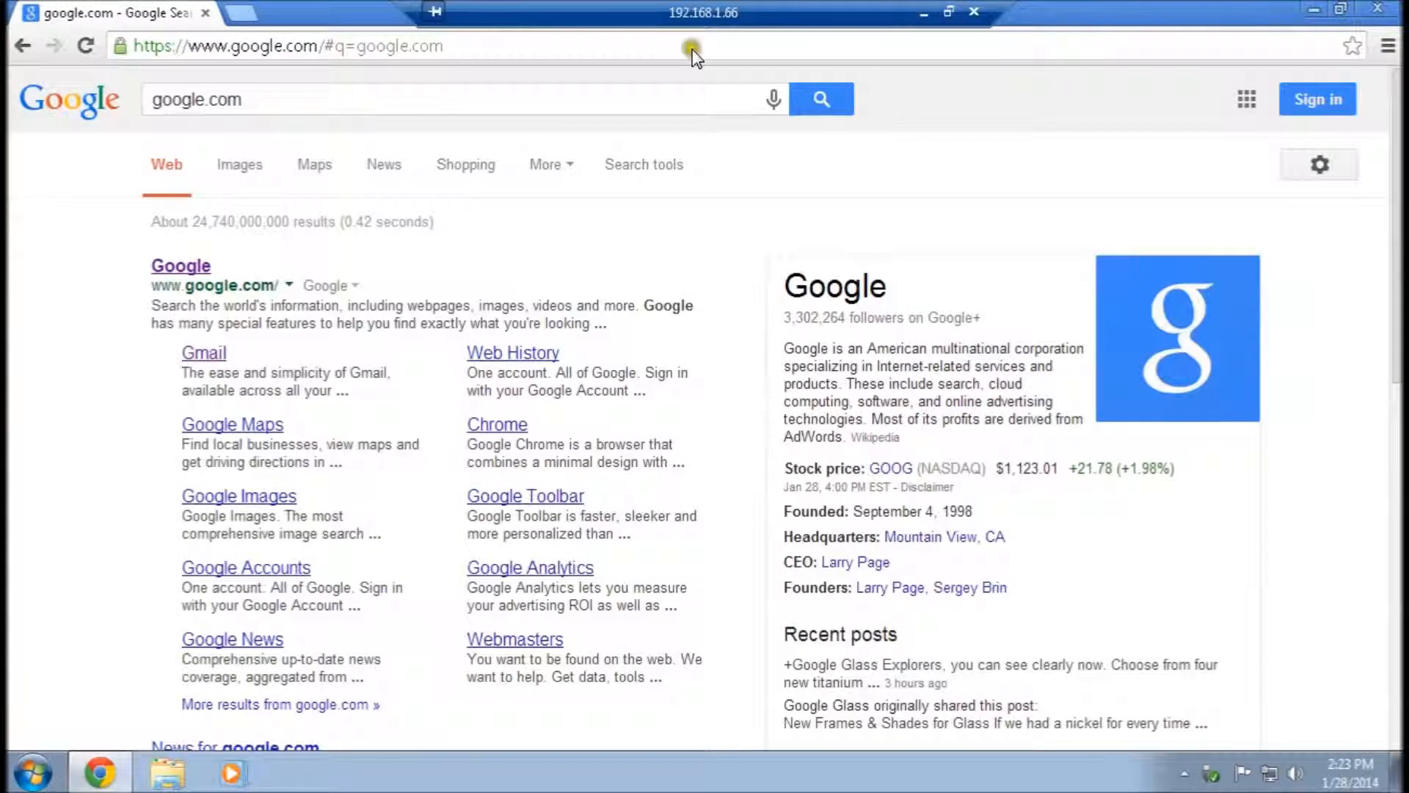
# Step: Browse image results in the remote session, then close the remote bar
pyautogui.click(239, 163)
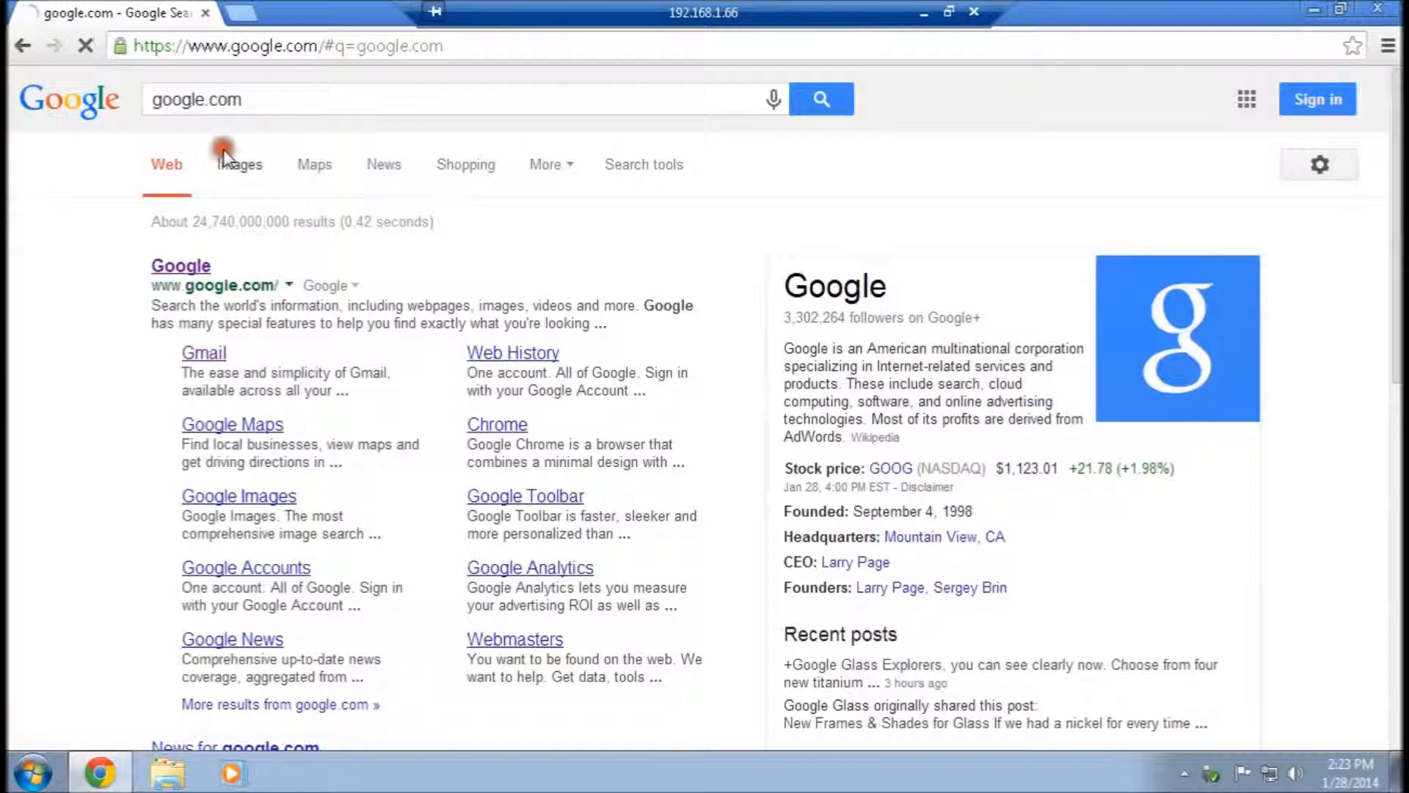
pyautogui.click(239, 163)
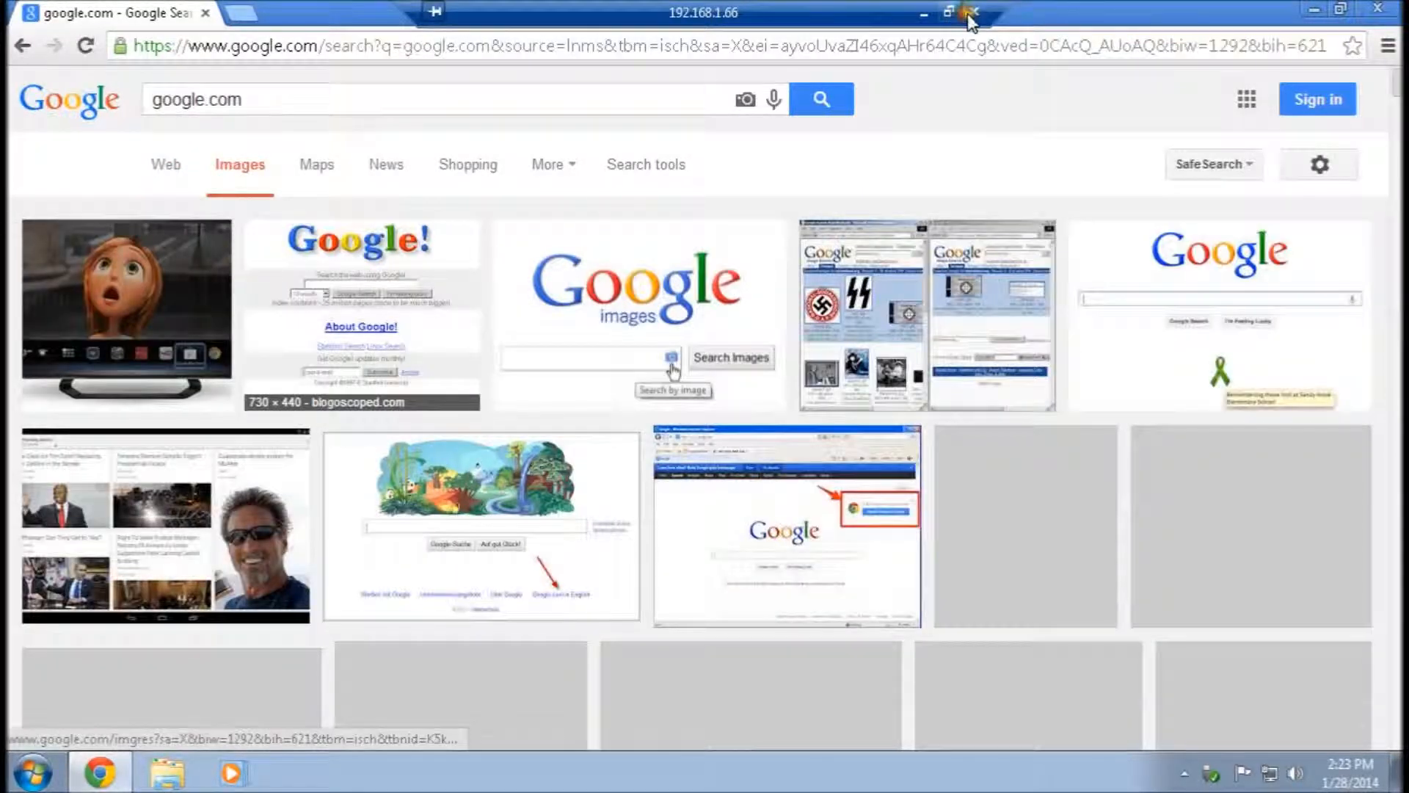
pyautogui.click(973, 12)
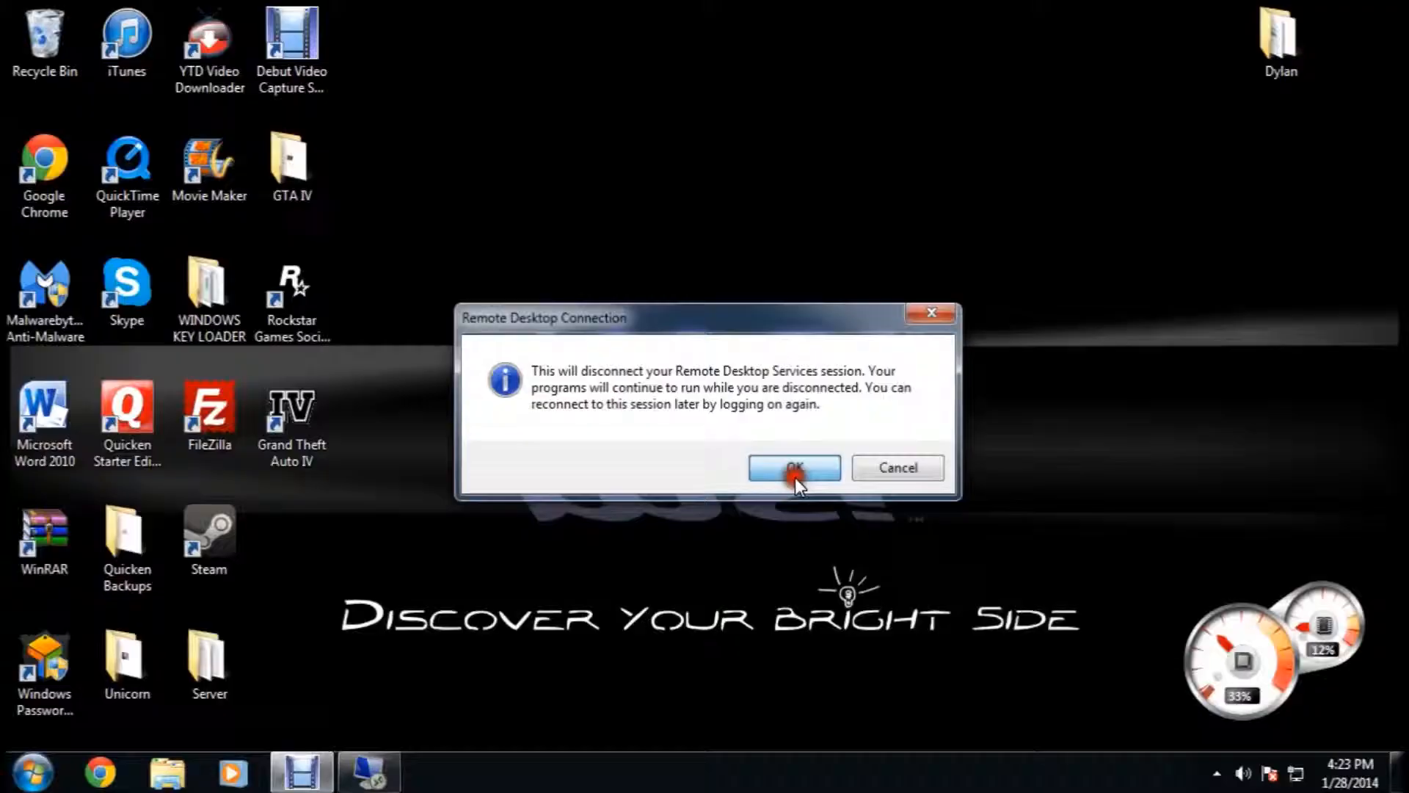
# Step: Confirm disconnecting from the 192.168.1.66 session
pyautogui.click(793, 468)
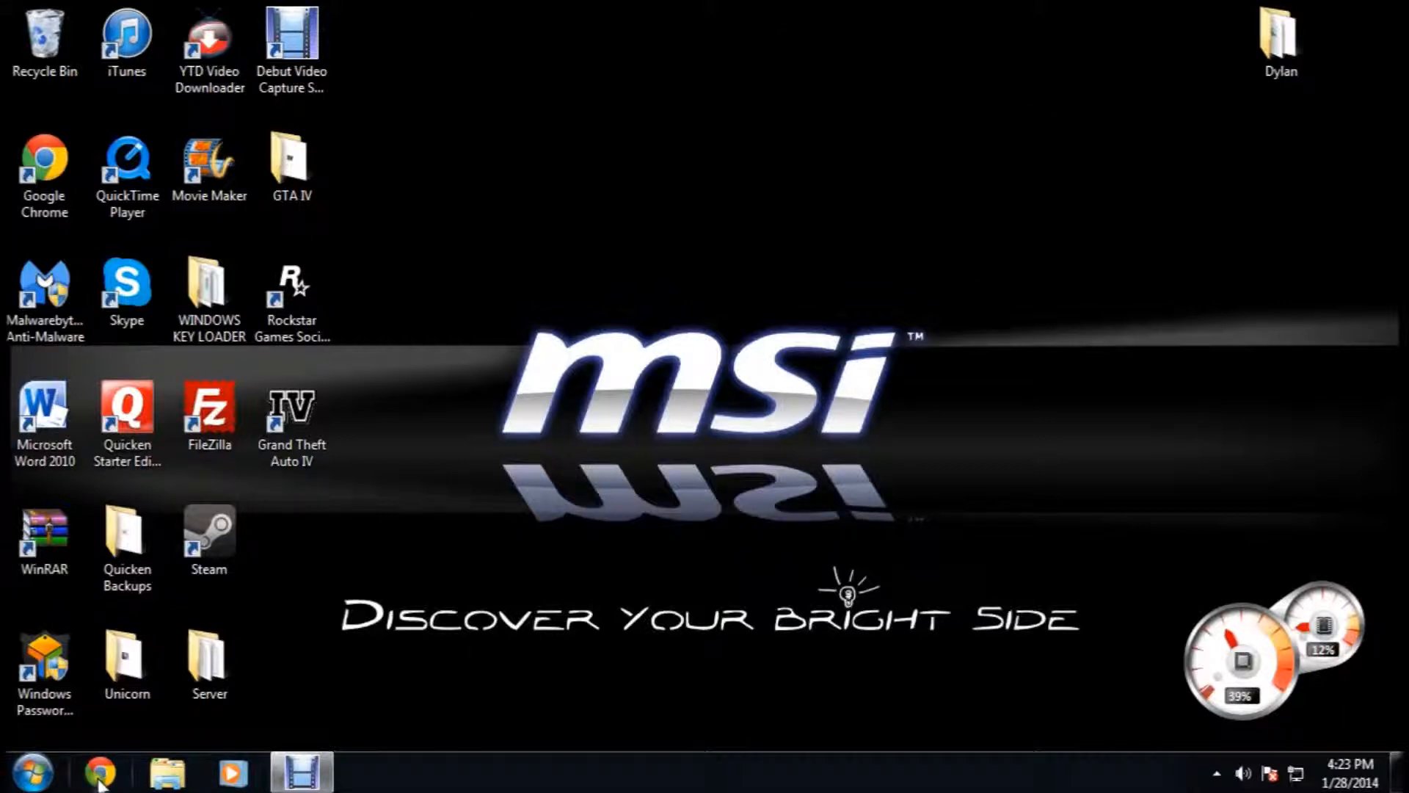
# Step: Open Chrome, then check ipconfig for default gateway 192.168.6.1 and close the console
pyautogui.click(99, 772)
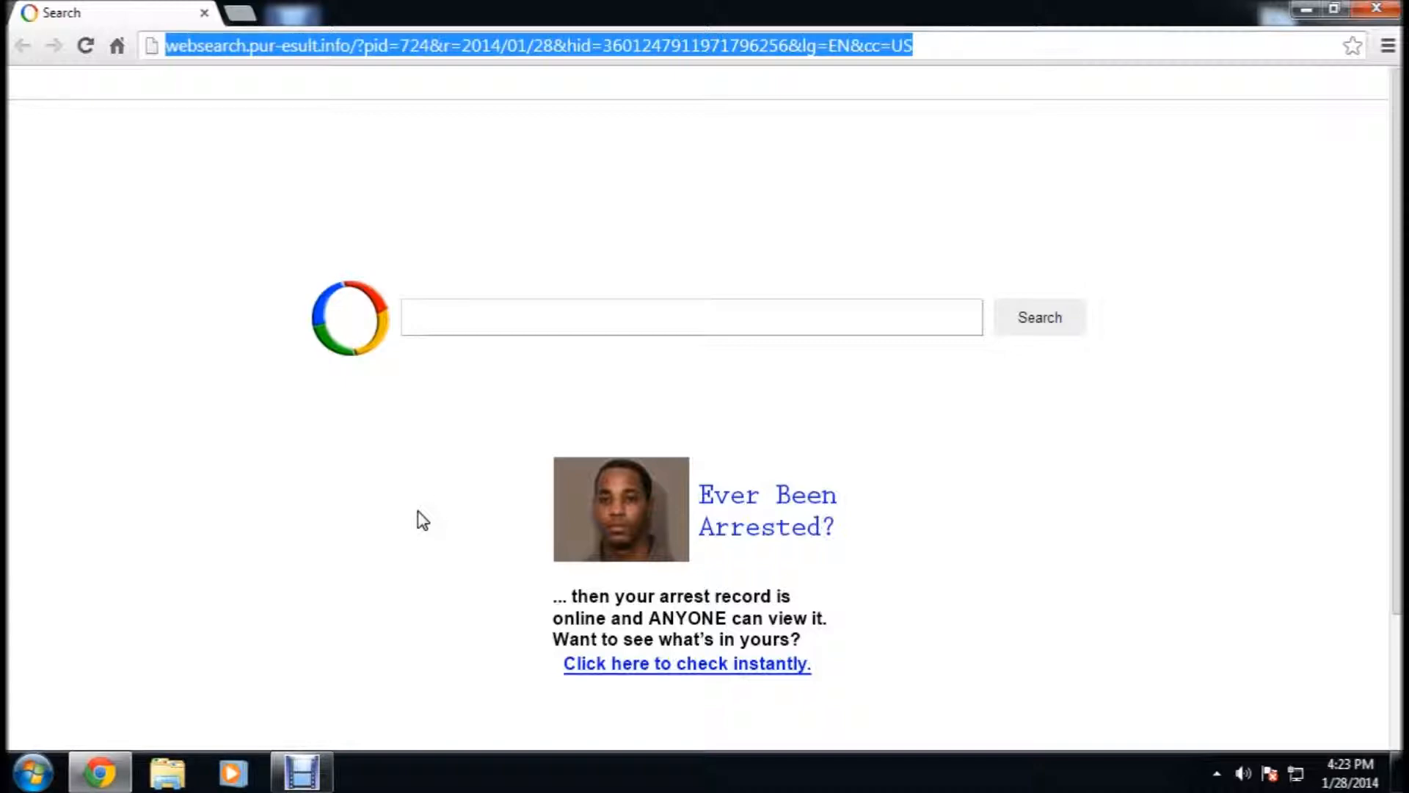
pyautogui.click(32, 772)
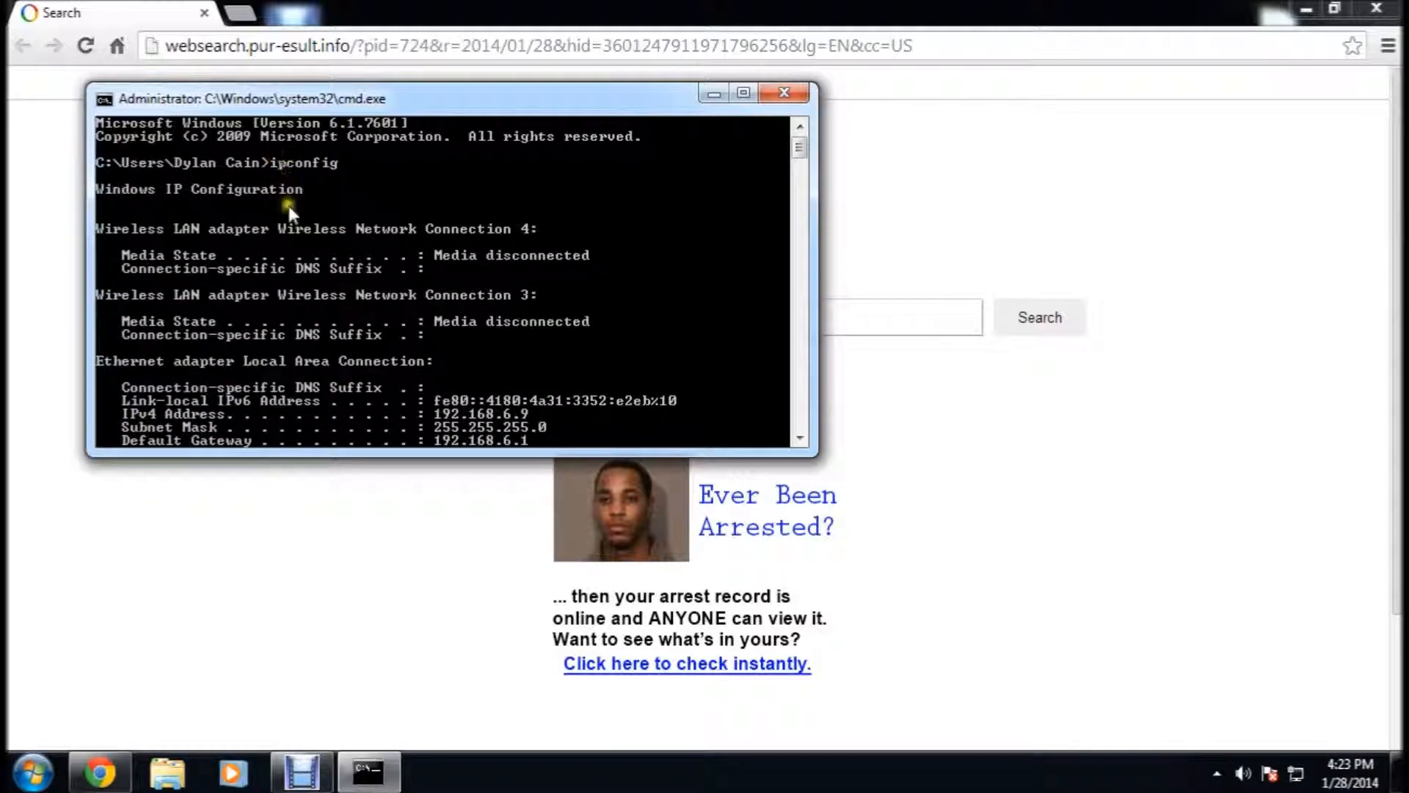
pyautogui.scroll(-3)
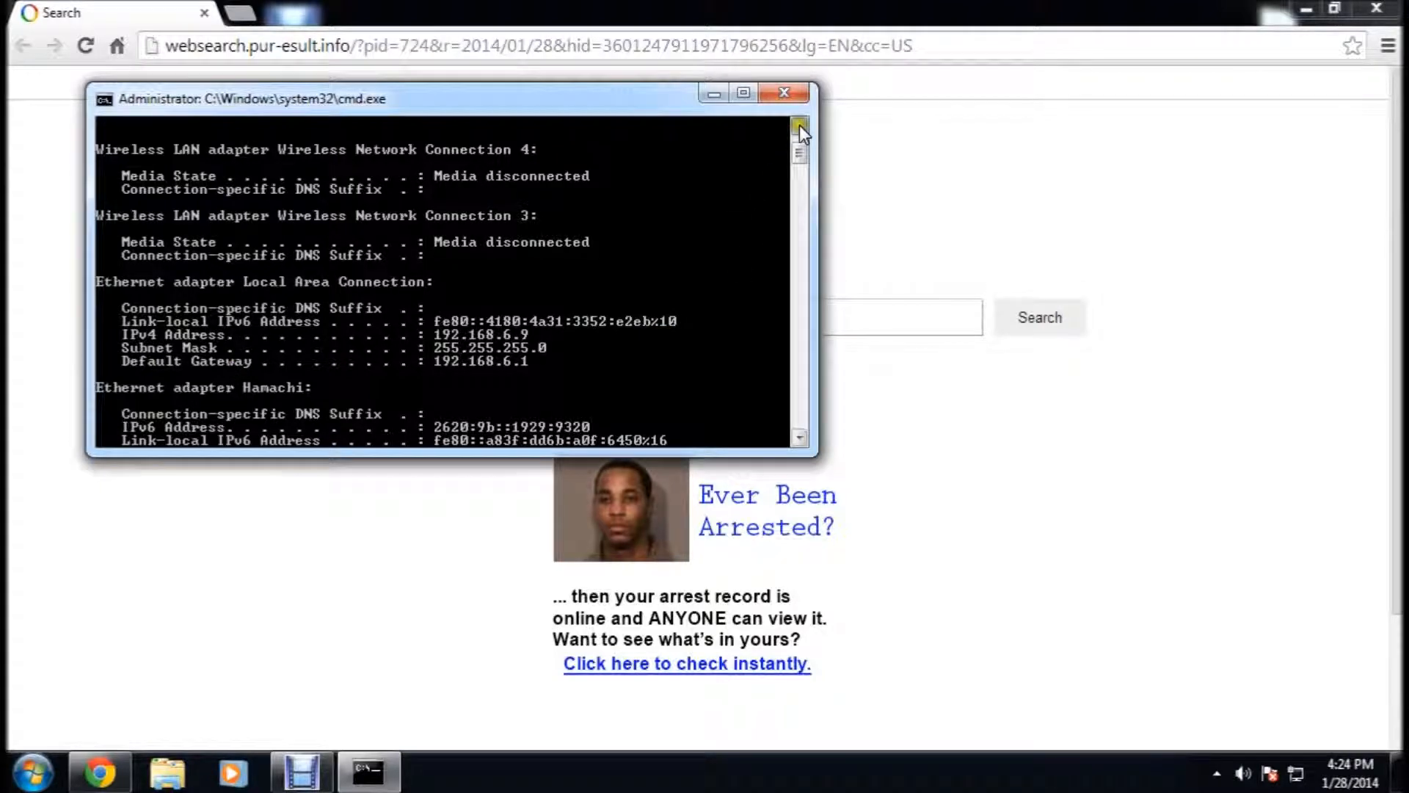
pyautogui.click(783, 93)
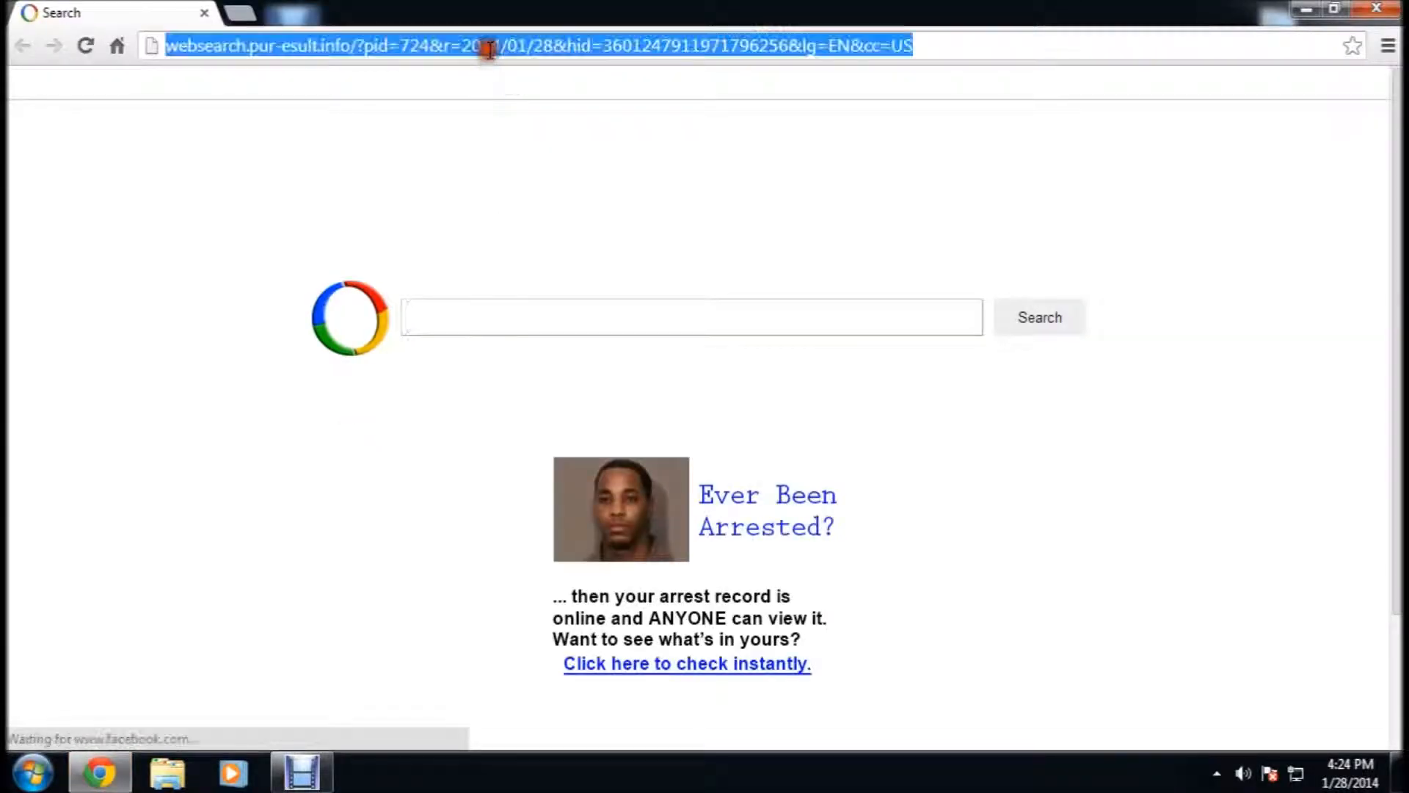
# Step: Browse to 192.168.6.1 and log into the Linksys router's admin pages
pyautogui.write('192.168.1.1')
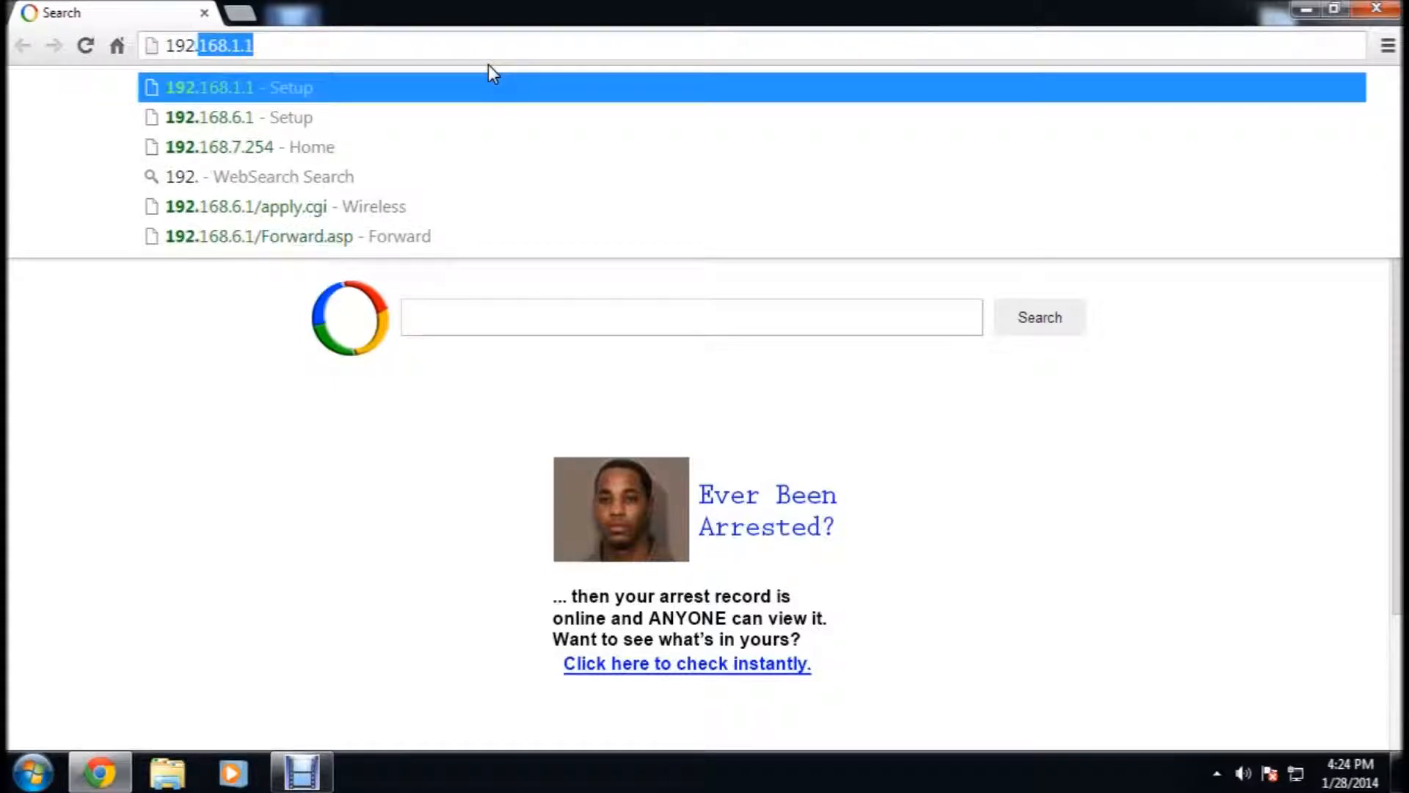
pyautogui.write('192.168.6.1')
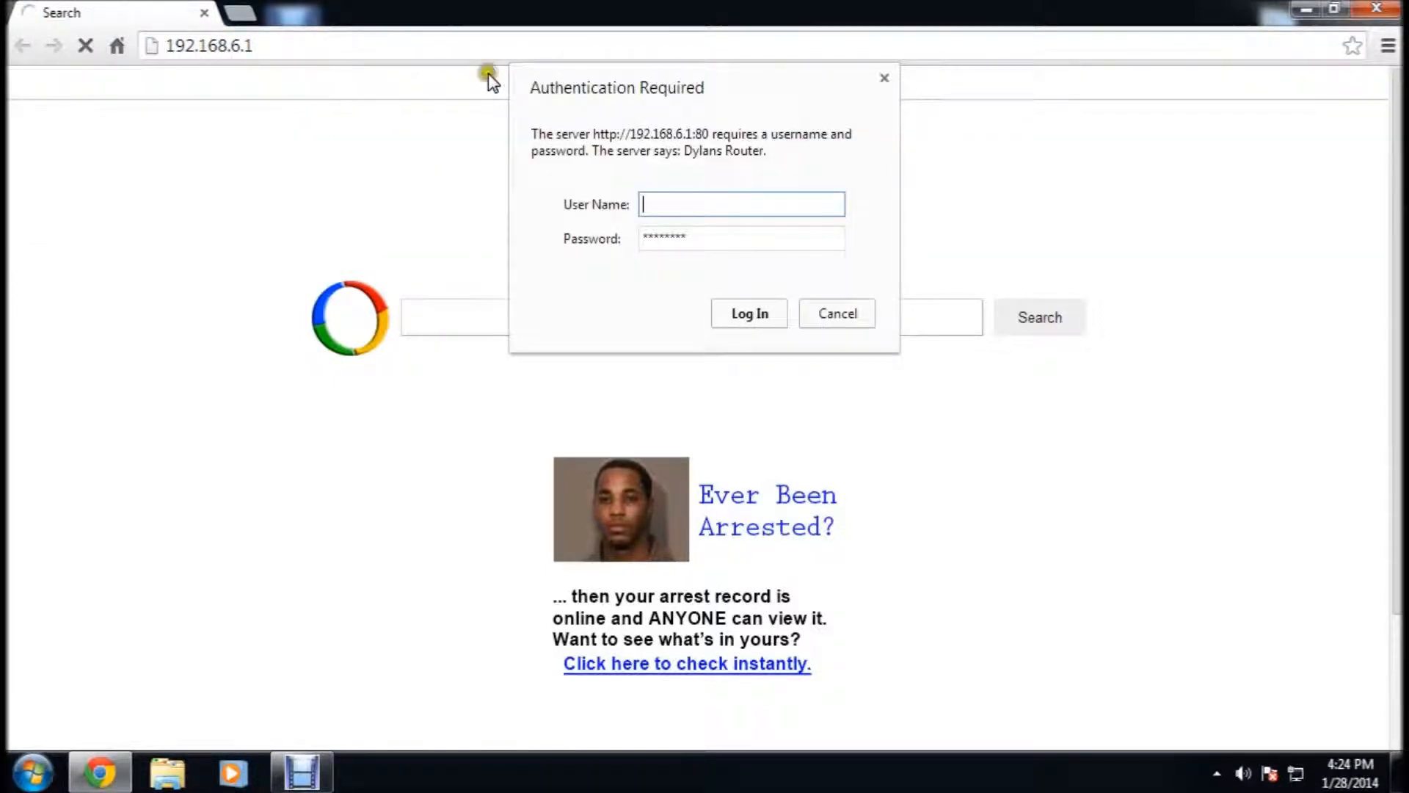
pyautogui.click(748, 313)
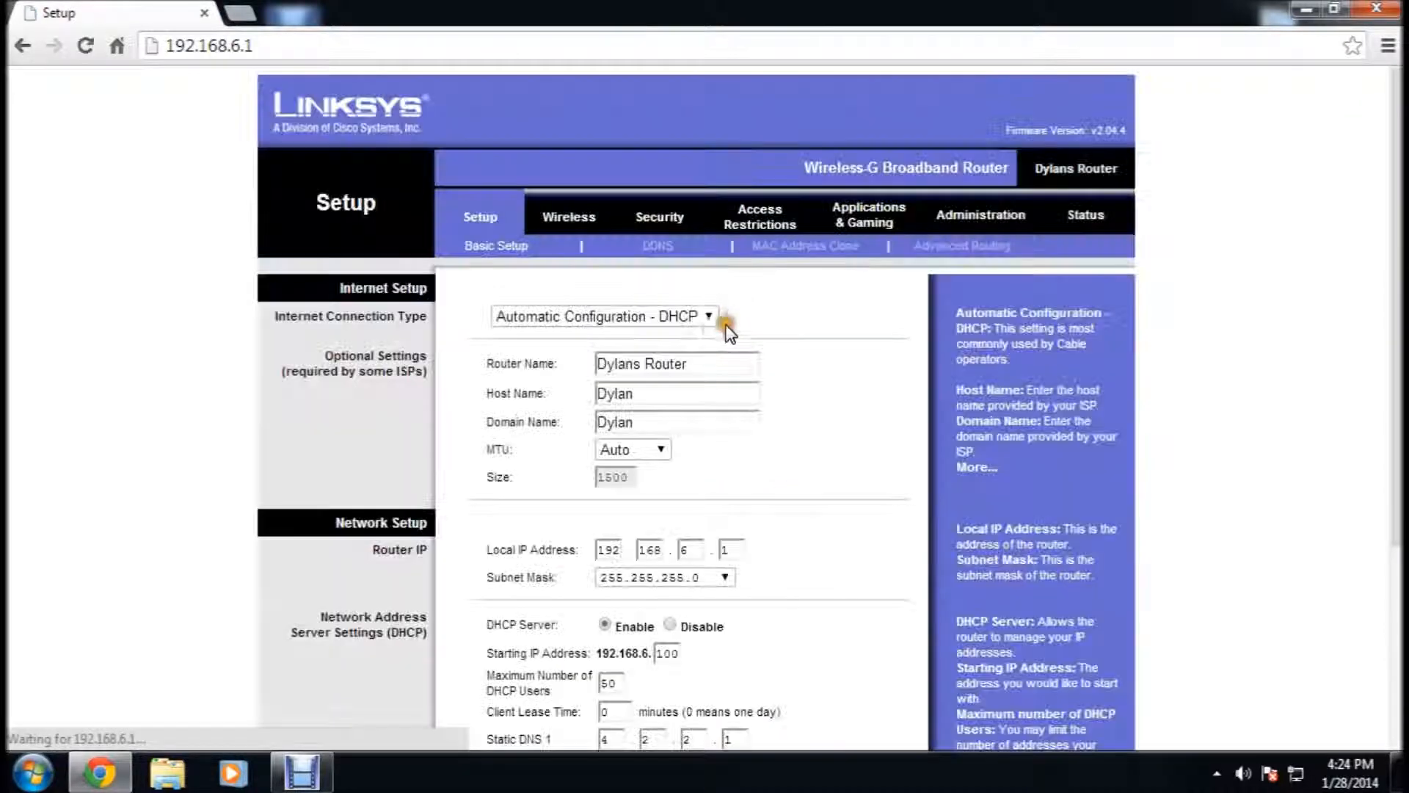
pyautogui.click(868, 213)
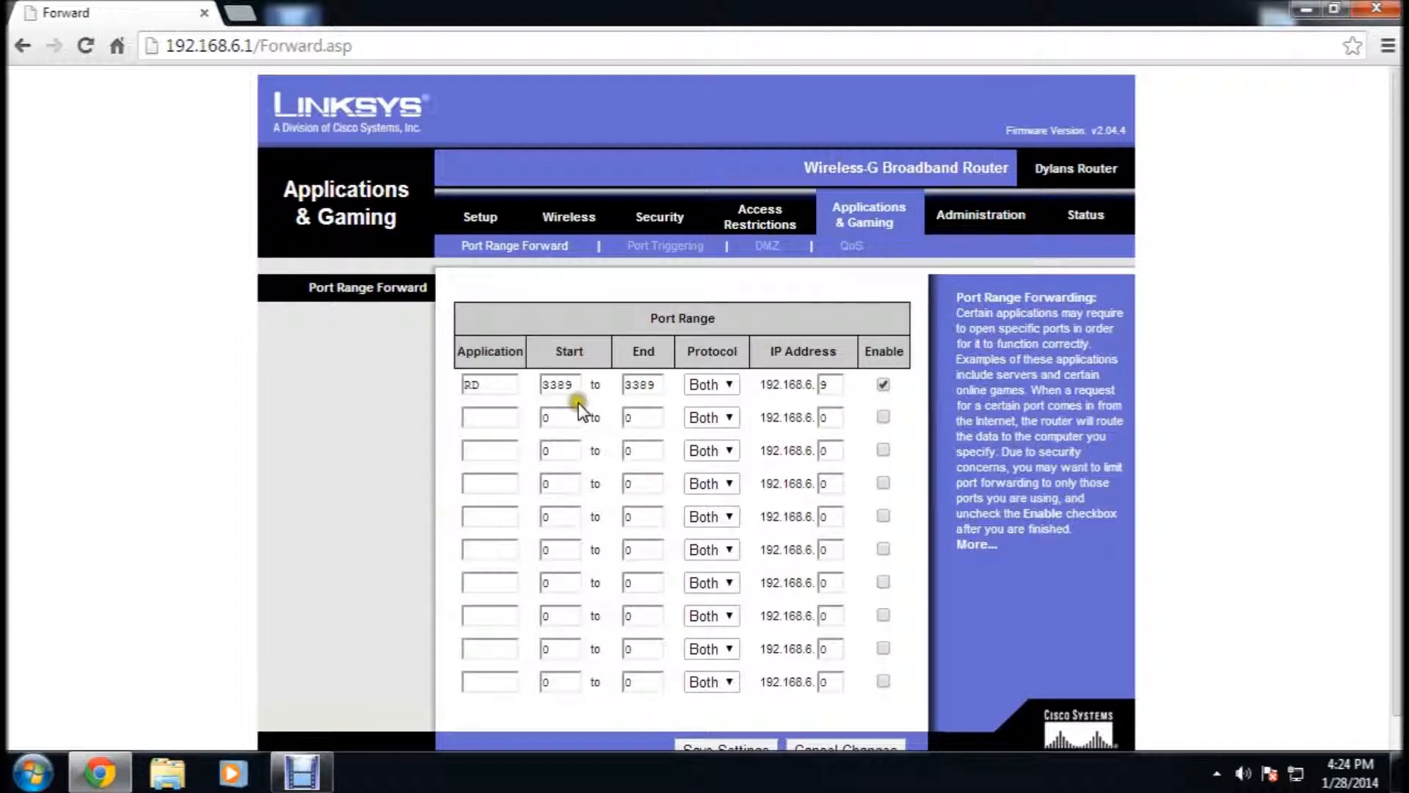
# Step: Fill row 1 as RD, port 3389, Both protocols, host 192.168.6.9, and save
pyautogui.click(488, 384)
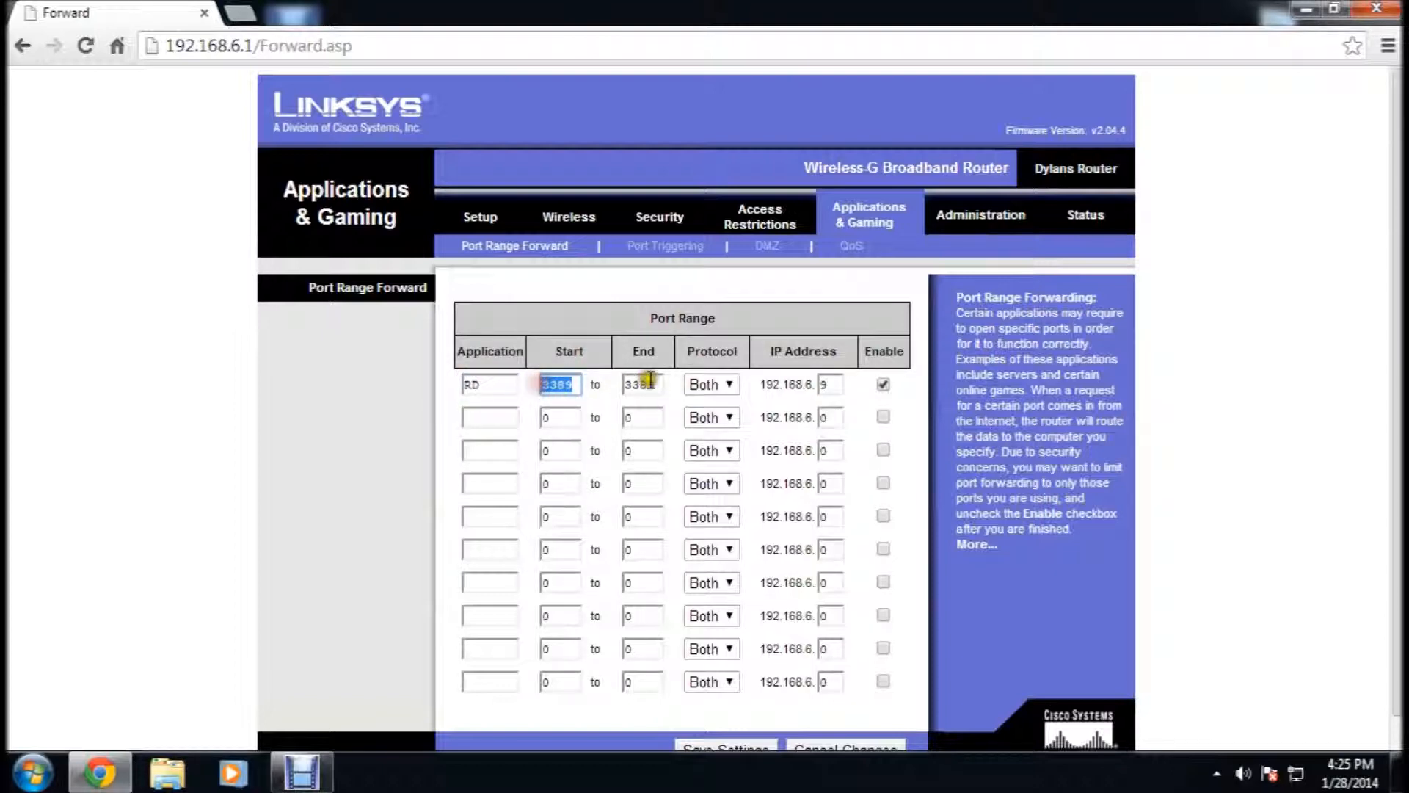
pyautogui.click(643, 384)
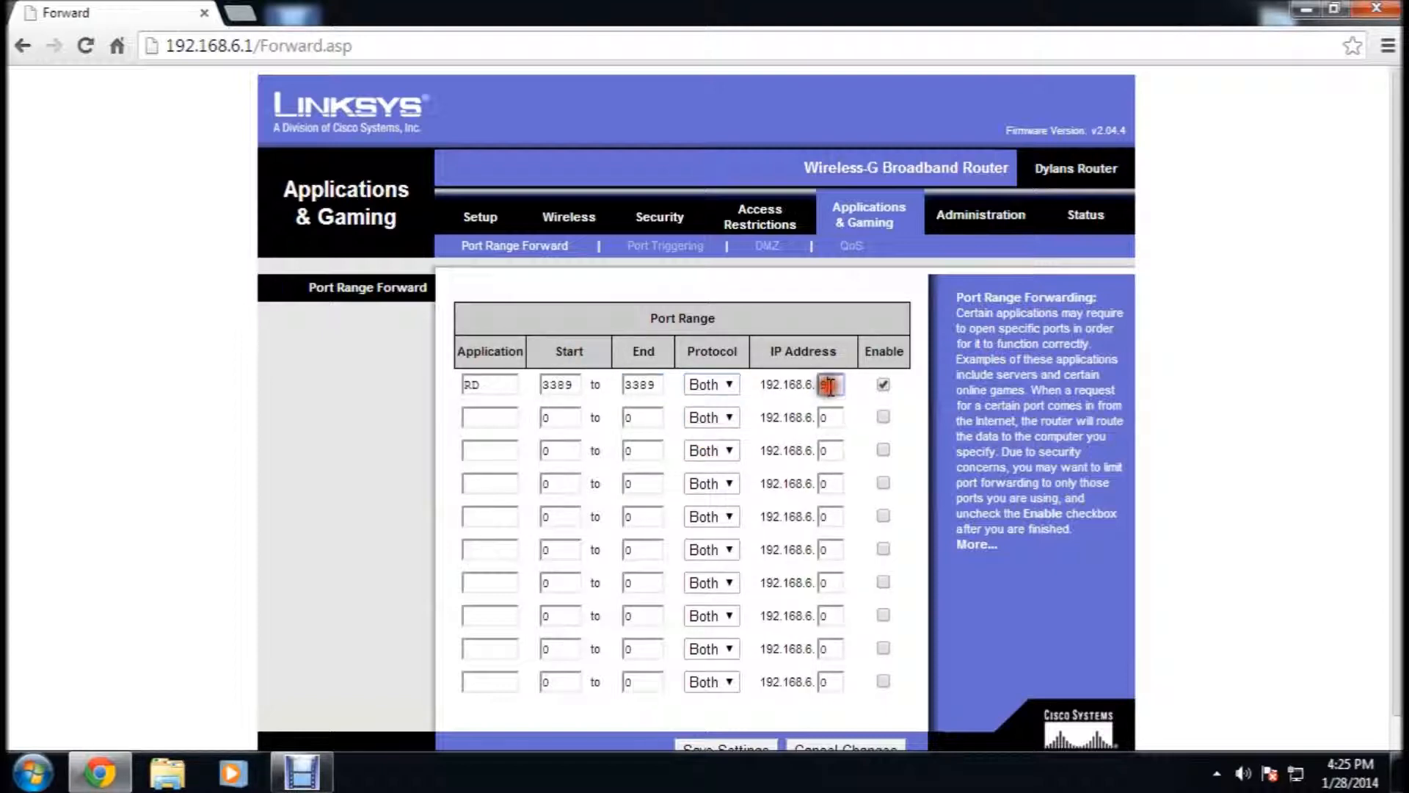
pyautogui.write('9')
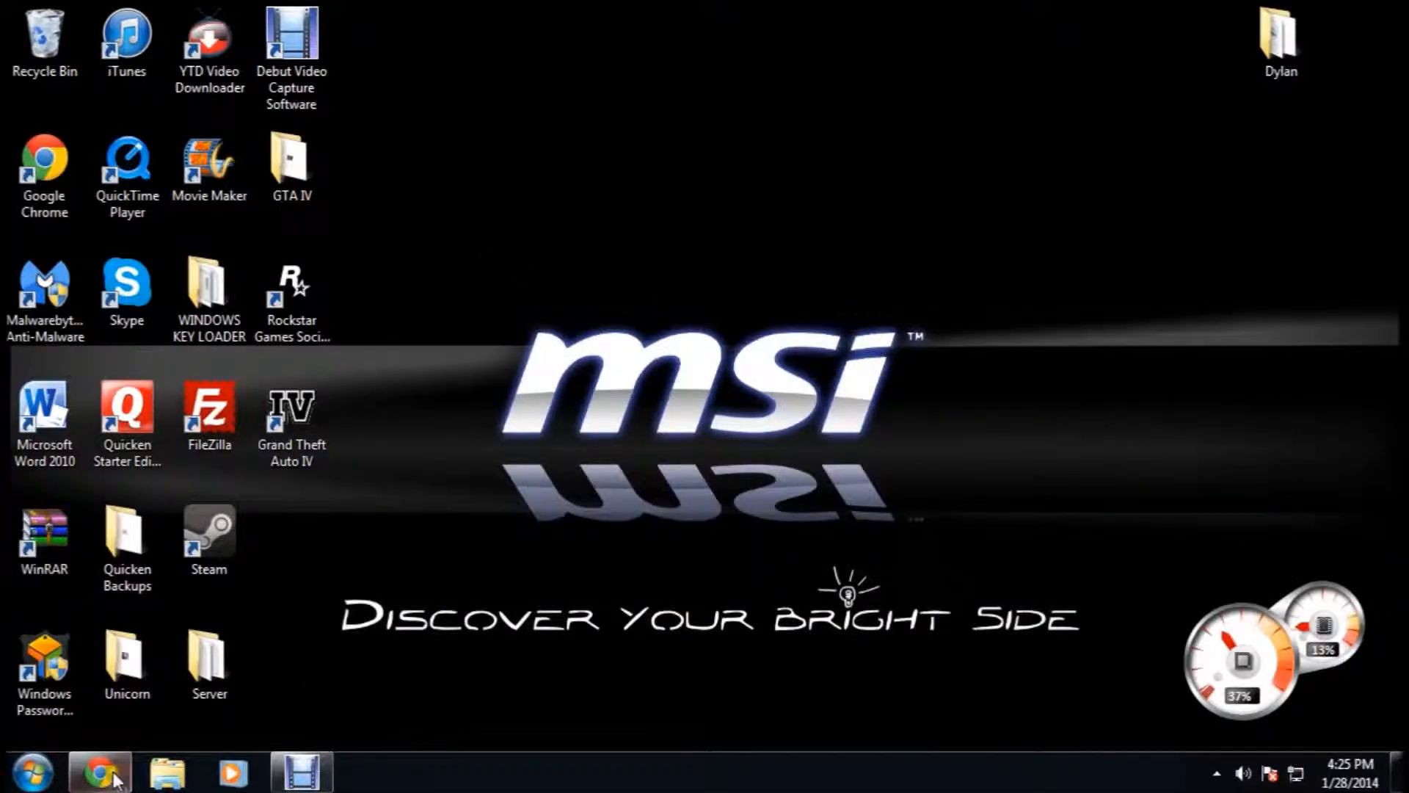
pyautogui.click(99, 772)
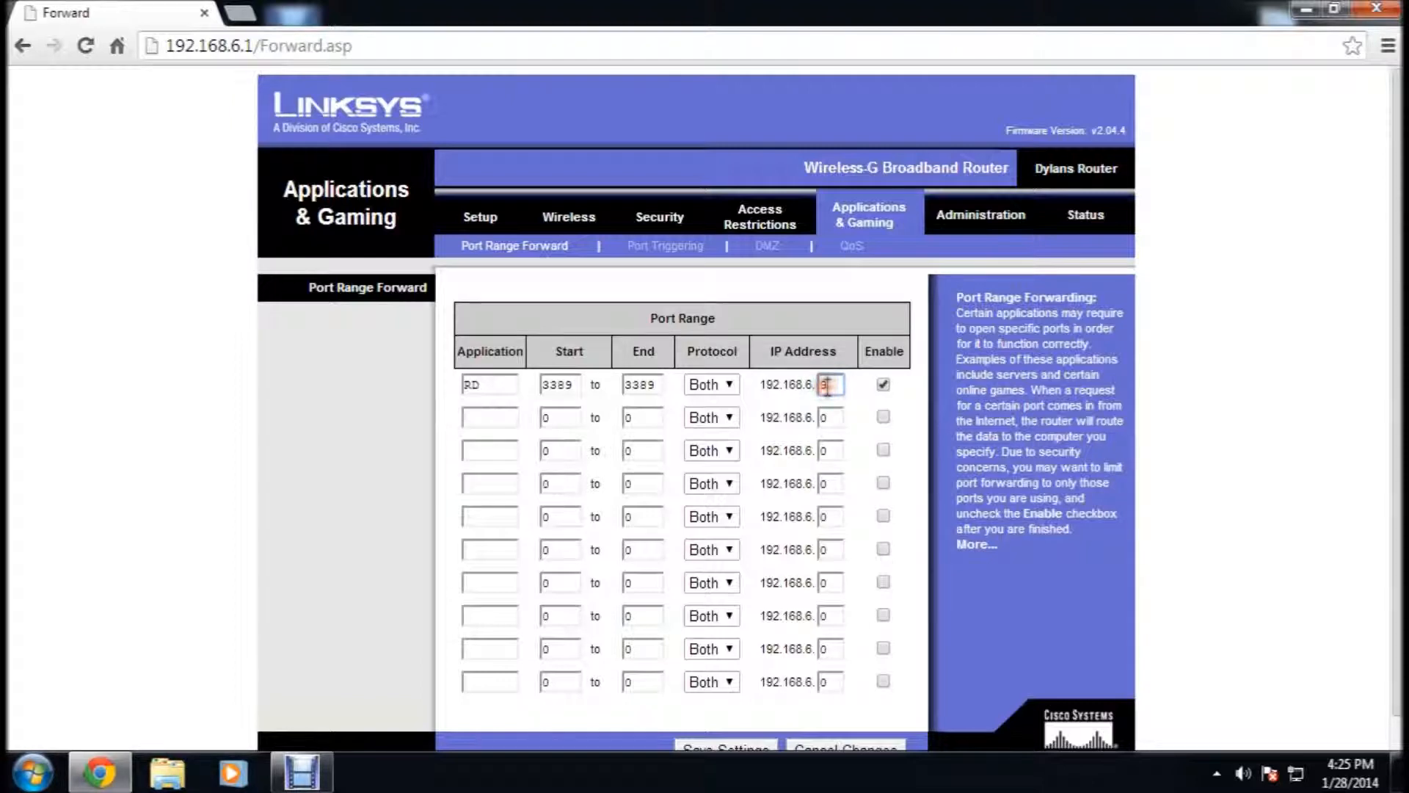
pyautogui.write('9')
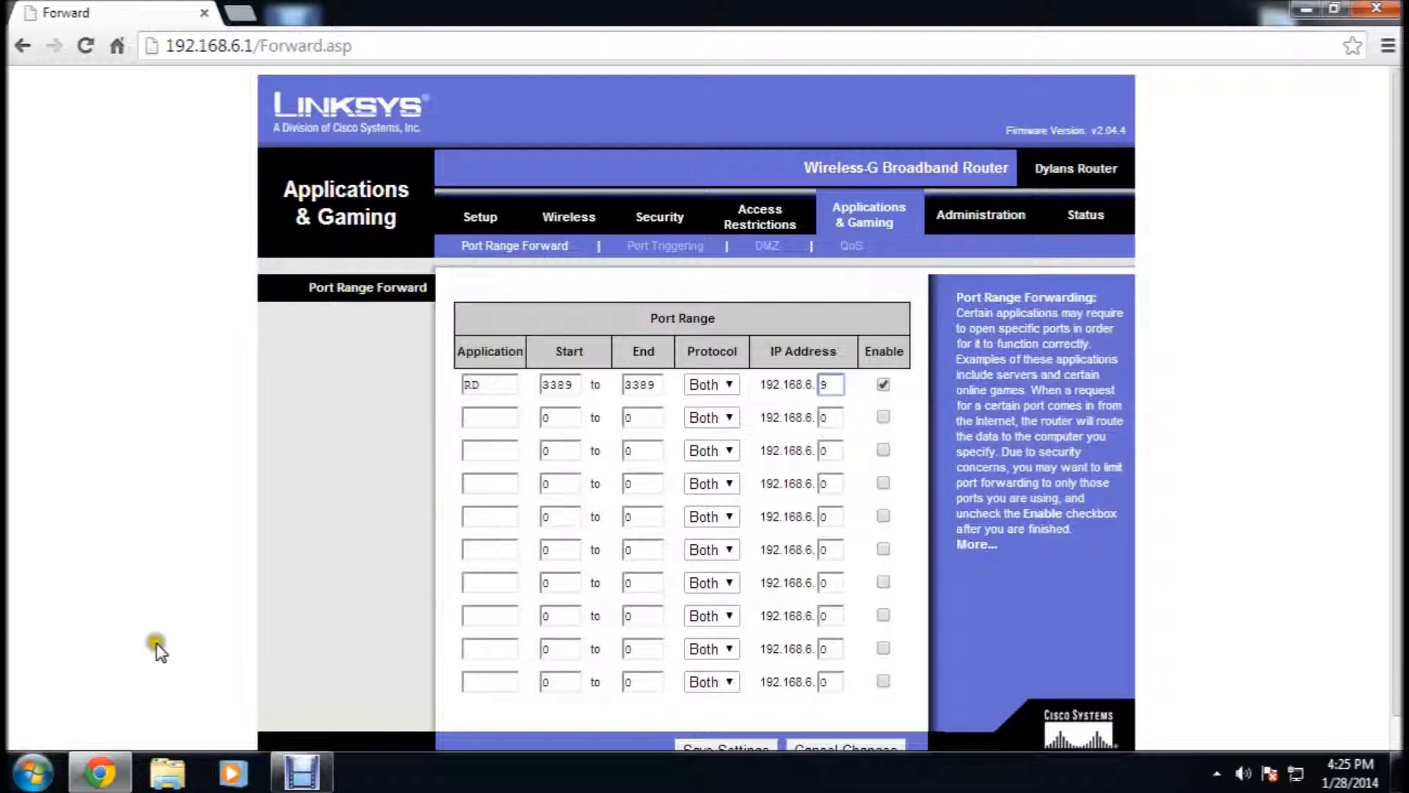
pyautogui.scroll(-3)
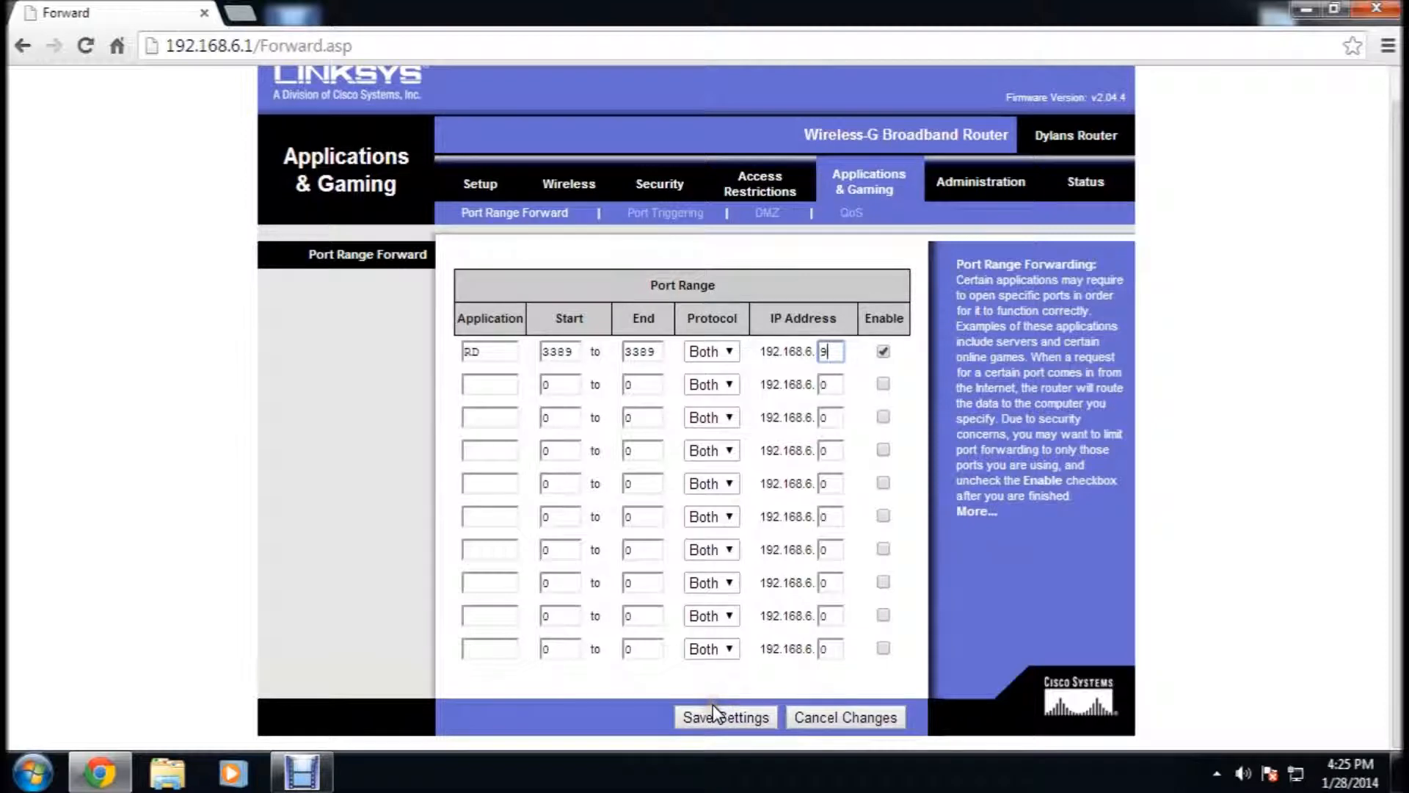
pyautogui.click(724, 716)
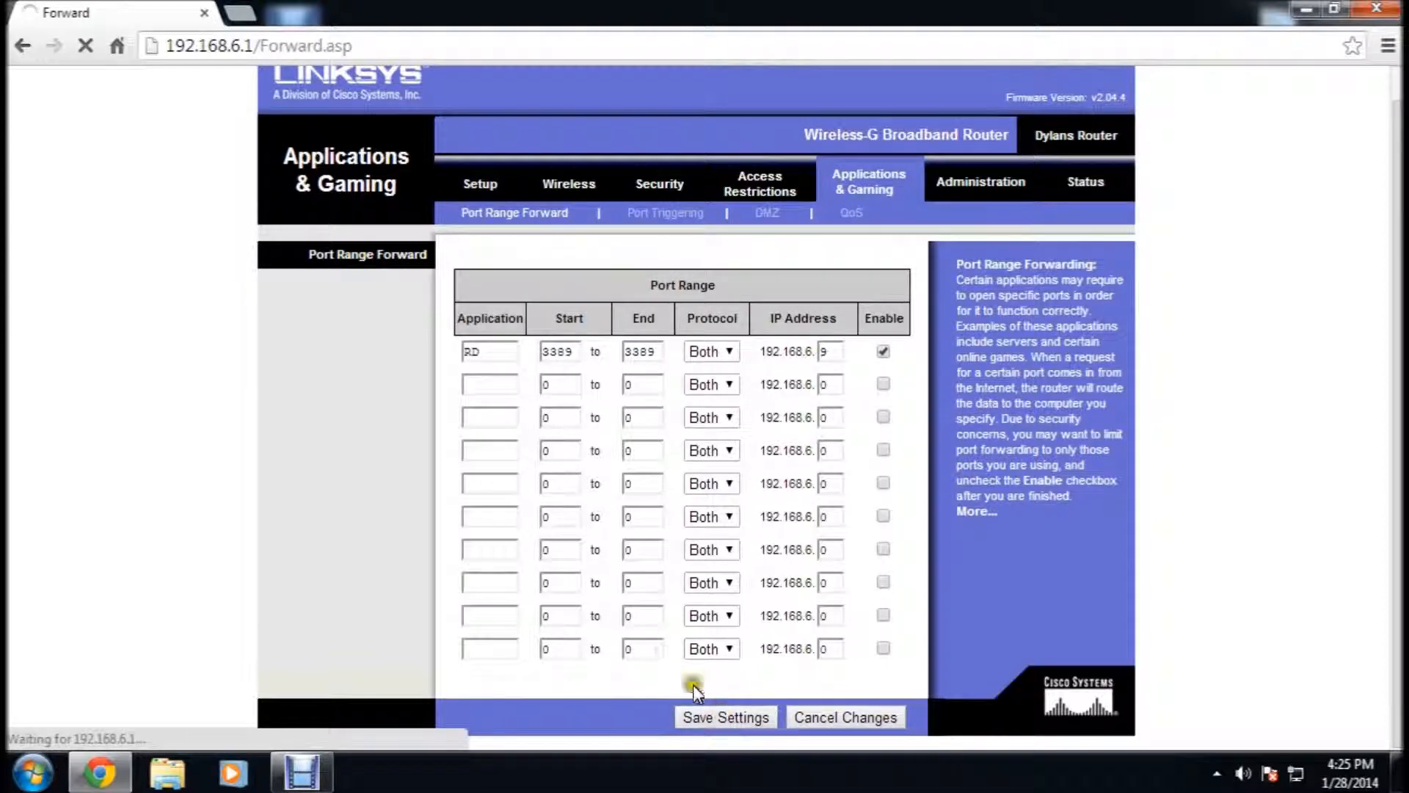
pyautogui.click(724, 717)
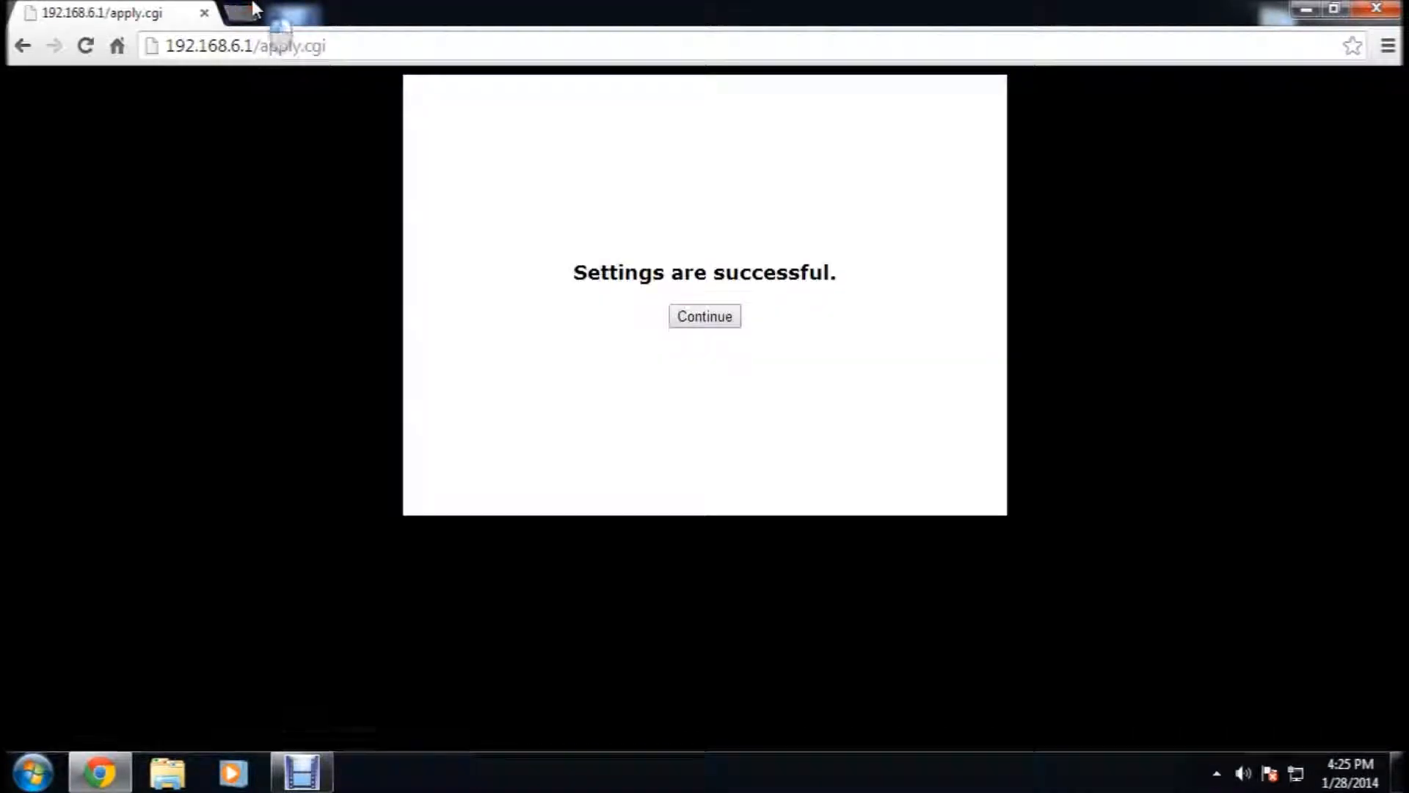
# Step: Search Google for 'what is my public ip' in a new tab, then return to the router page
pyautogui.write('google.com')
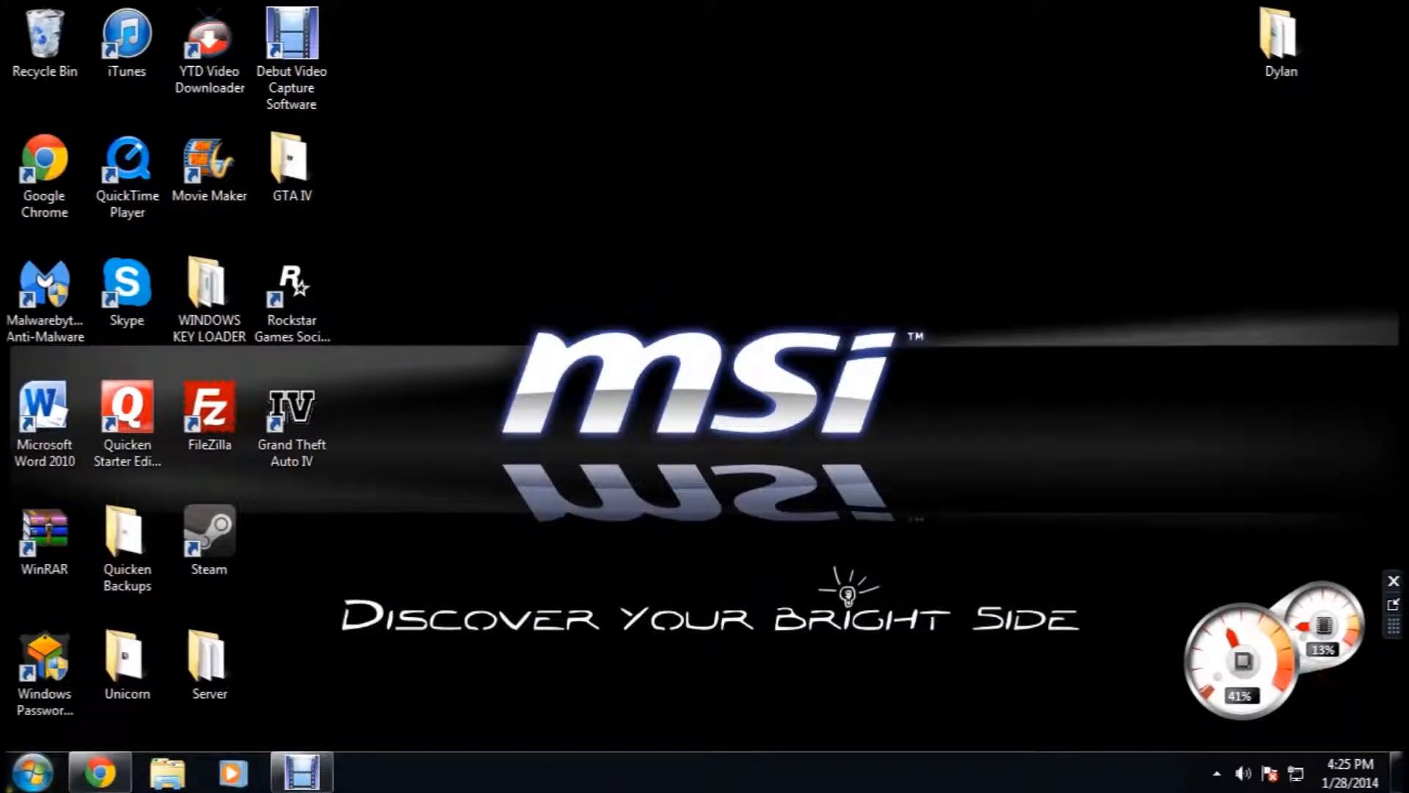
pyautogui.click(32, 770)
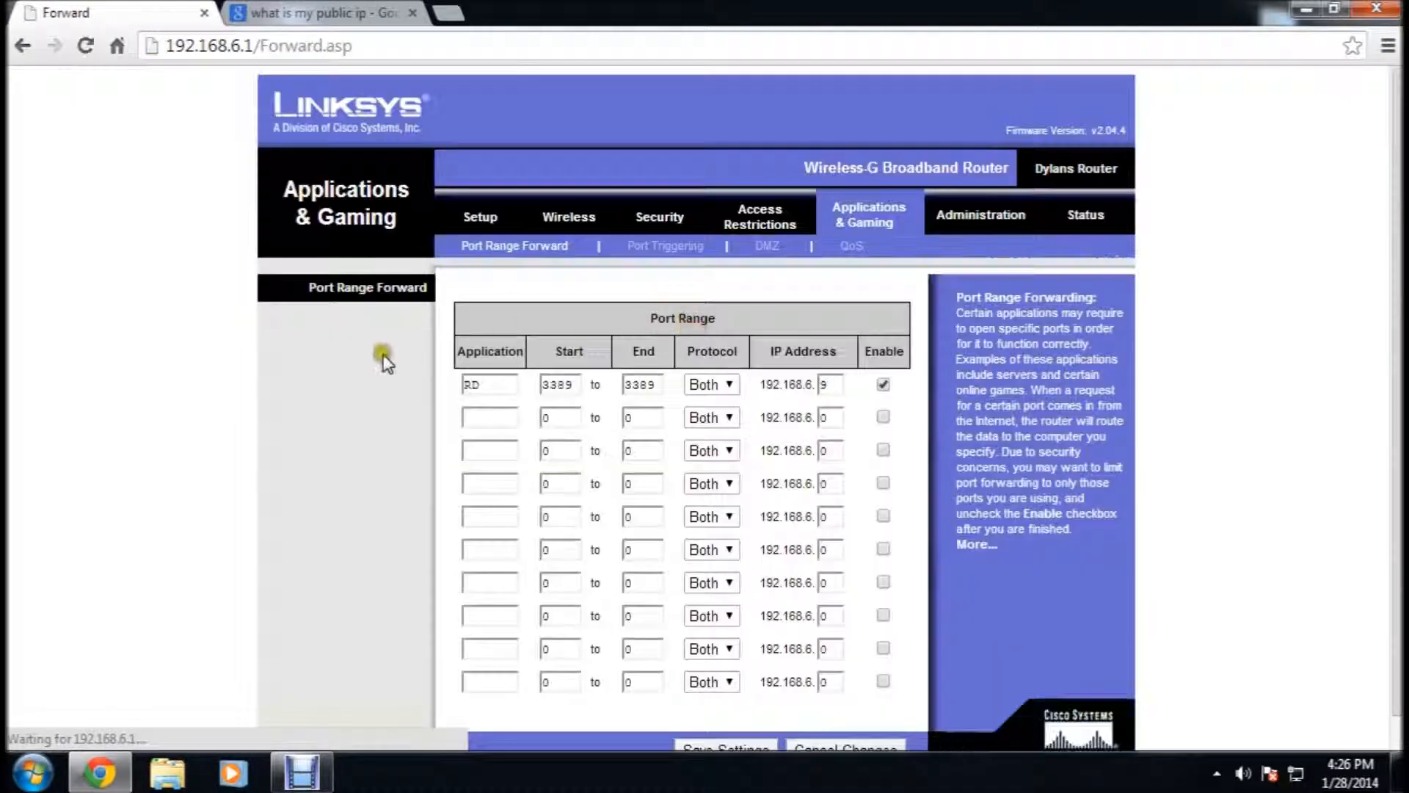
# Step: Name a second rule RD with start port 3390, dismissing the out-of-range warning
pyautogui.write('RD')
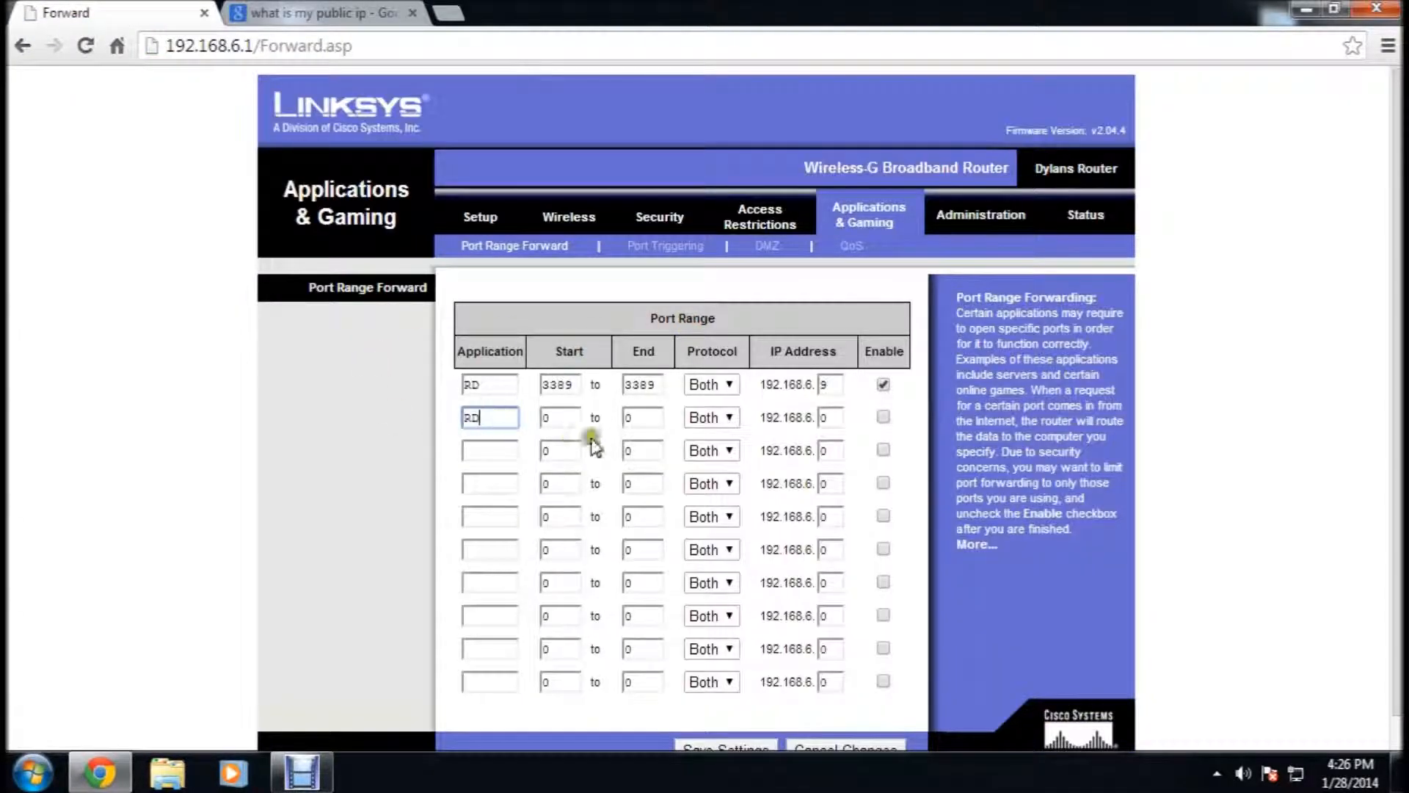
pyautogui.click(560, 416)
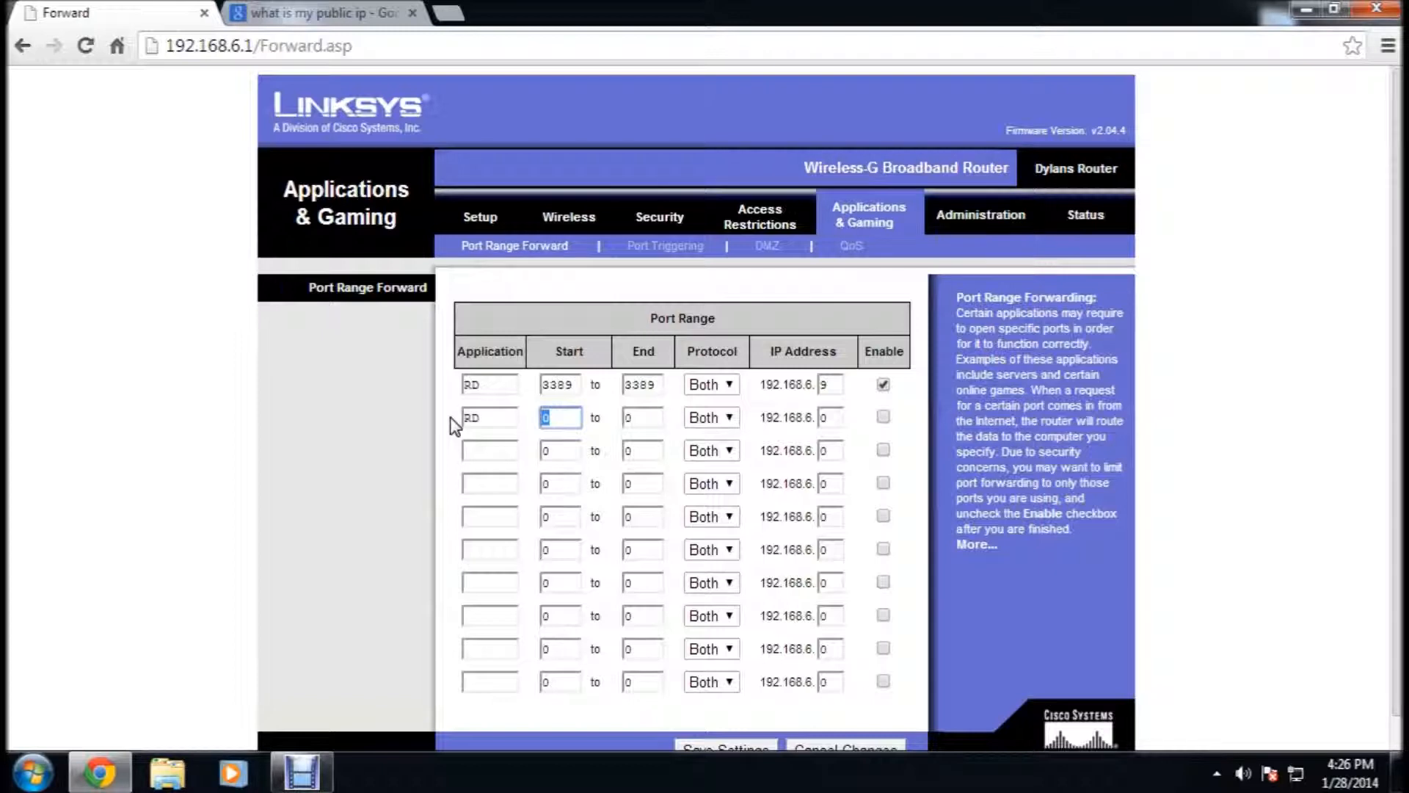
pyautogui.write('3390')
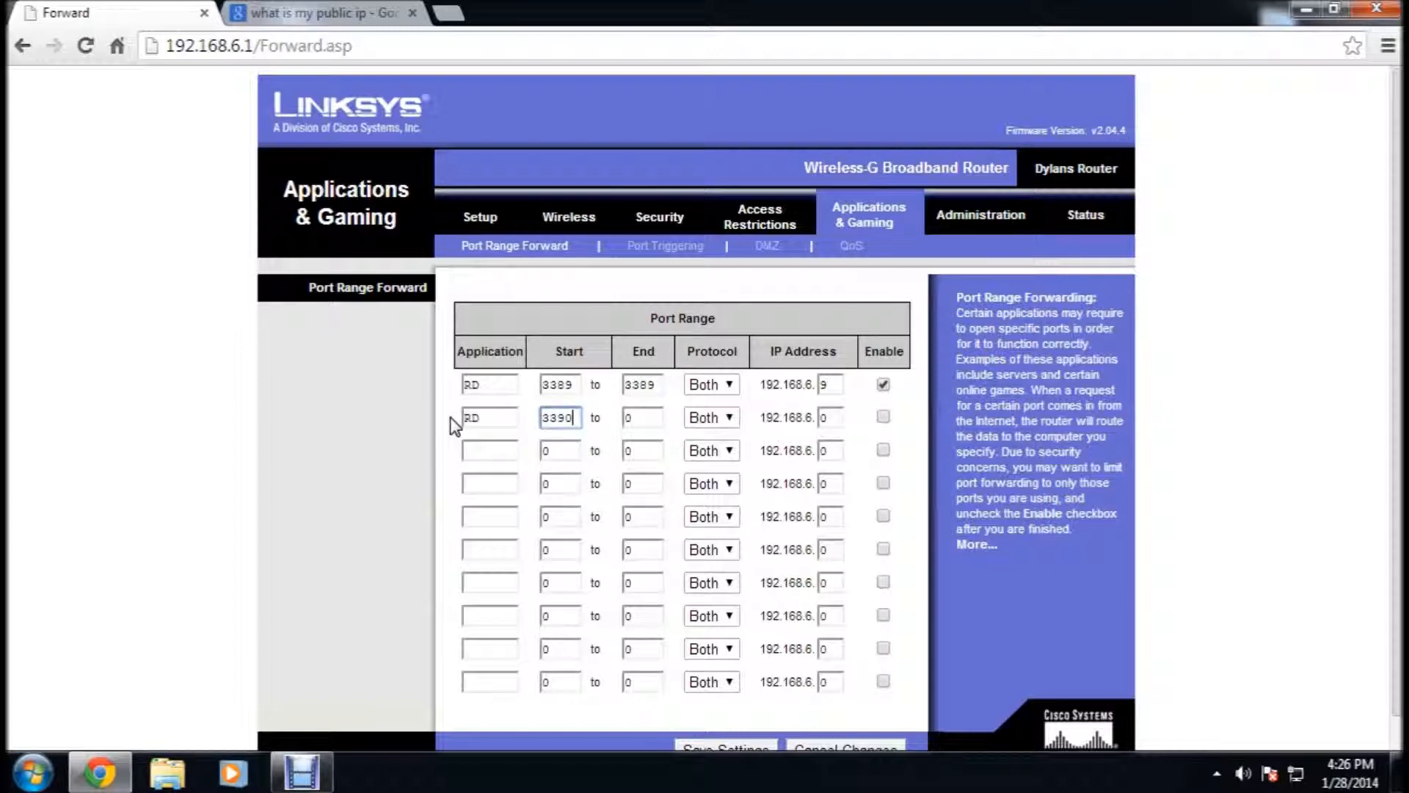
pyautogui.press('Backspace')
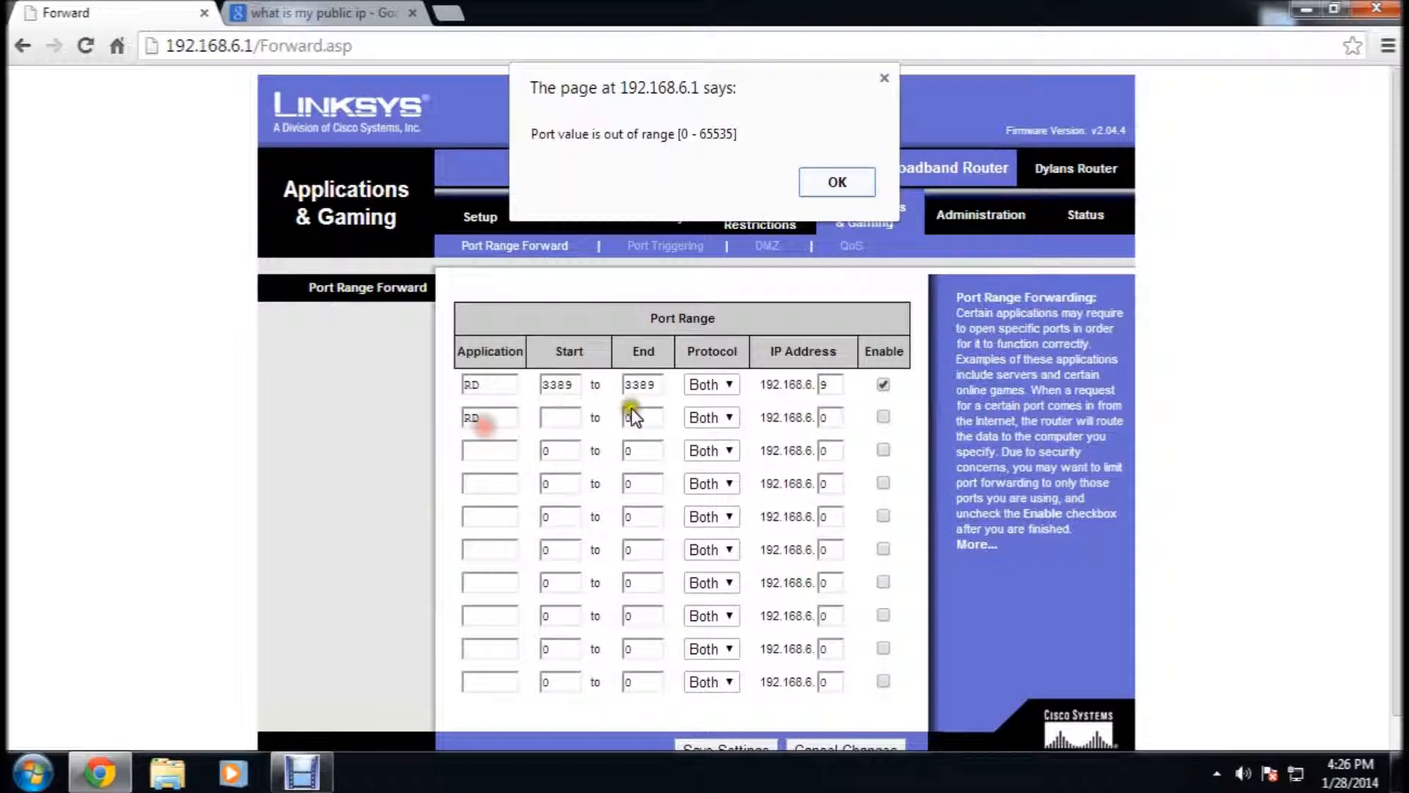
pyautogui.click(835, 181)
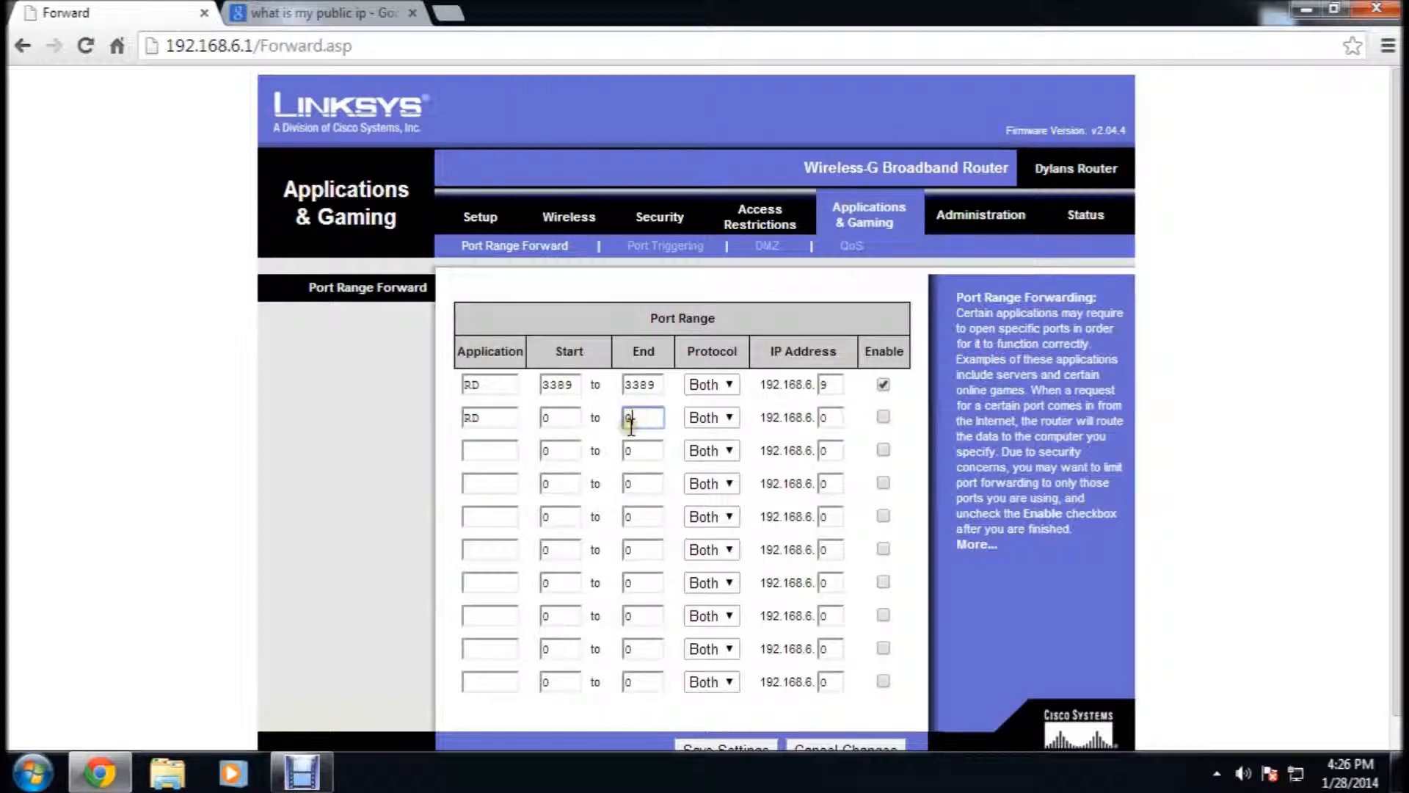
# Step: Save the forwarding rules with the second RD row's ports left at 0
pyautogui.write('38')
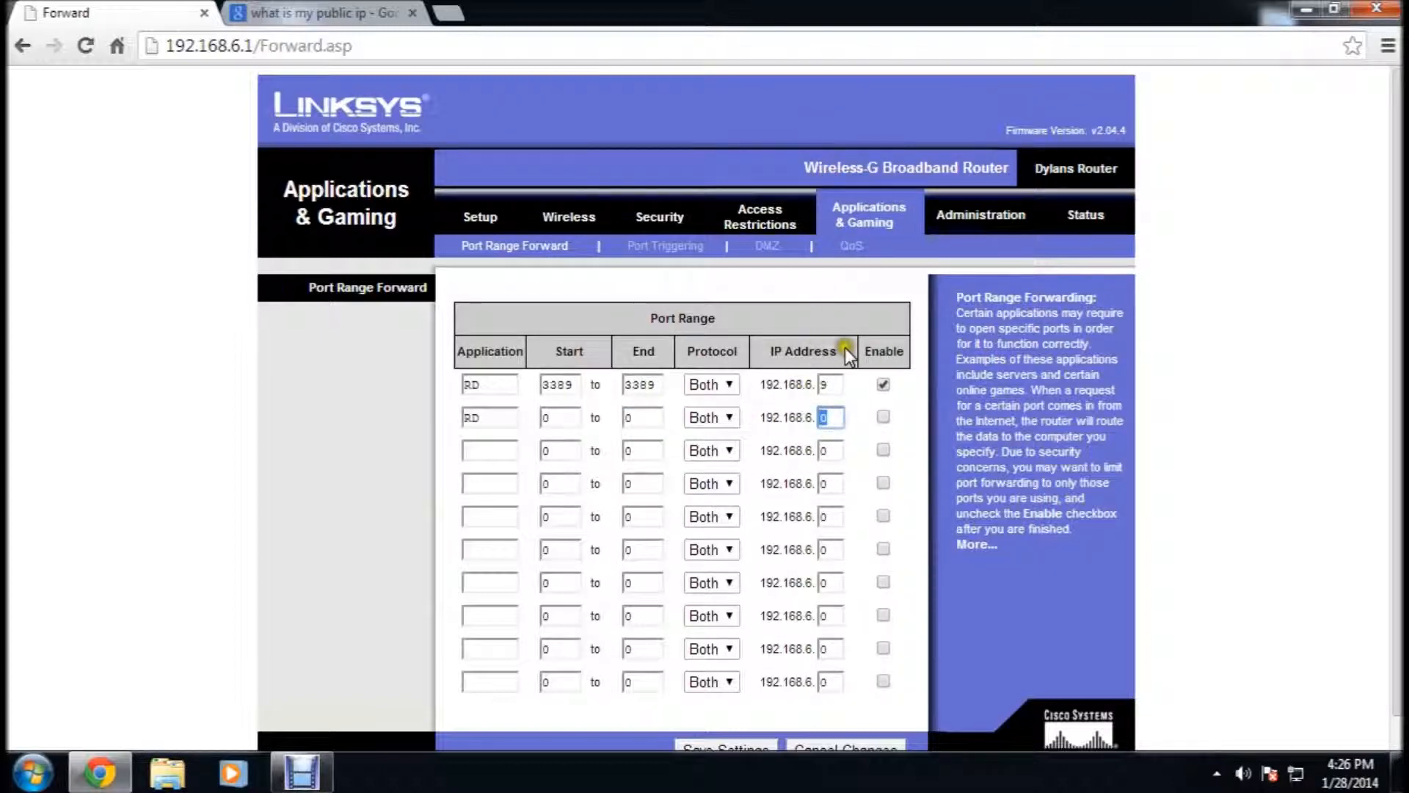
pyautogui.scroll(-3)
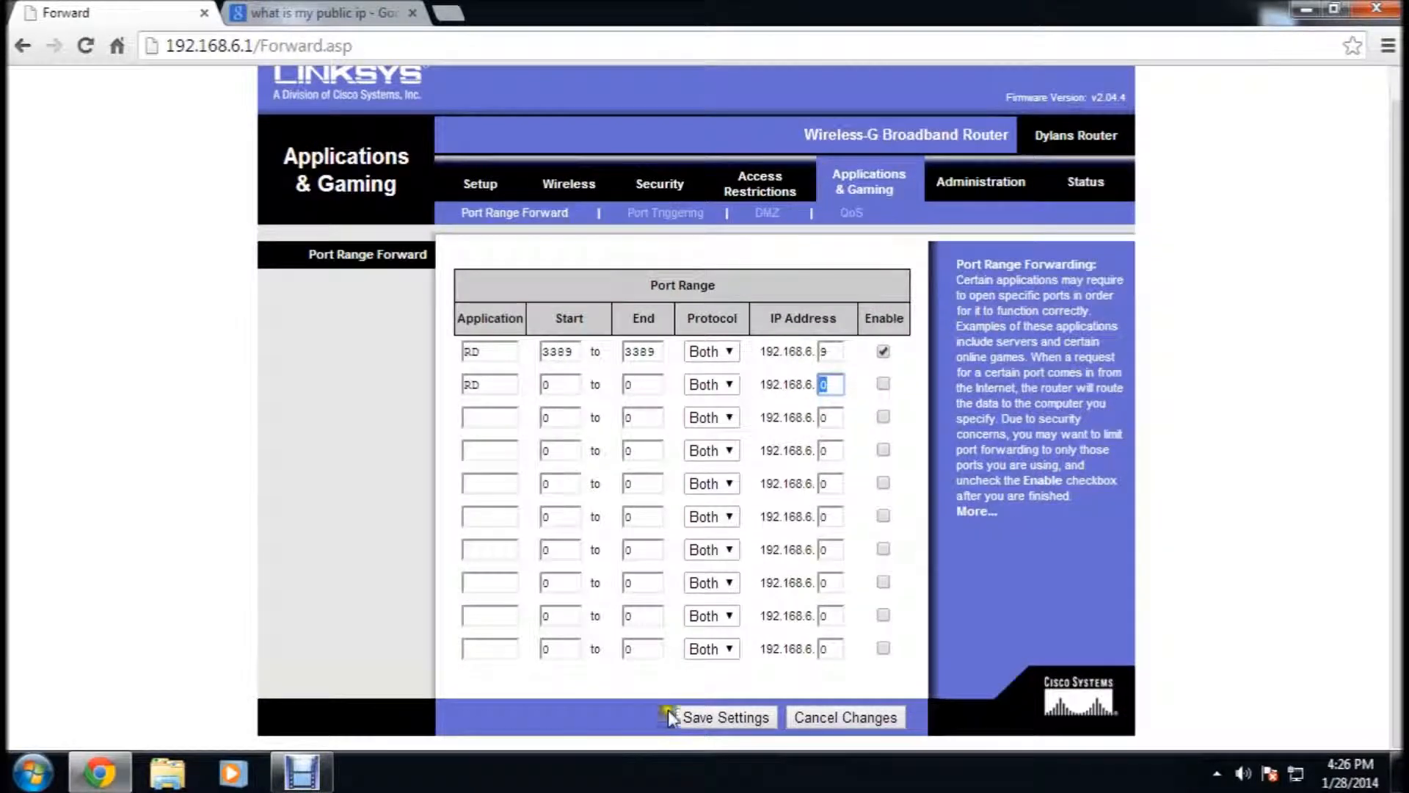
pyautogui.click(724, 717)
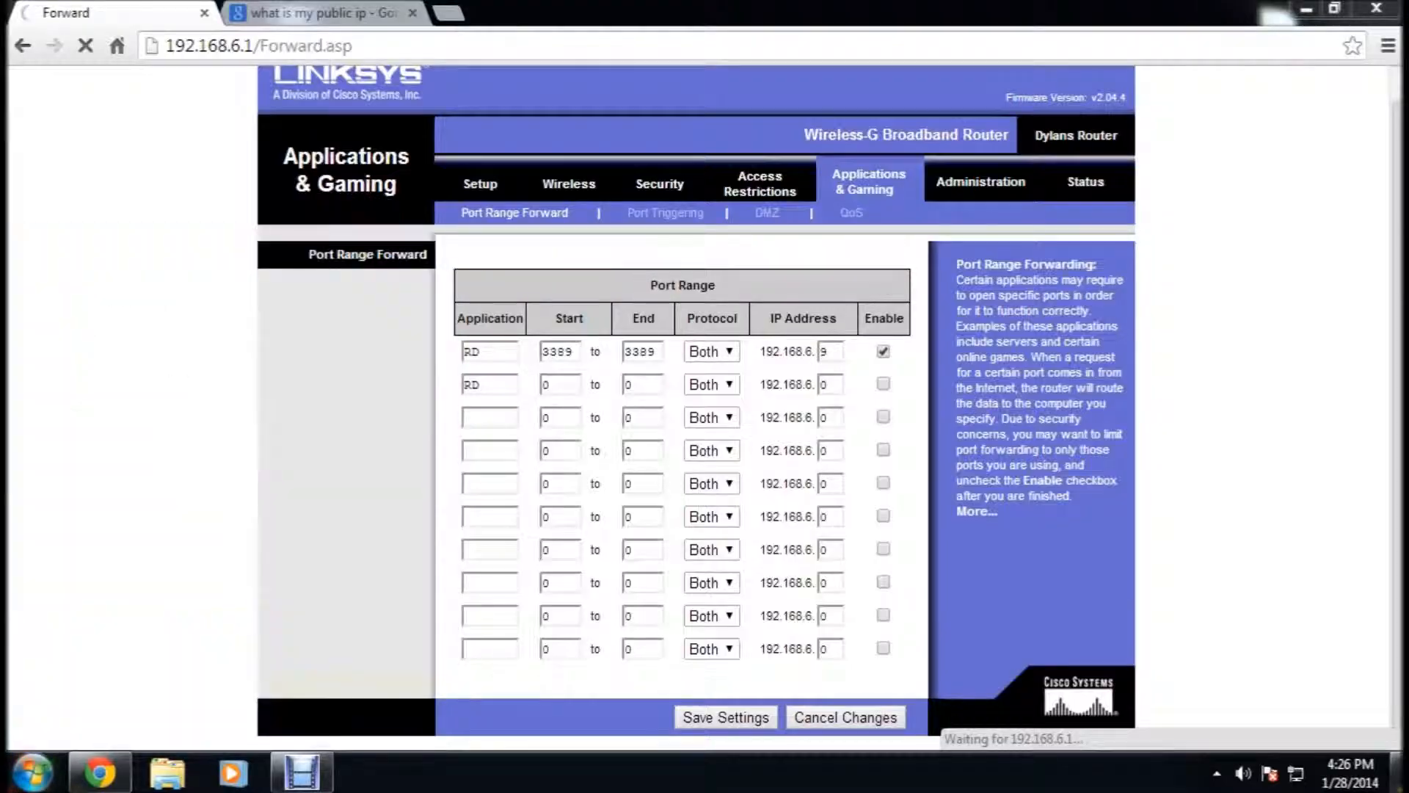
pyautogui.click(32, 770)
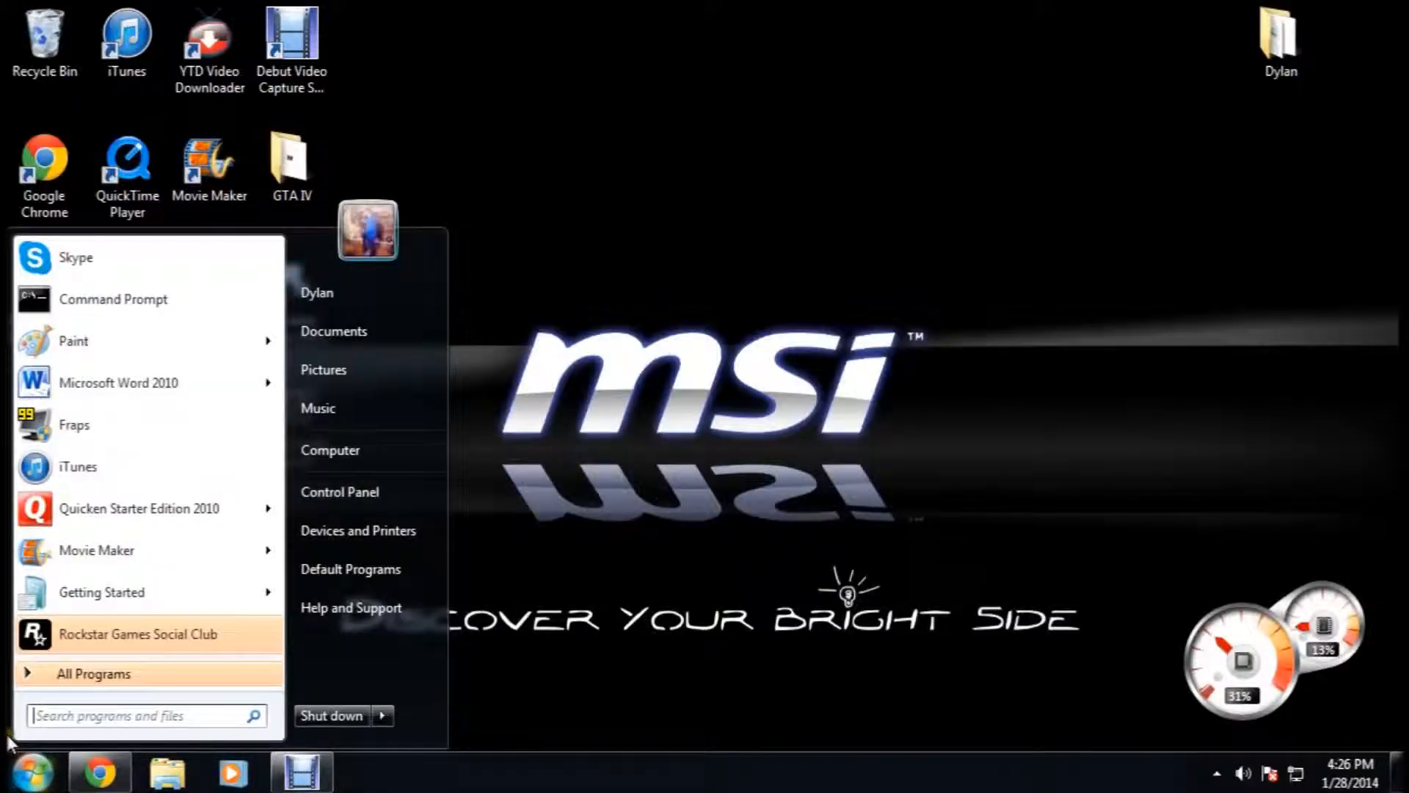
# Step: Launch Remote Desktop Connection through Run and show the public IP 108.196.25.25 results
pyautogui.write('run')
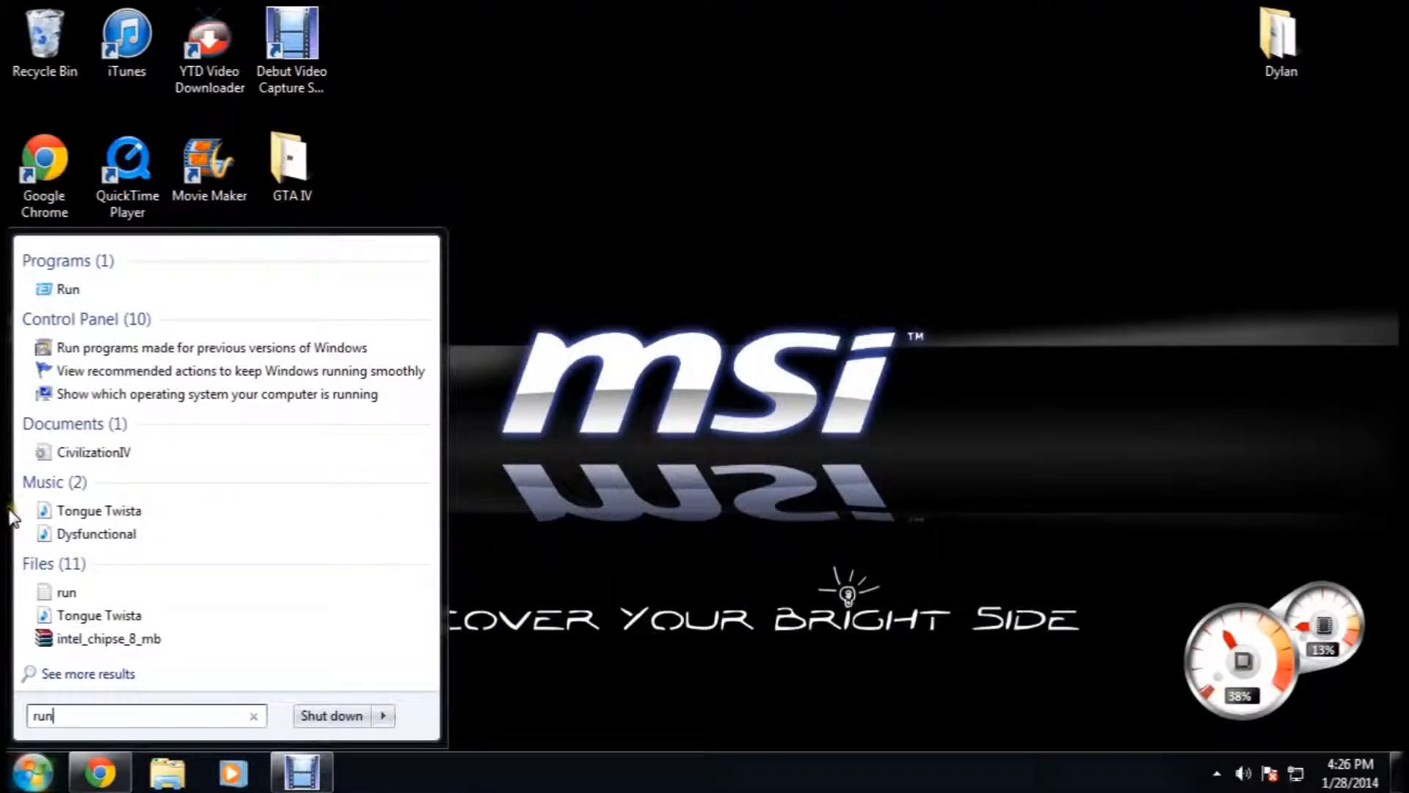
pyautogui.moveTo(68, 288)
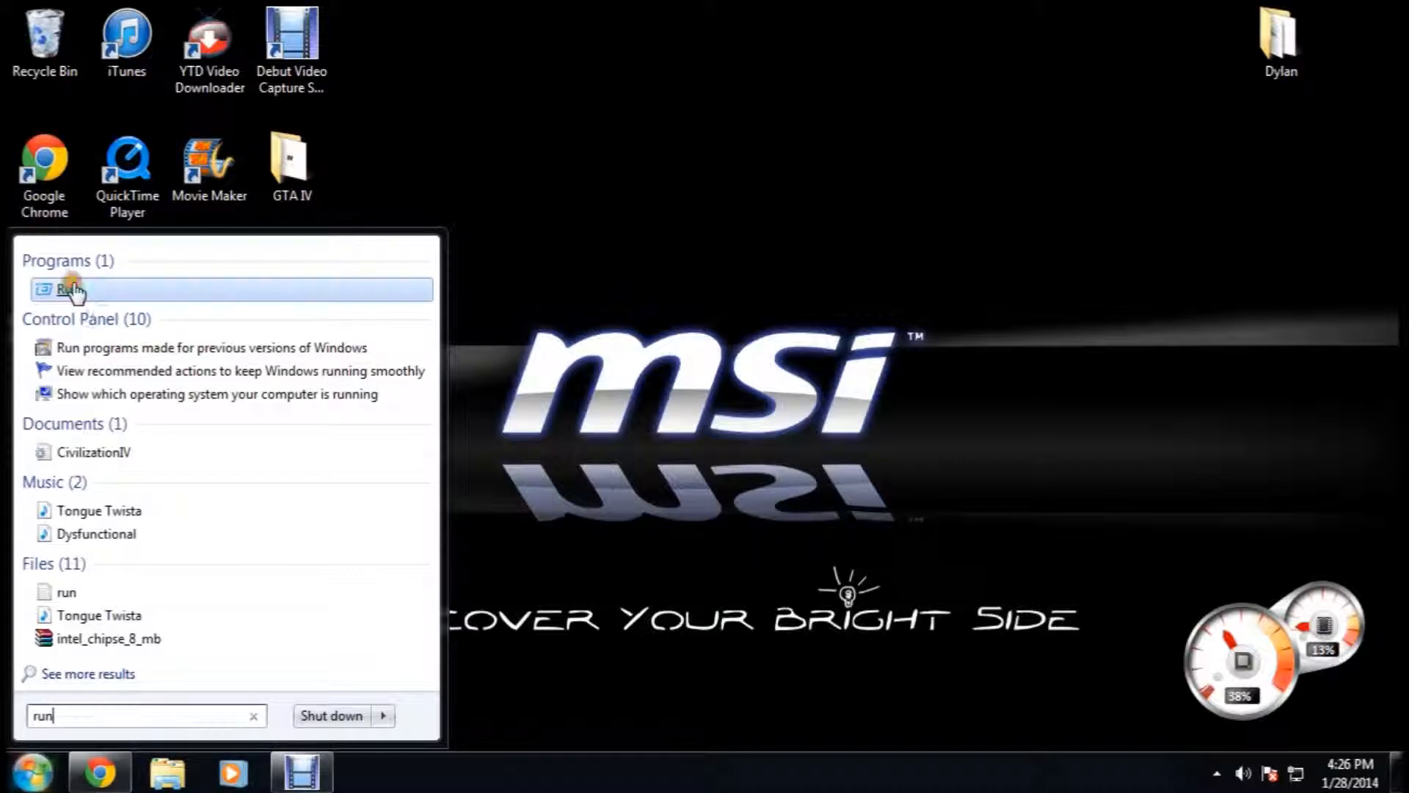
pyautogui.click(70, 289)
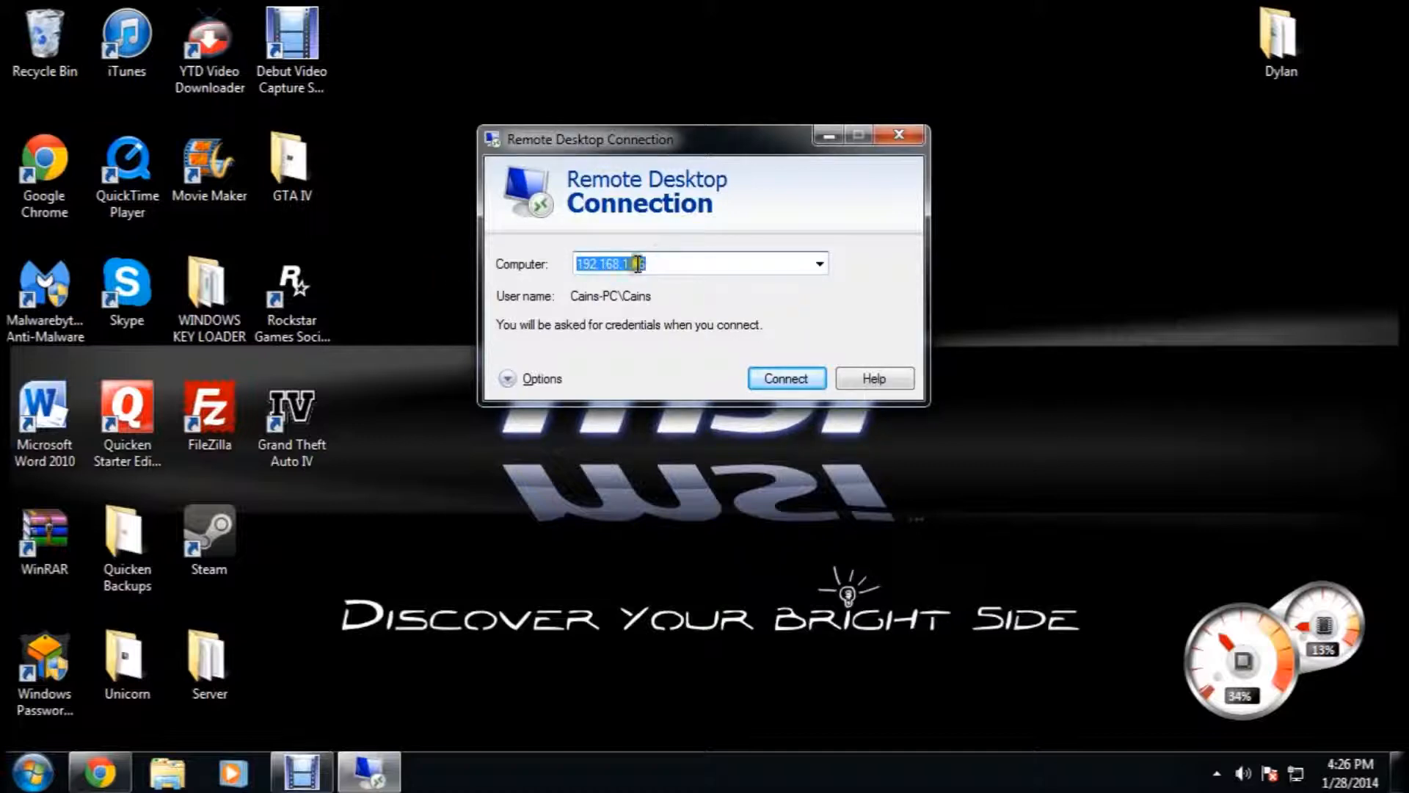
pyautogui.click(784, 377)
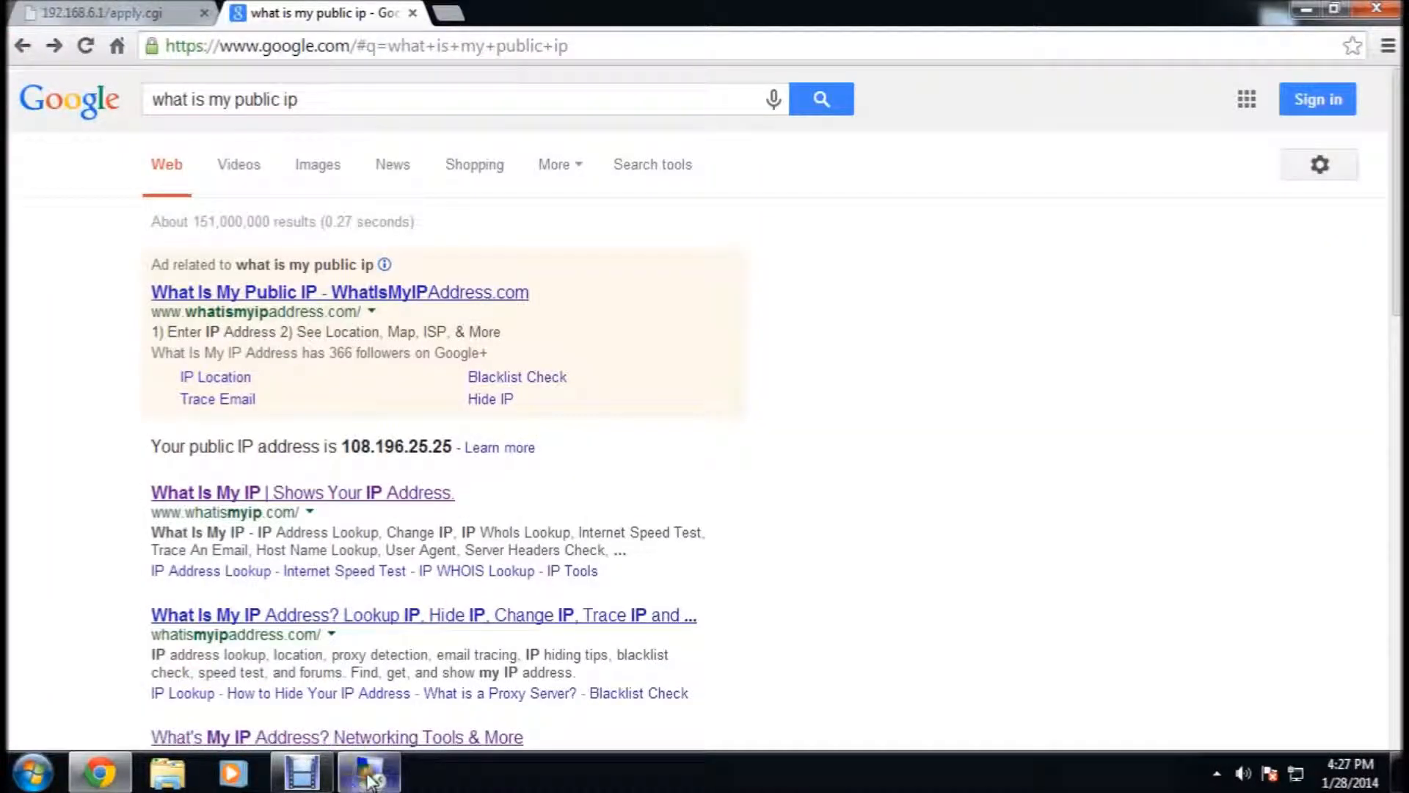
# Step: Enter 108.196.25.25:3389 as the computer address, then close Remote Desktop Connection
pyautogui.click(365, 771)
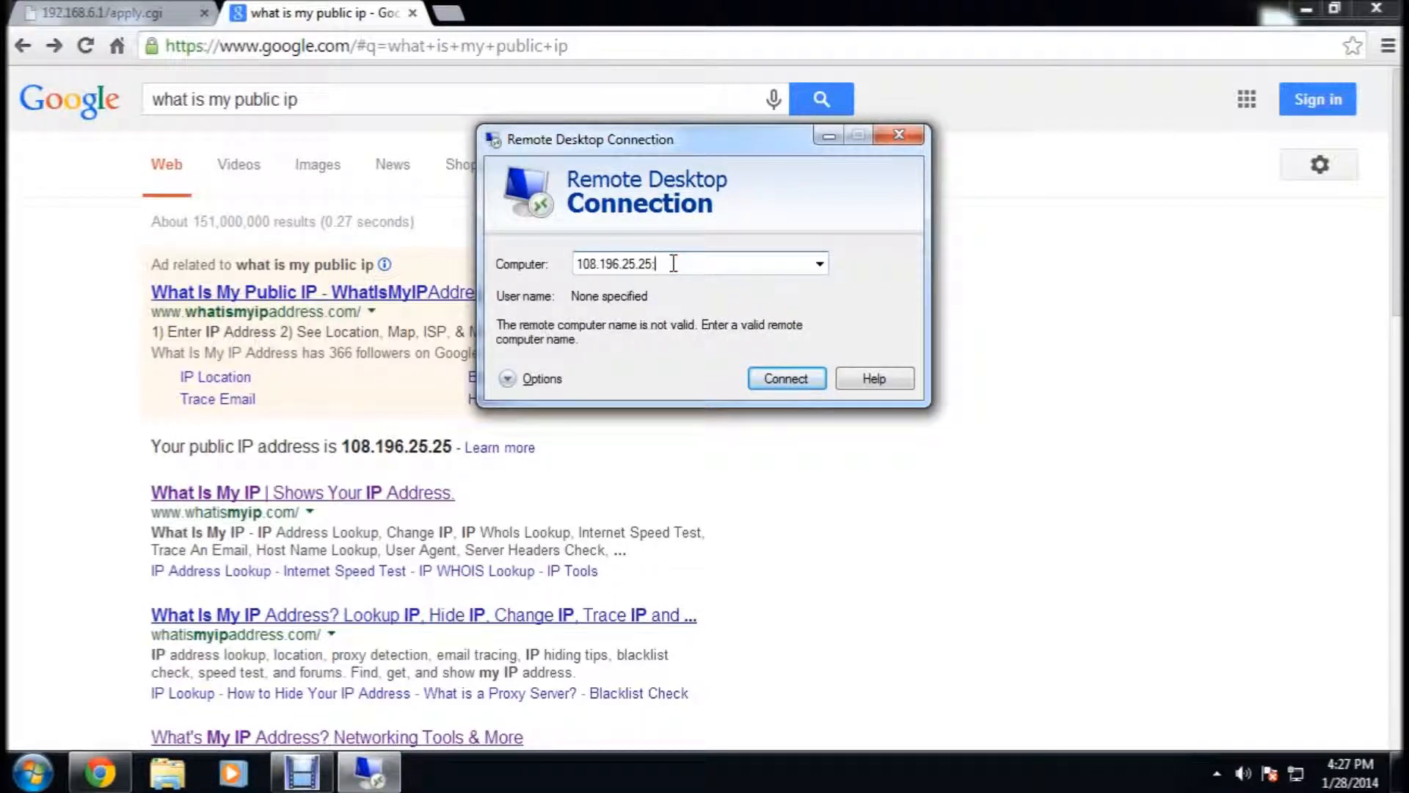
pyautogui.write(':3389')
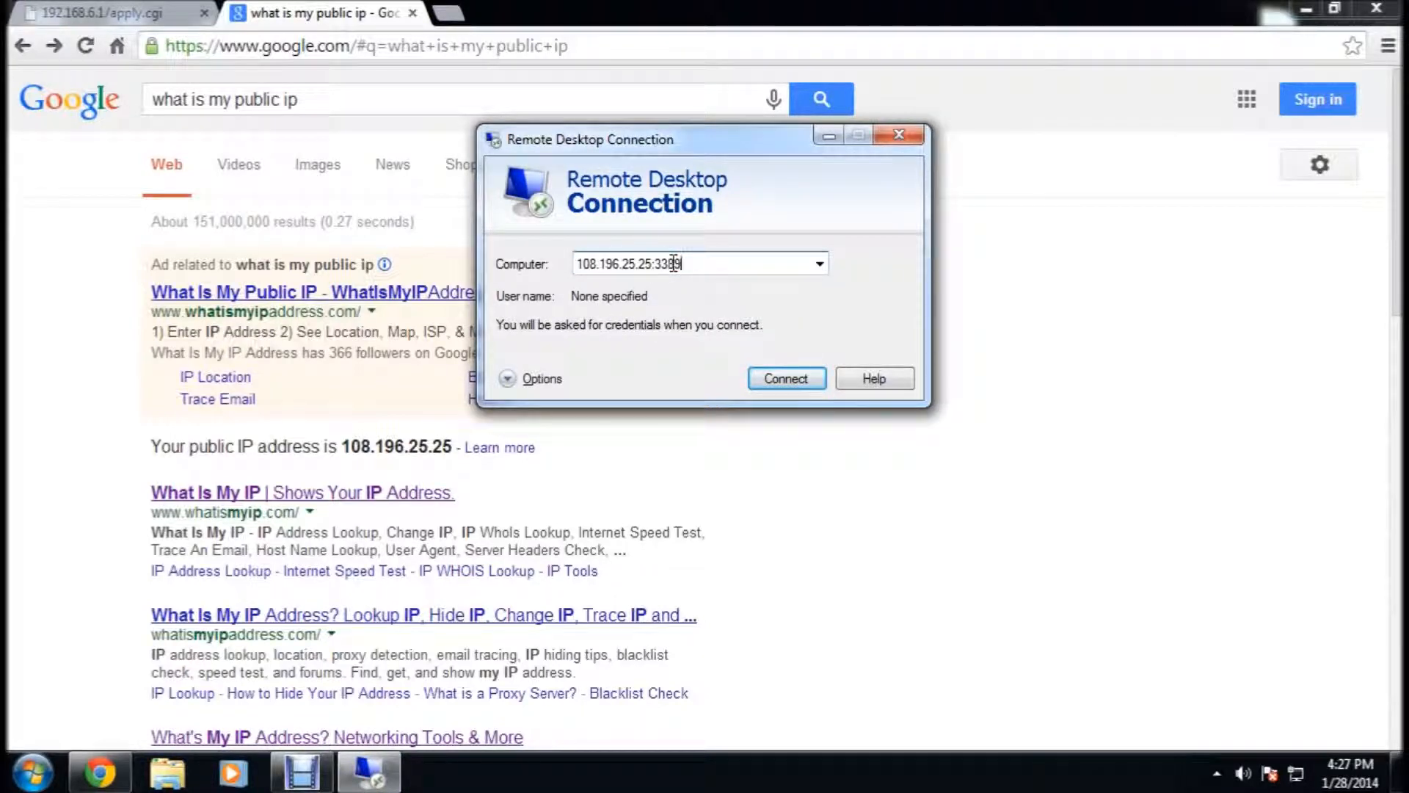
pyautogui.press('Backspace')
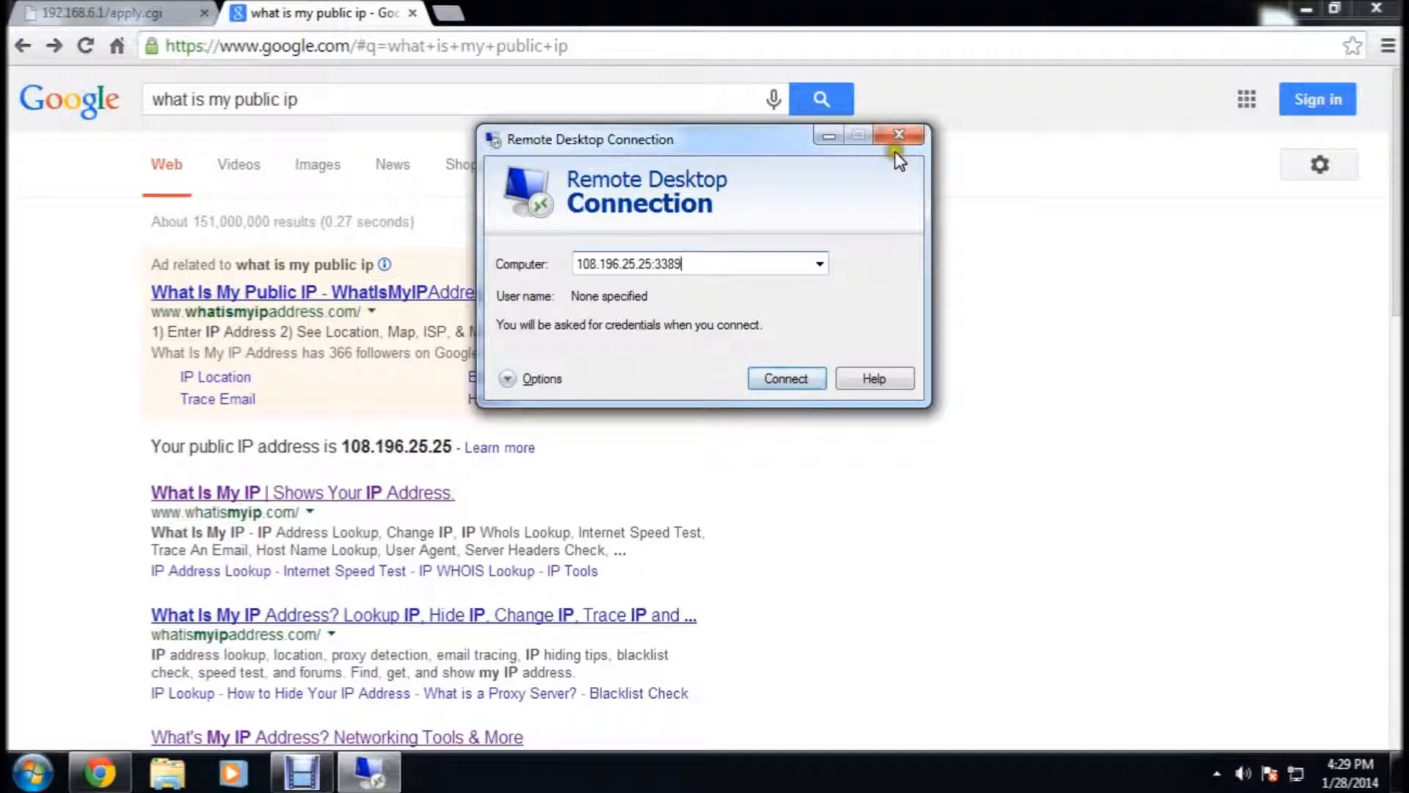
pyautogui.click(897, 135)
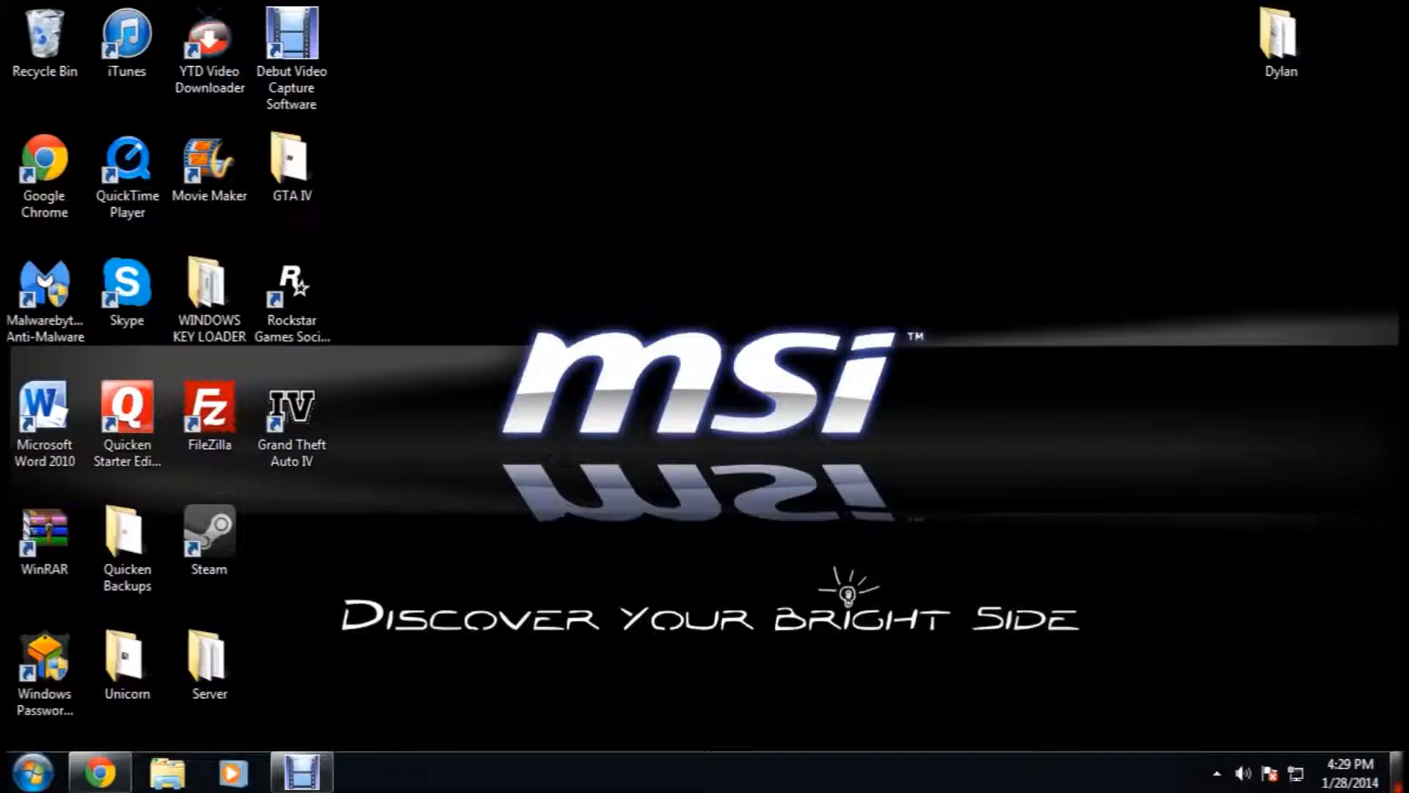